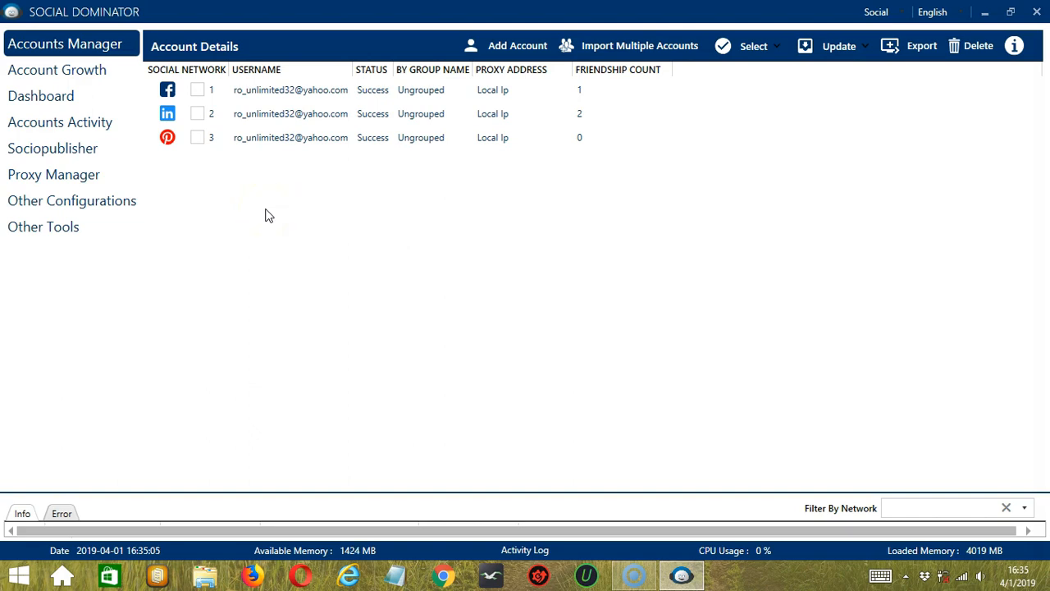
pyautogui.moveTo(62, 33)
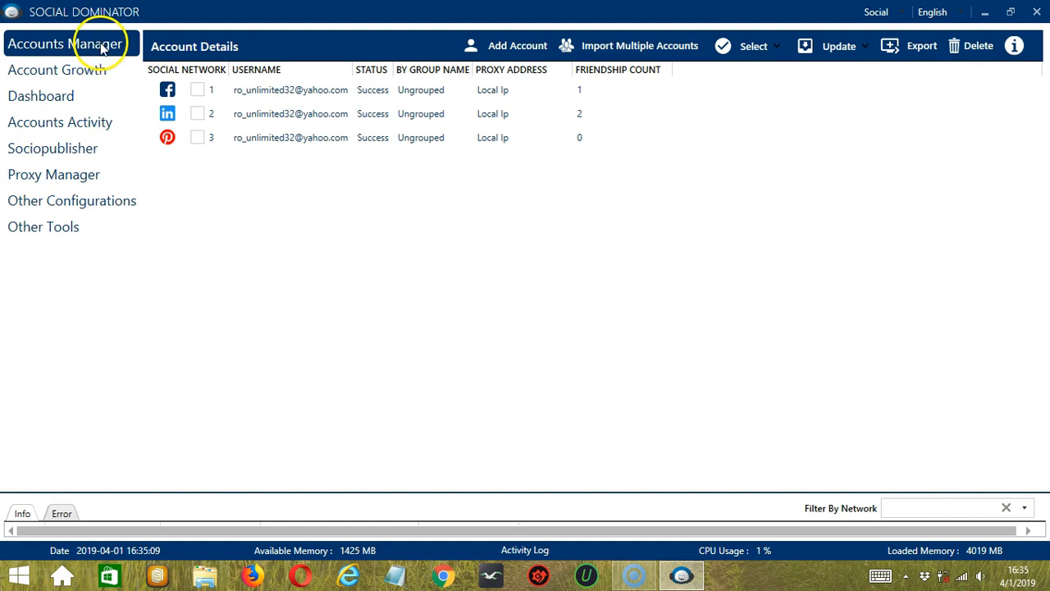
pyautogui.moveTo(302, 204)
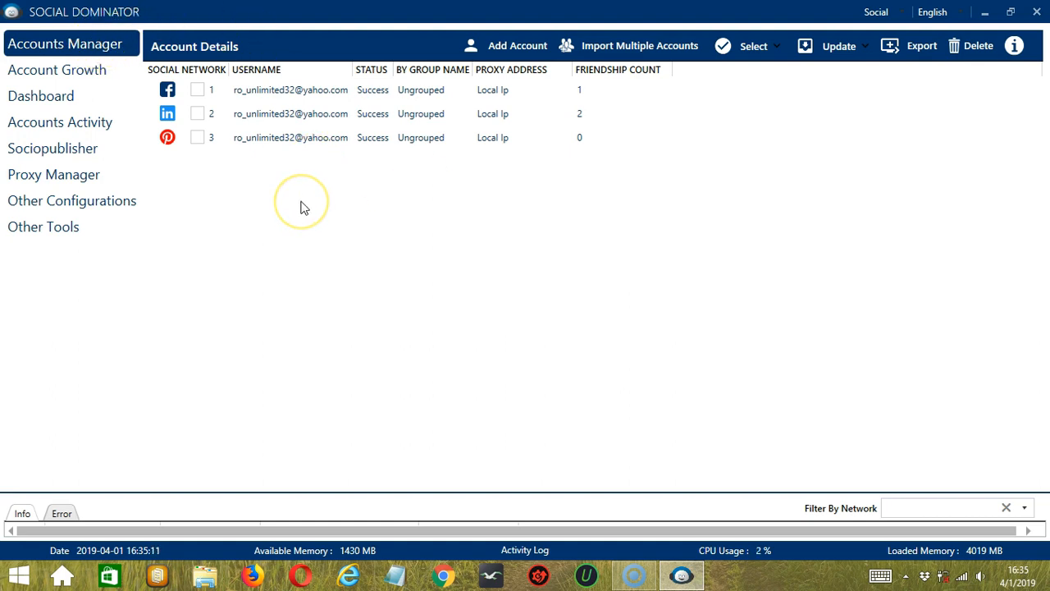
pyautogui.moveTo(302, 207)
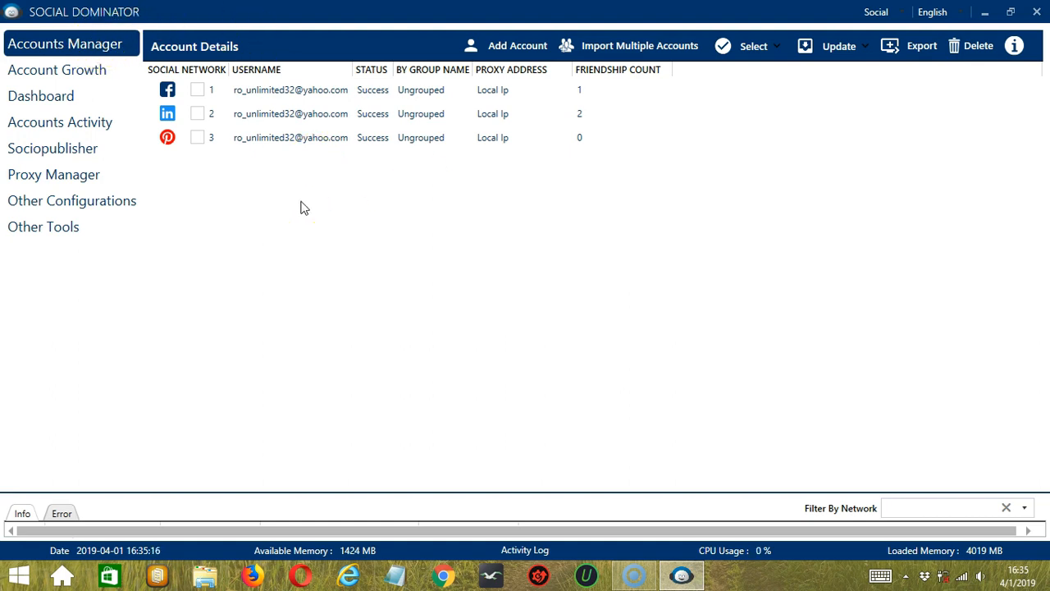
pyautogui.moveTo(57, 42)
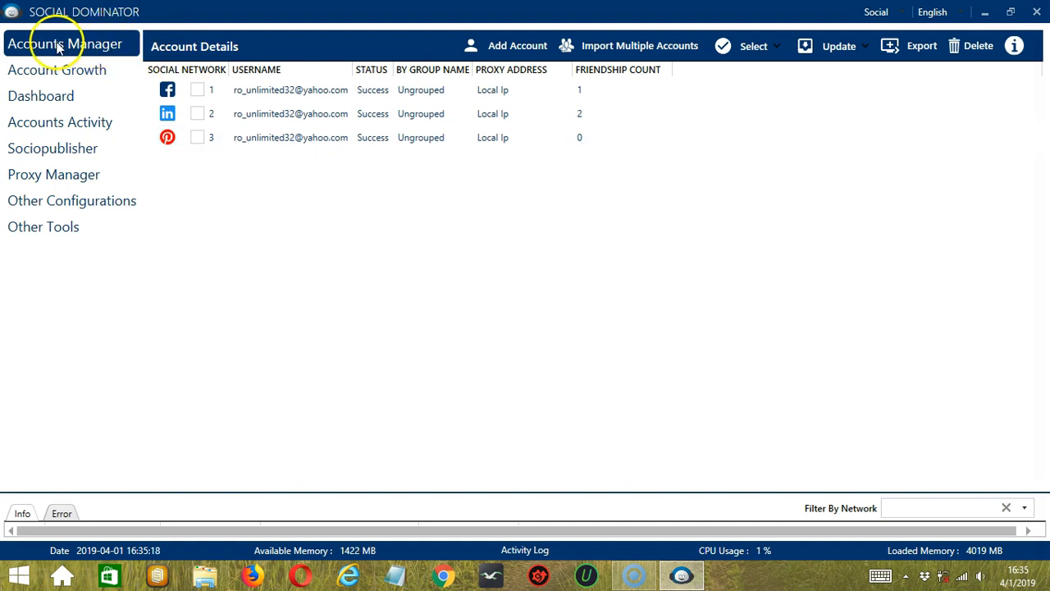
pyautogui.moveTo(476, 195)
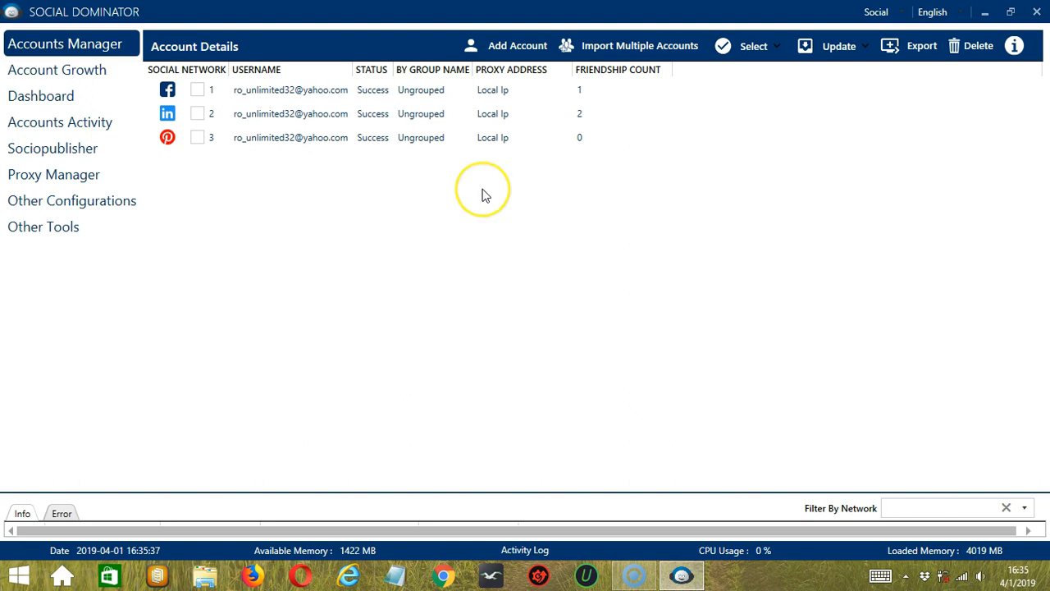
pyautogui.moveTo(484, 195)
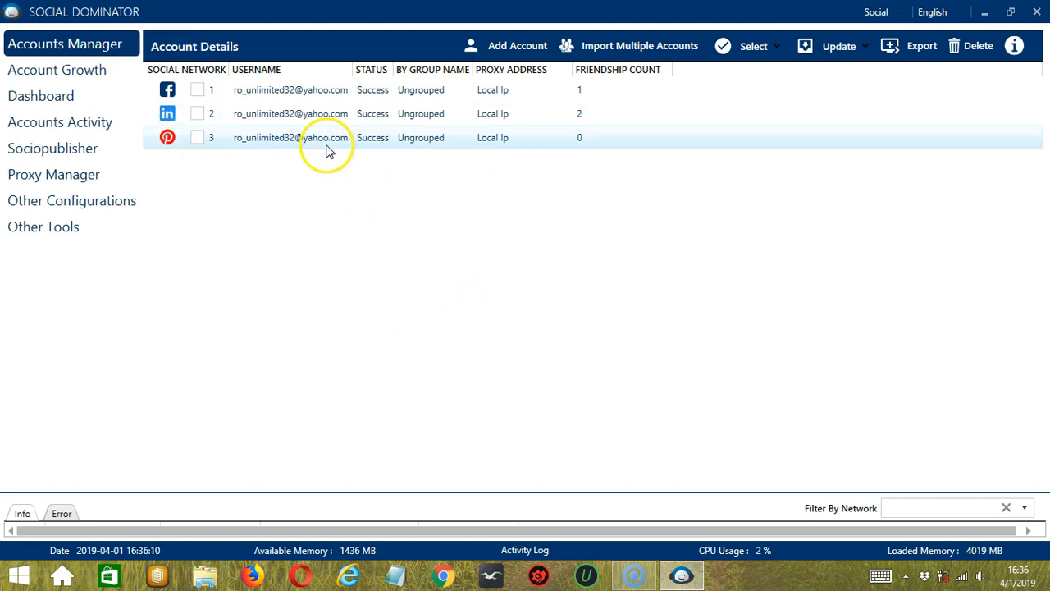
pyautogui.moveTo(277, 213)
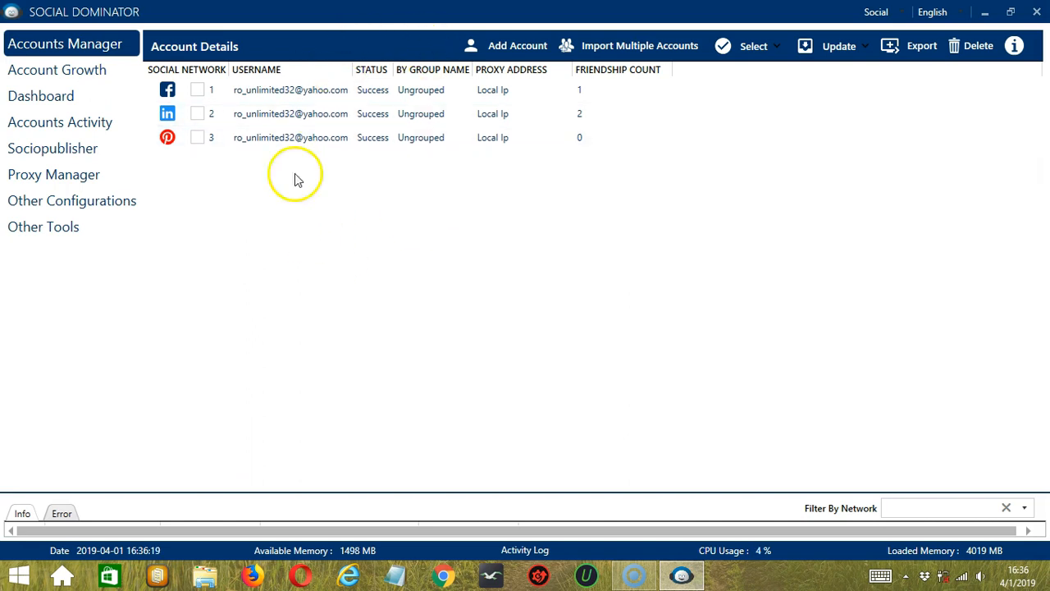
pyautogui.moveTo(346, 213)
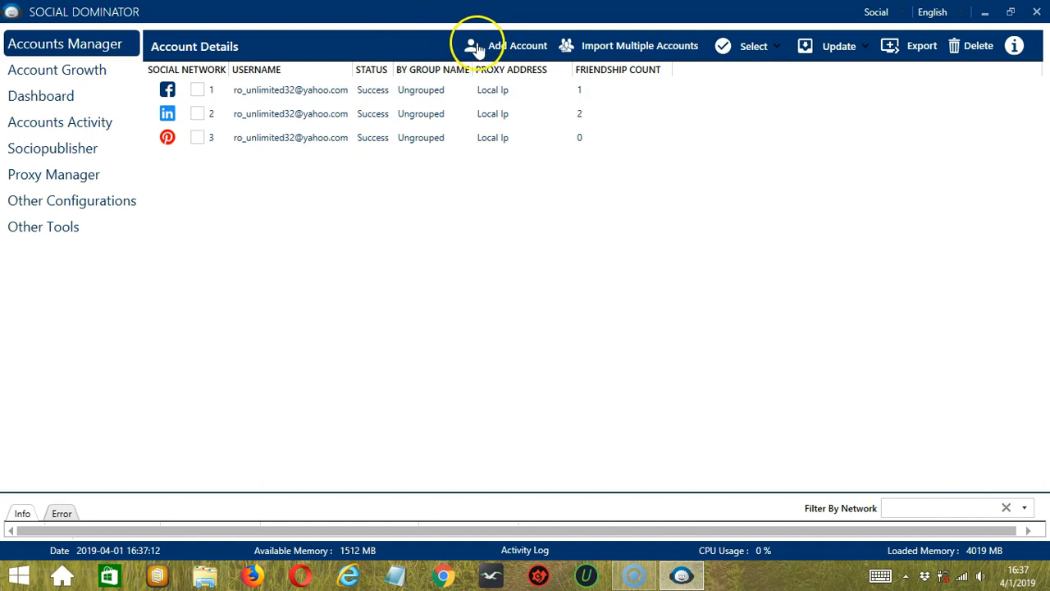
# - Start a new account of network Instagram and enter 'happyco' as its group name
pyautogui.click(517, 46)
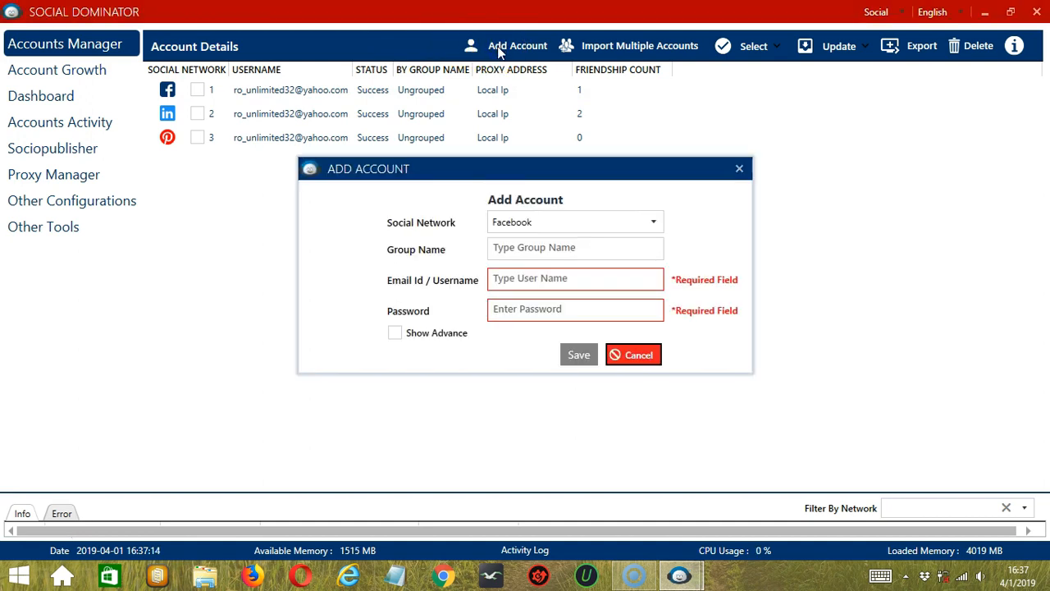
pyautogui.click(653, 222)
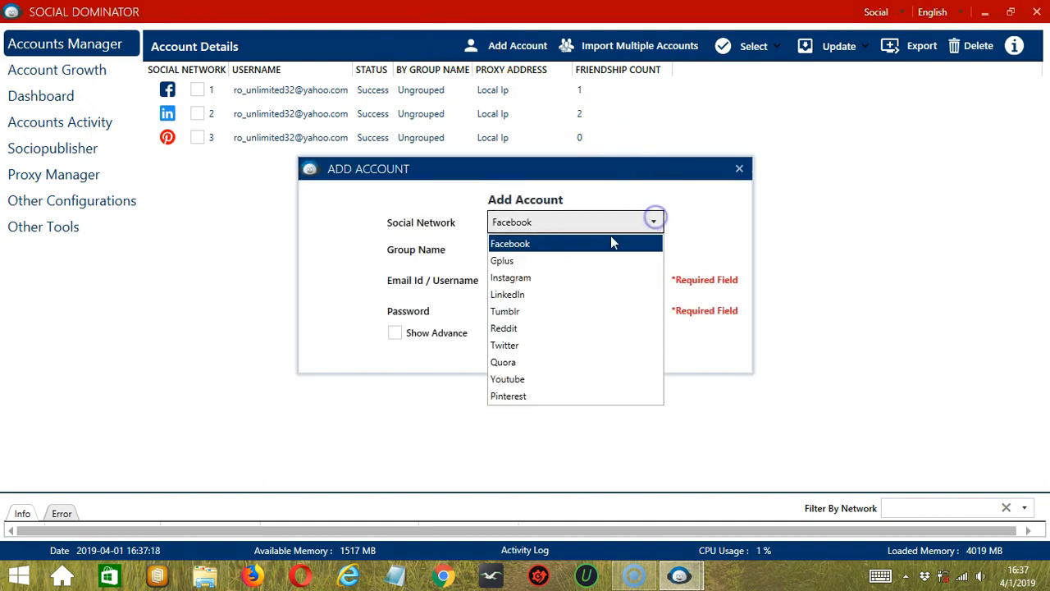
pyautogui.click(510, 277)
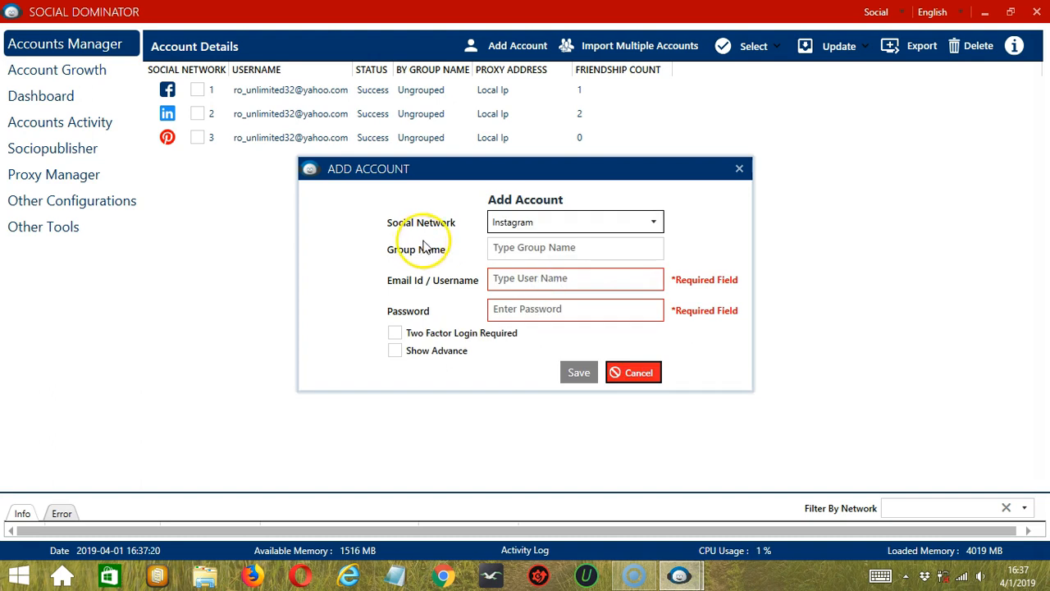
pyautogui.click(574, 247)
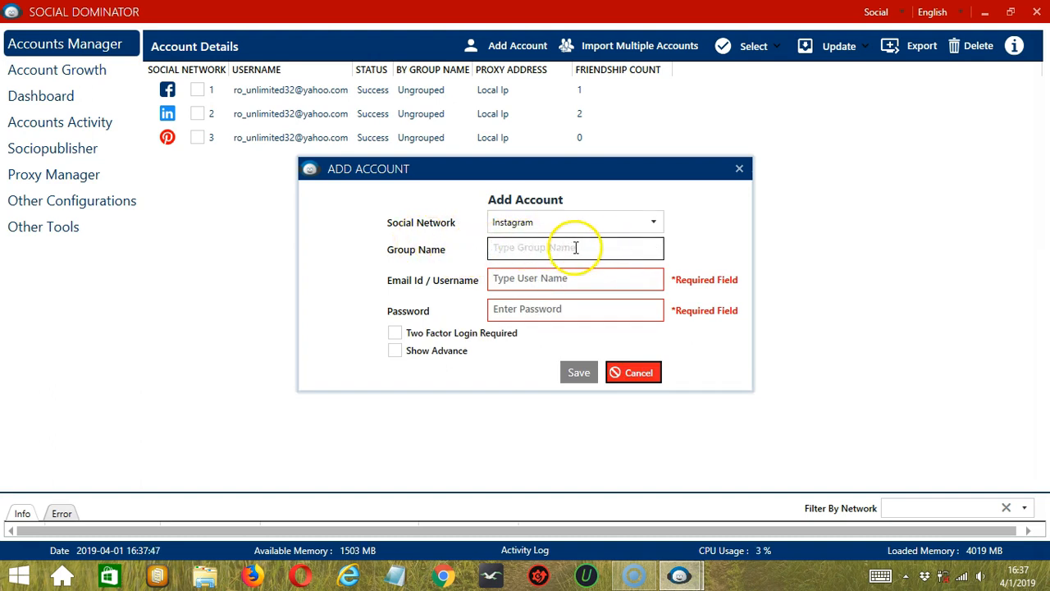
pyautogui.moveTo(611, 243)
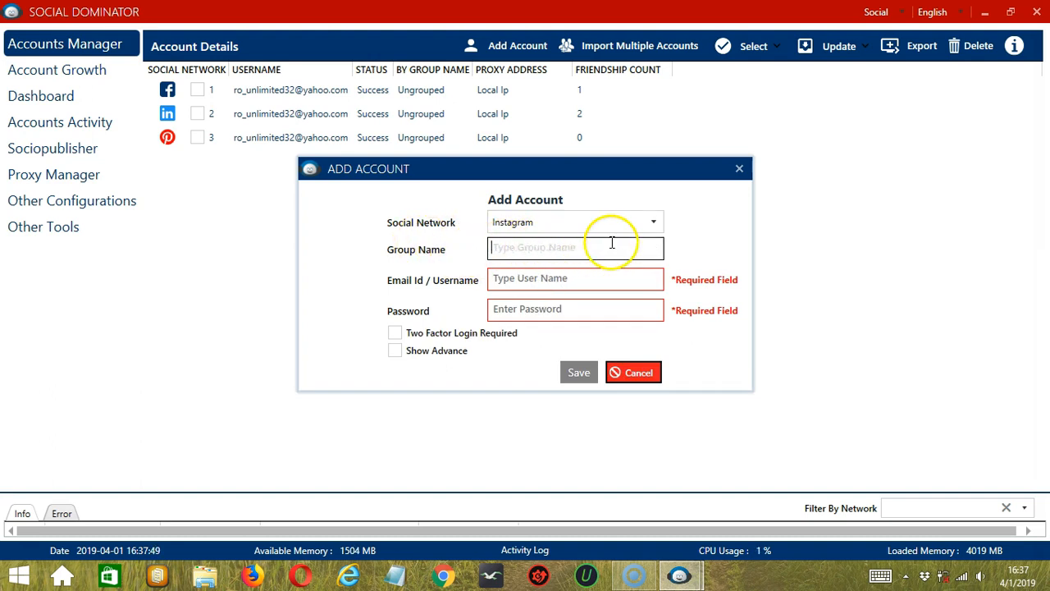
pyautogui.moveTo(587, 246)
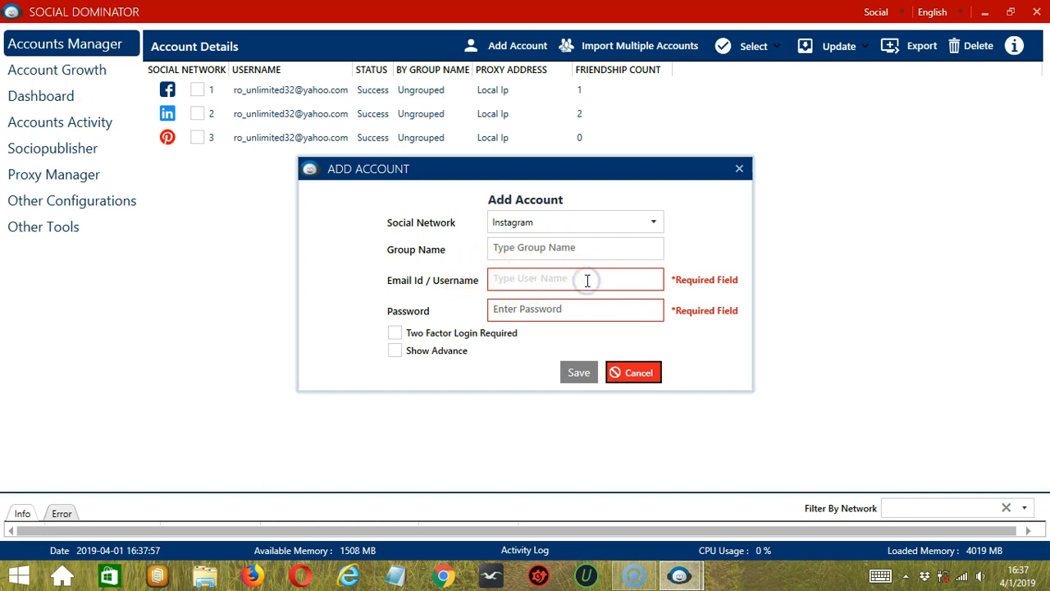
pyautogui.write('happycolors.ph')
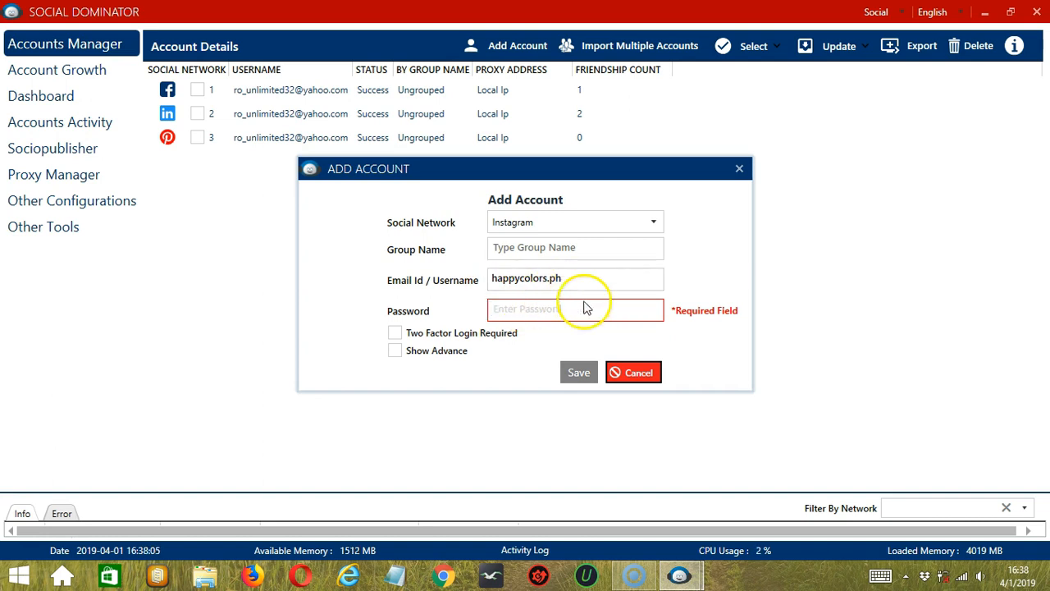
# - Fill the password, glance at the proxy settings, and save the new Instagram account
pyautogui.click(574, 279)
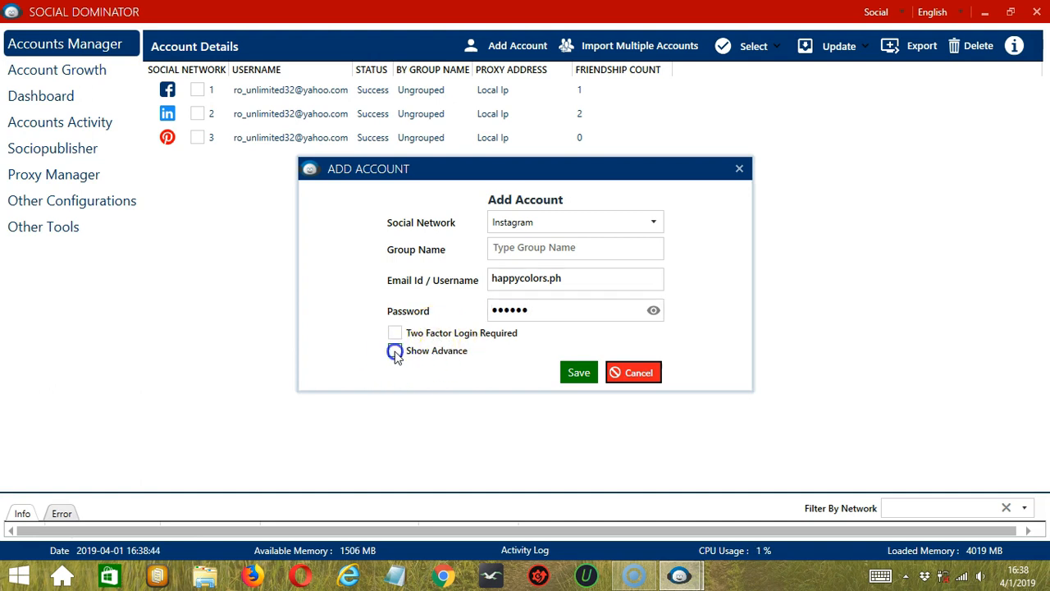
pyautogui.click(394, 351)
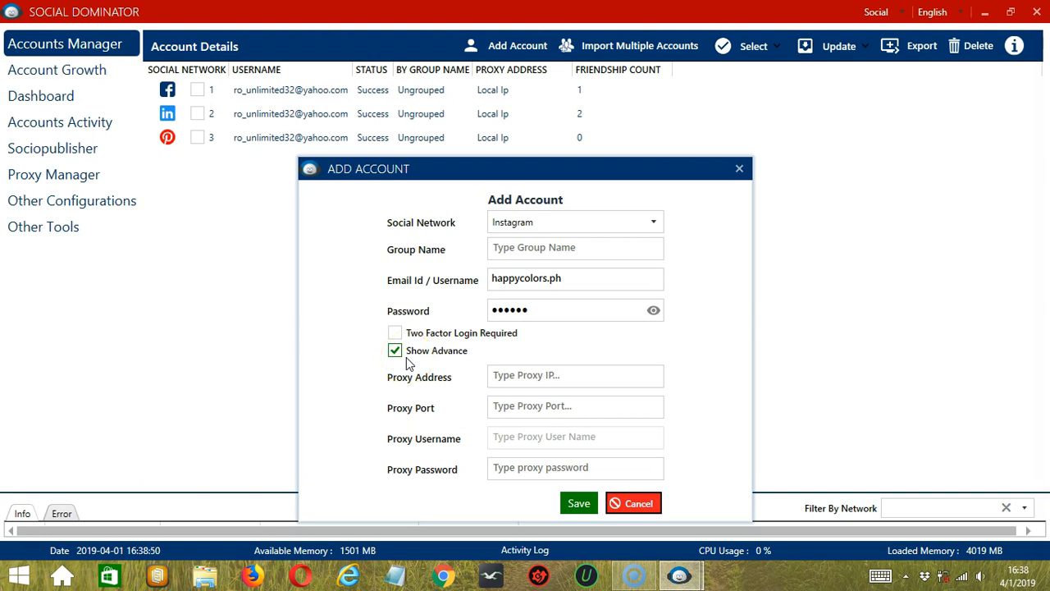
pyautogui.click(394, 351)
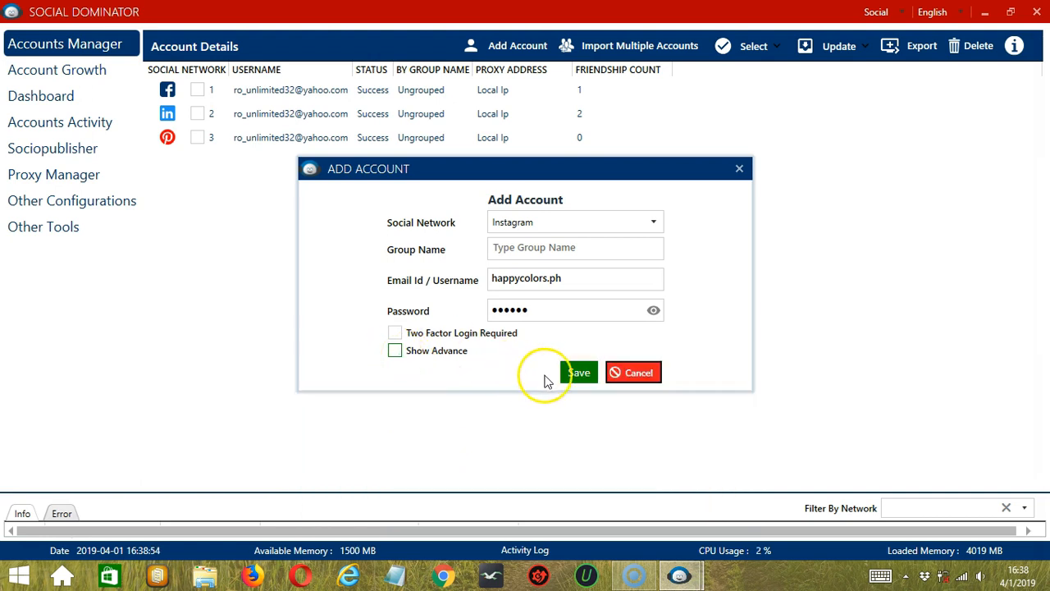
pyautogui.click(578, 371)
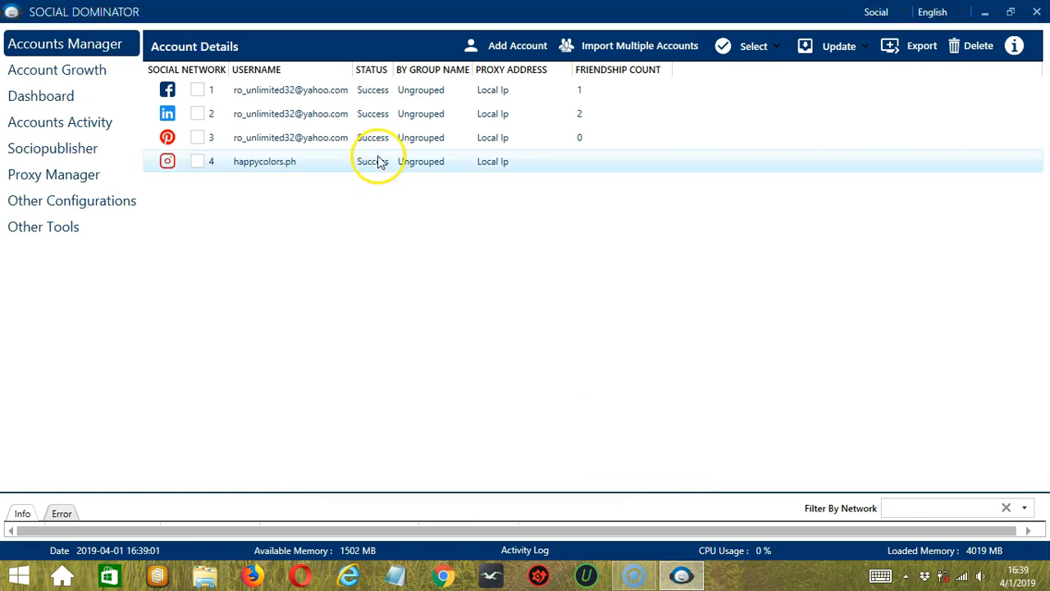
pyautogui.moveTo(344, 177)
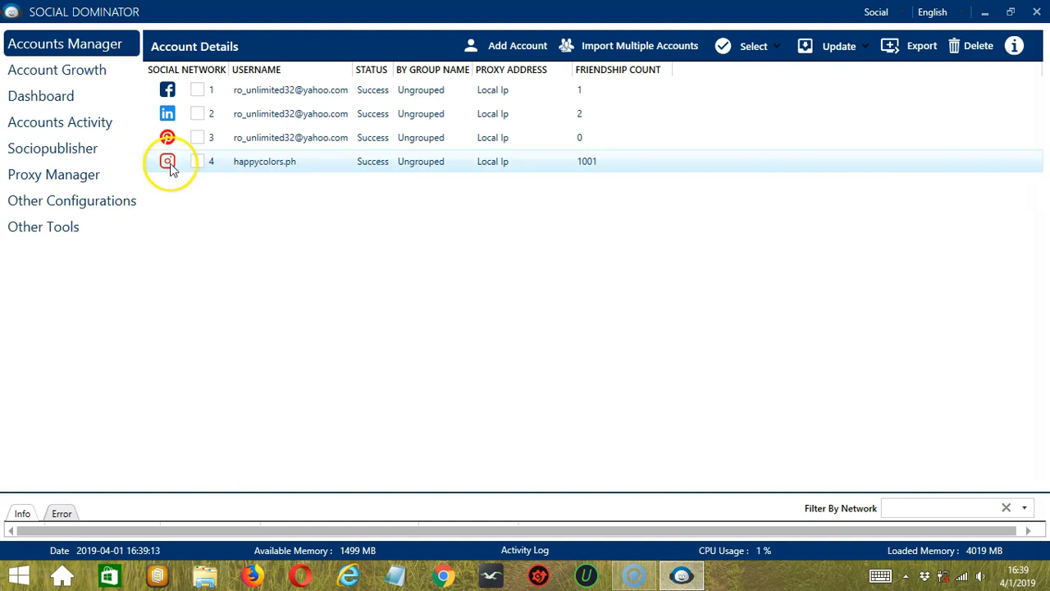
pyautogui.moveTo(419, 175)
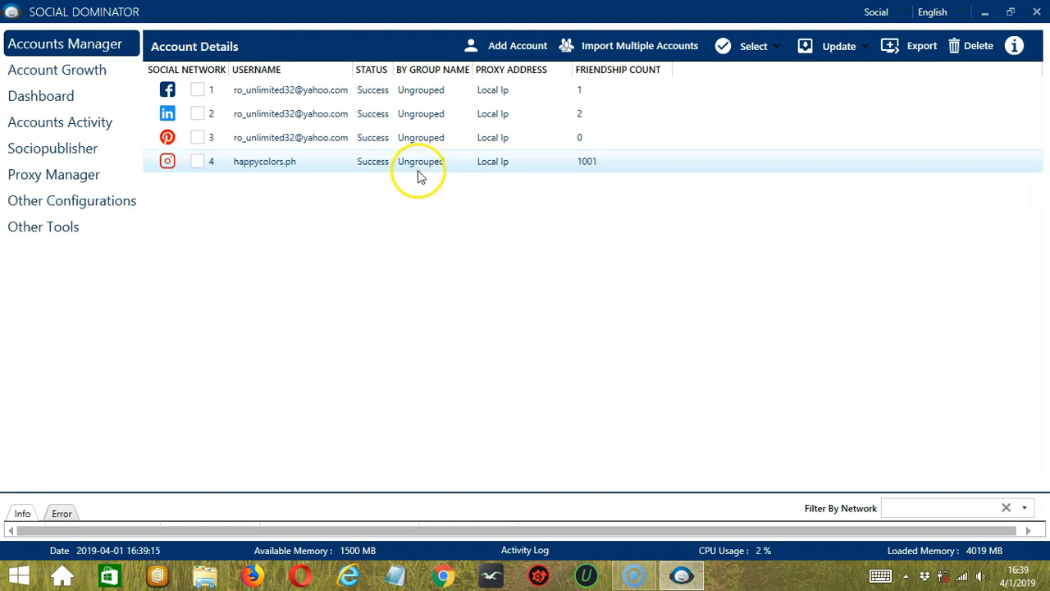
pyautogui.moveTo(430, 167)
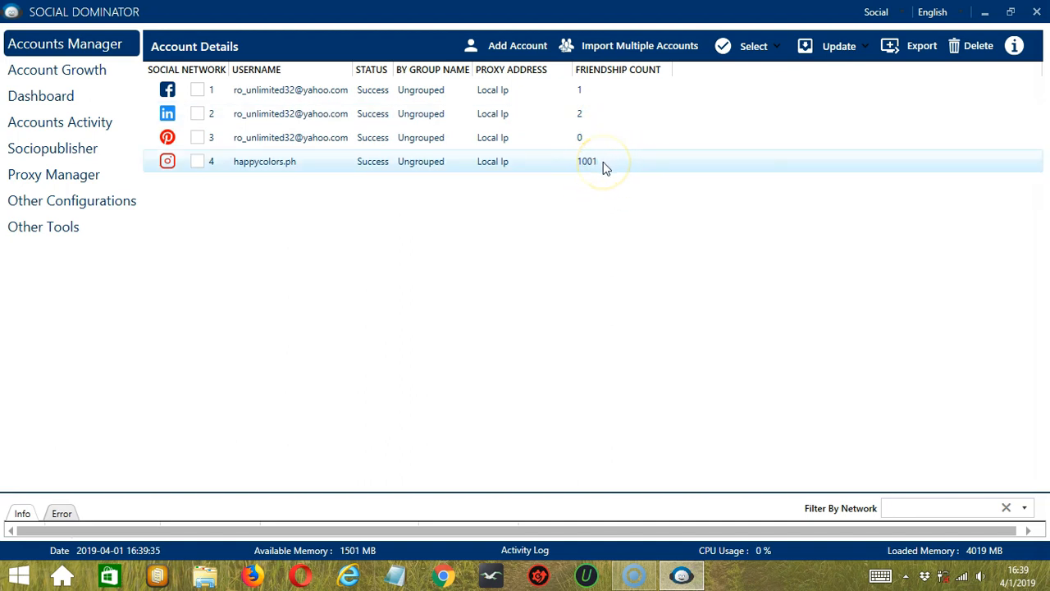
pyautogui.rightClick(260, 161)
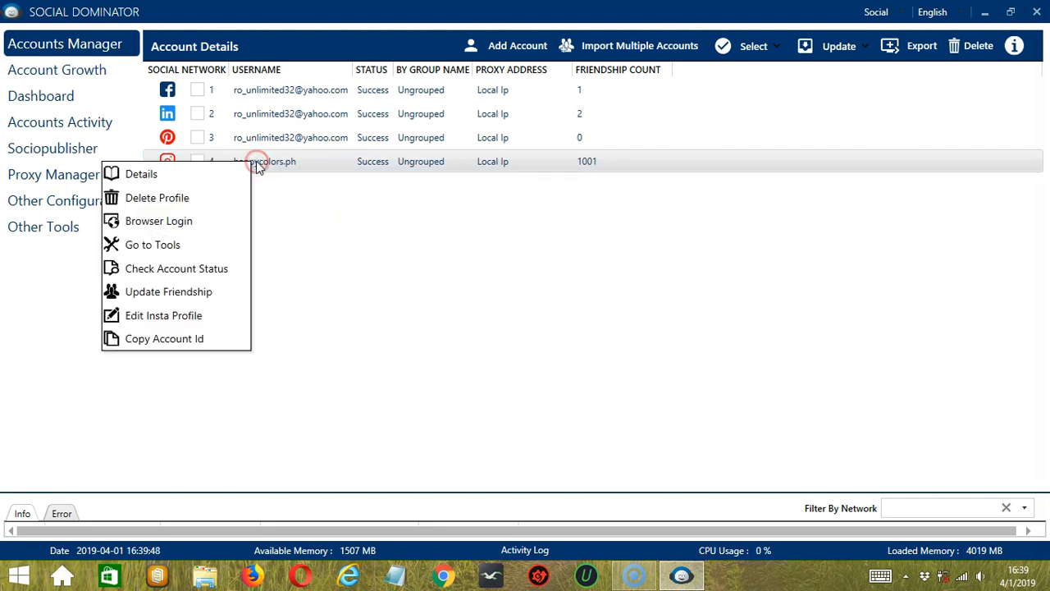
pyautogui.moveTo(164, 338)
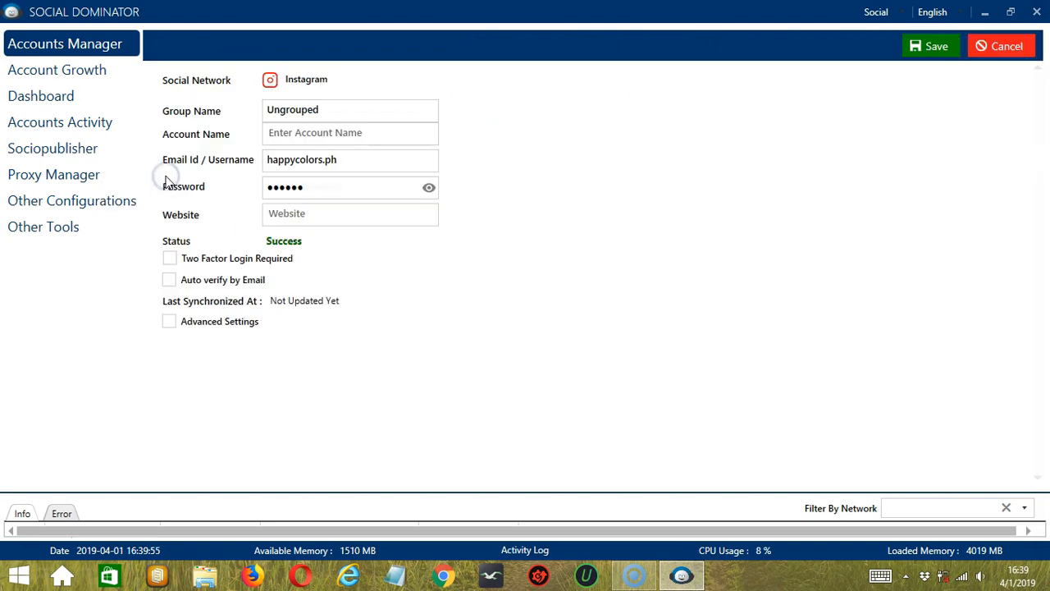
pyautogui.moveTo(354, 46)
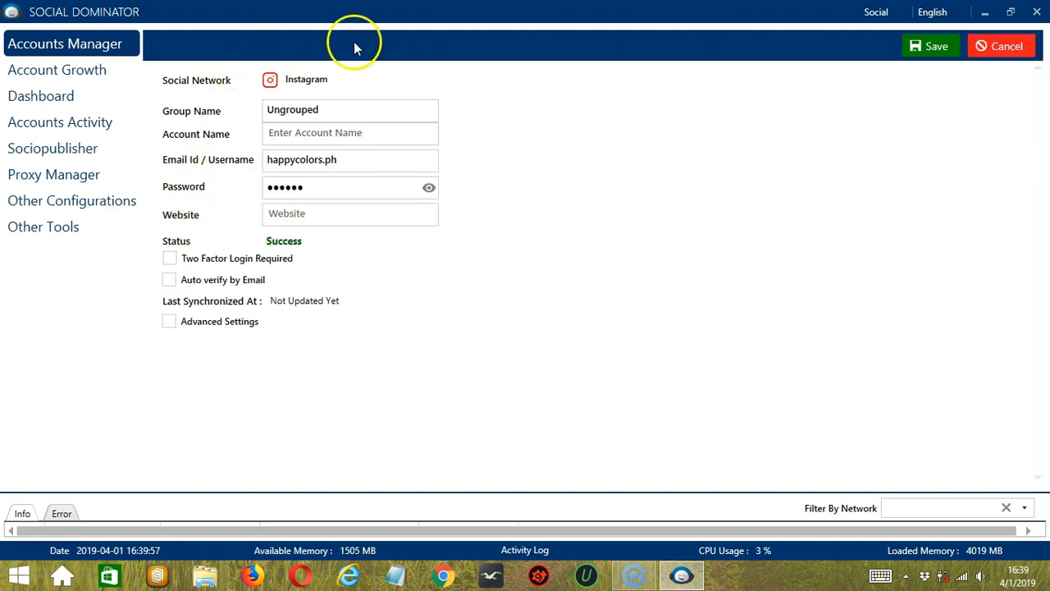
pyautogui.moveTo(557, 90)
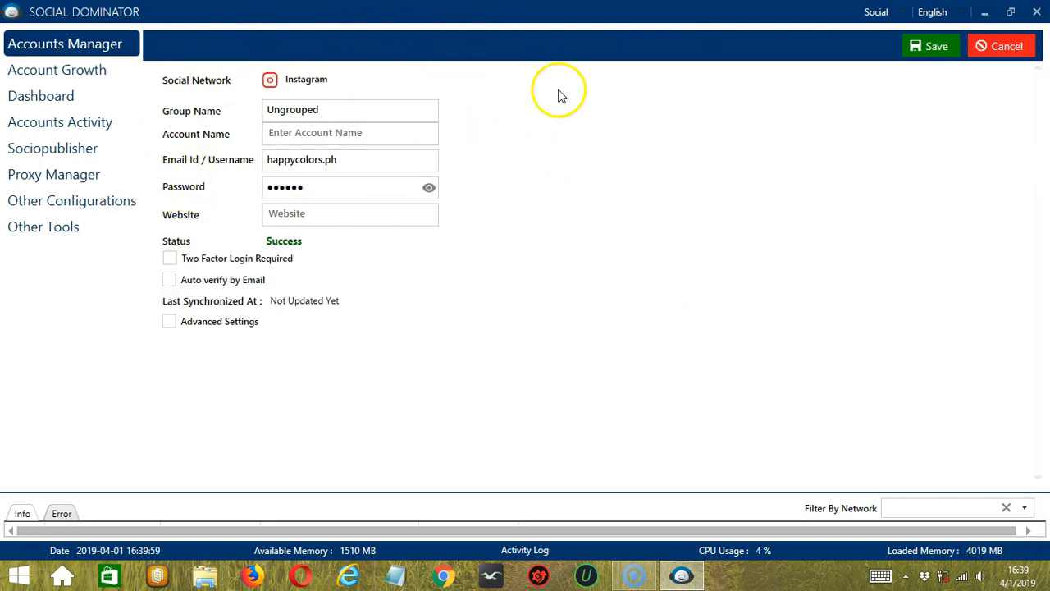
pyautogui.moveTo(345, 90)
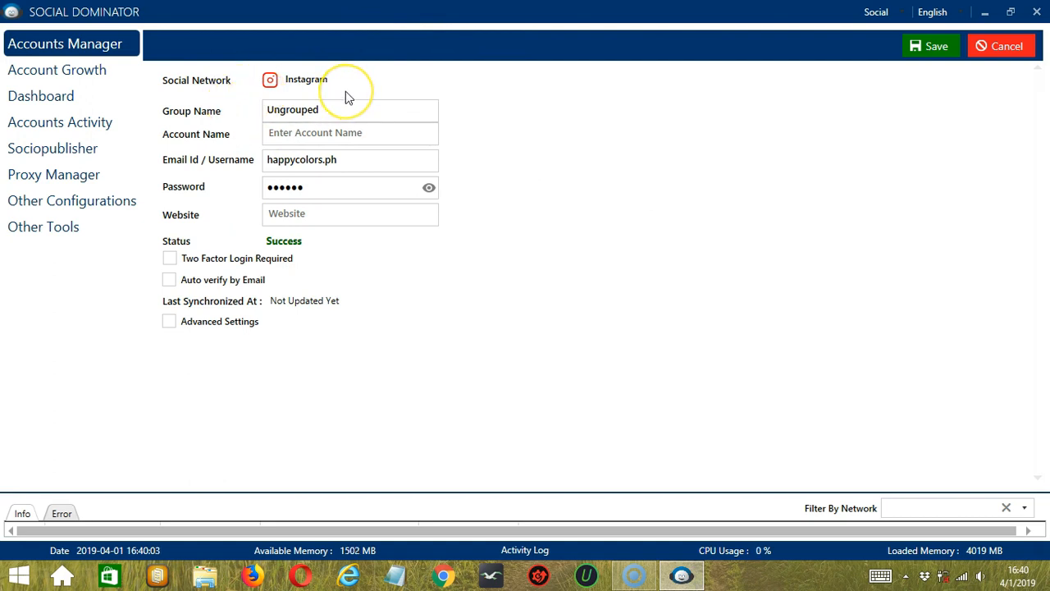
pyautogui.moveTo(212, 134)
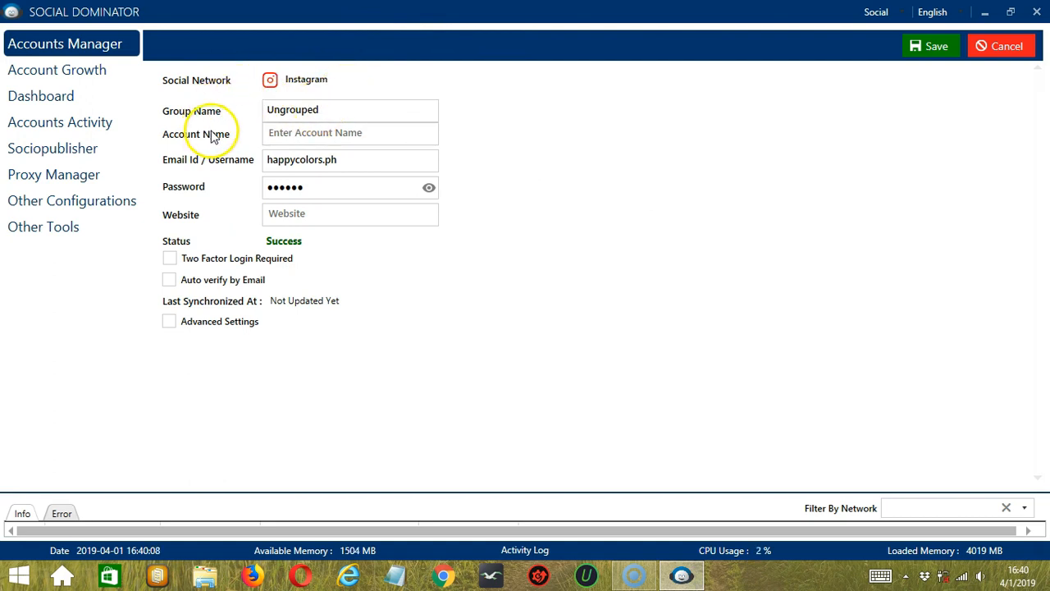
pyautogui.click(350, 131)
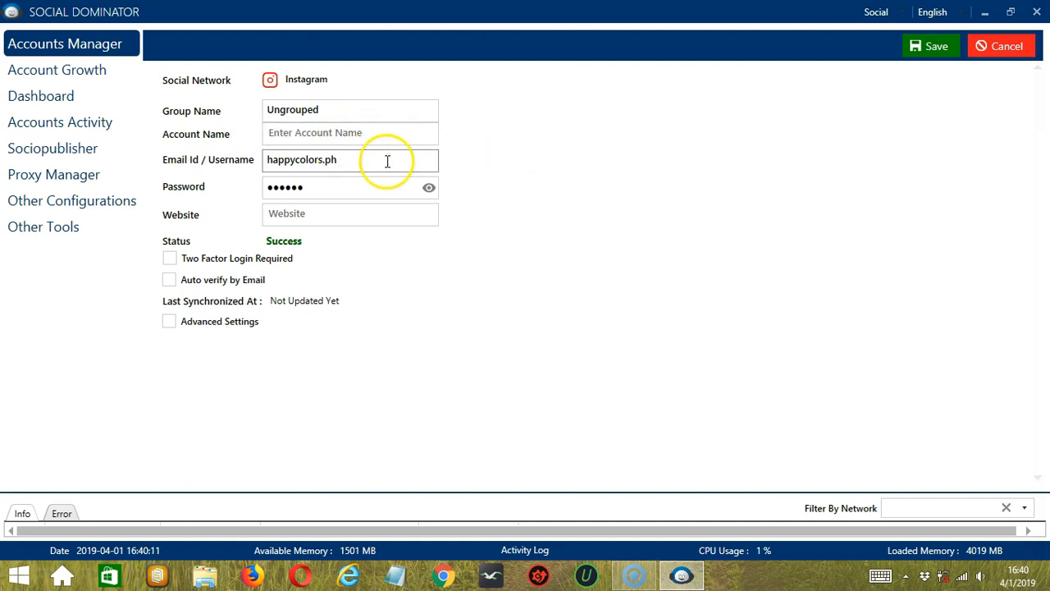
pyautogui.moveTo(380, 189)
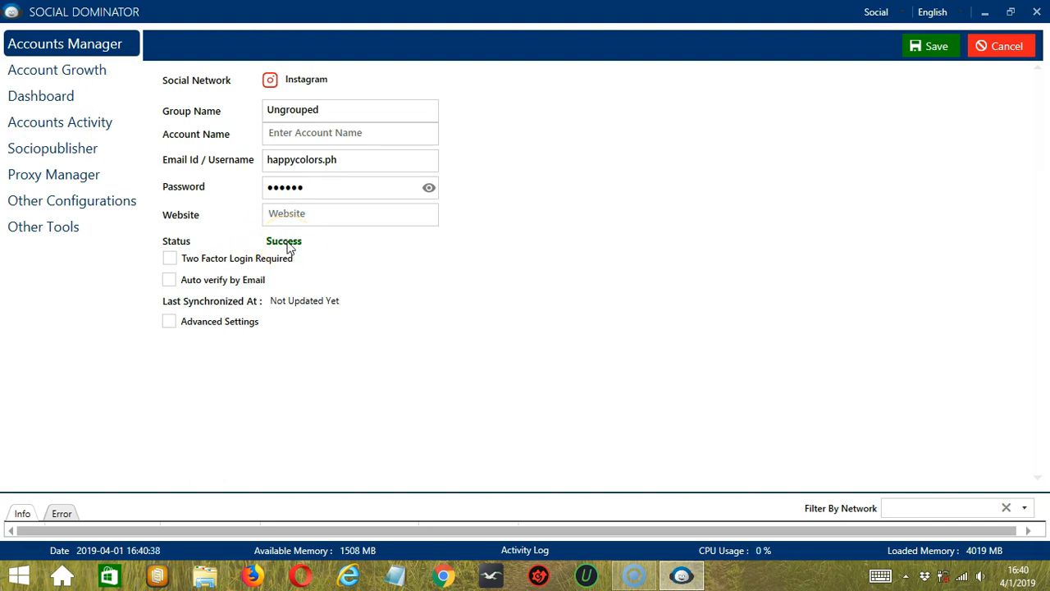
pyautogui.moveTo(264, 240)
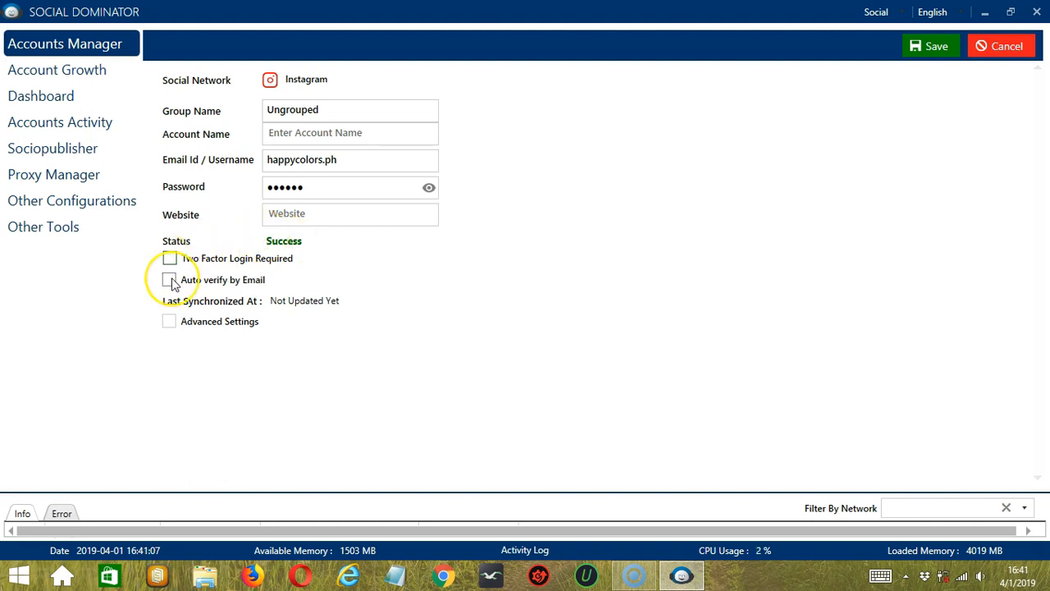
pyautogui.click(169, 278)
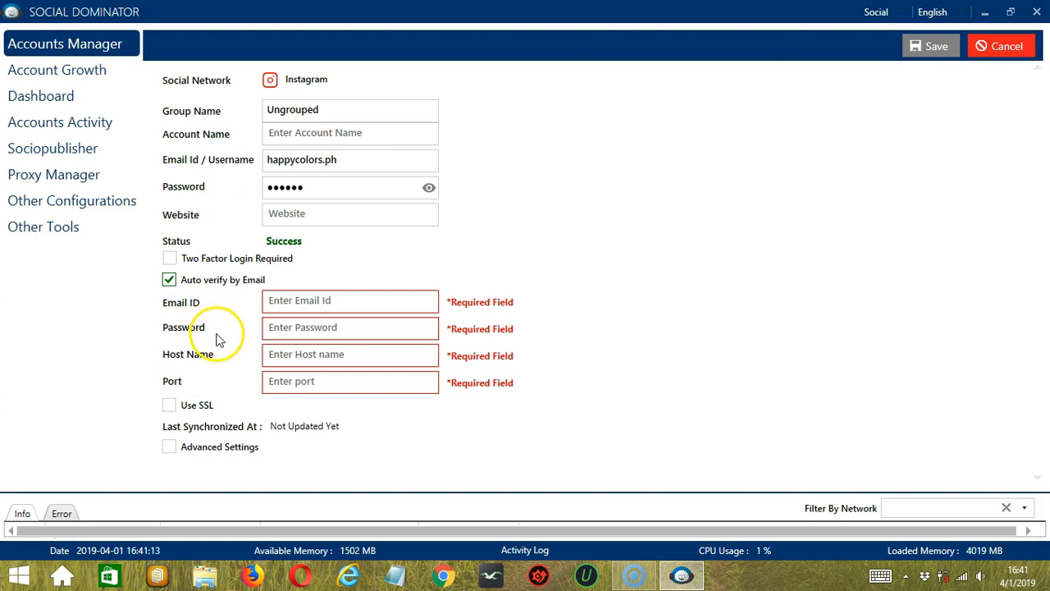
pyautogui.moveTo(204, 409)
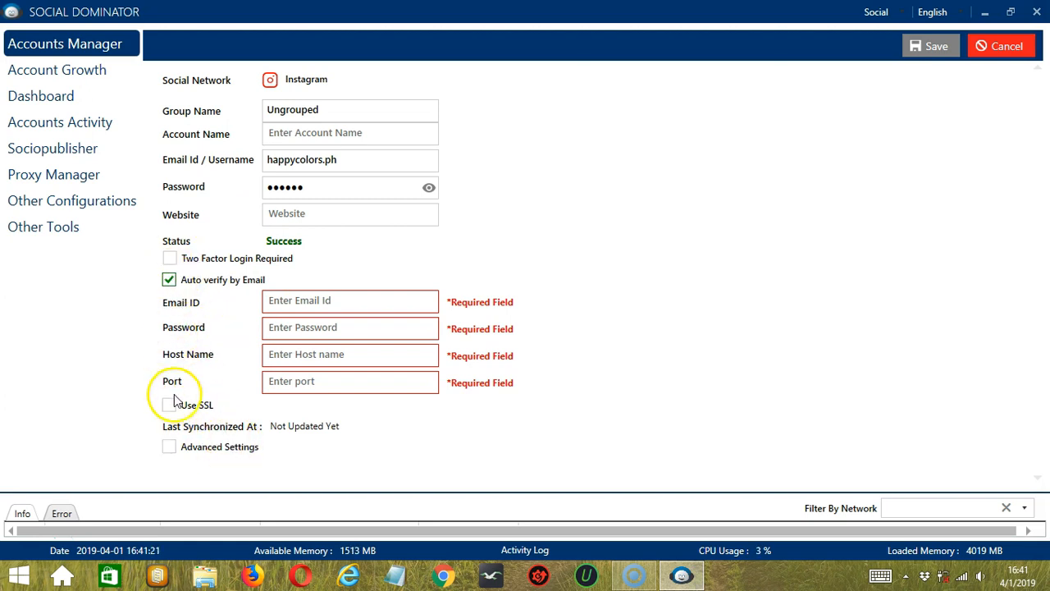
pyautogui.click(169, 446)
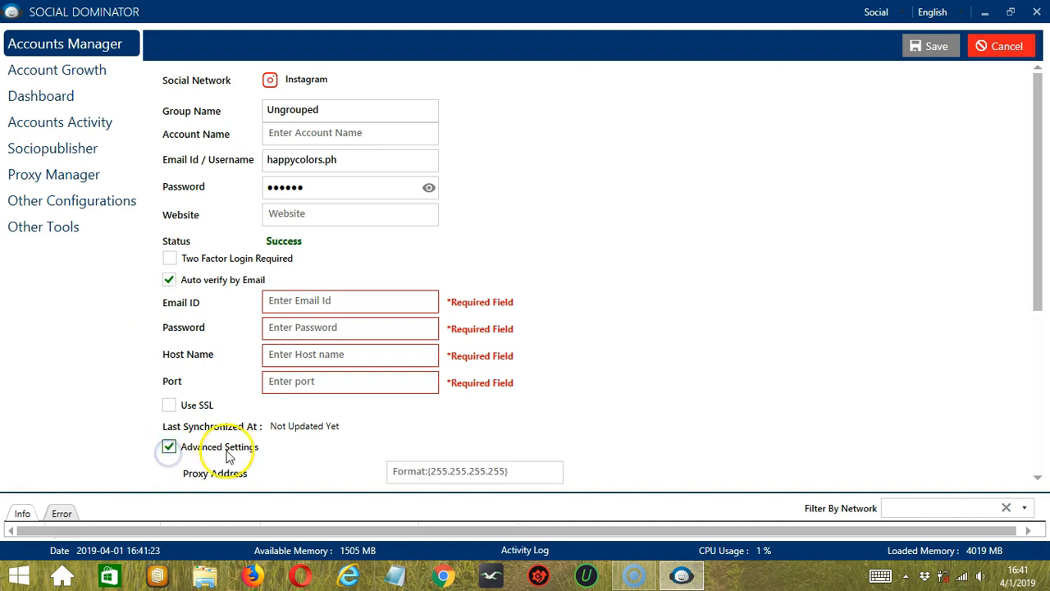
pyautogui.click(169, 446)
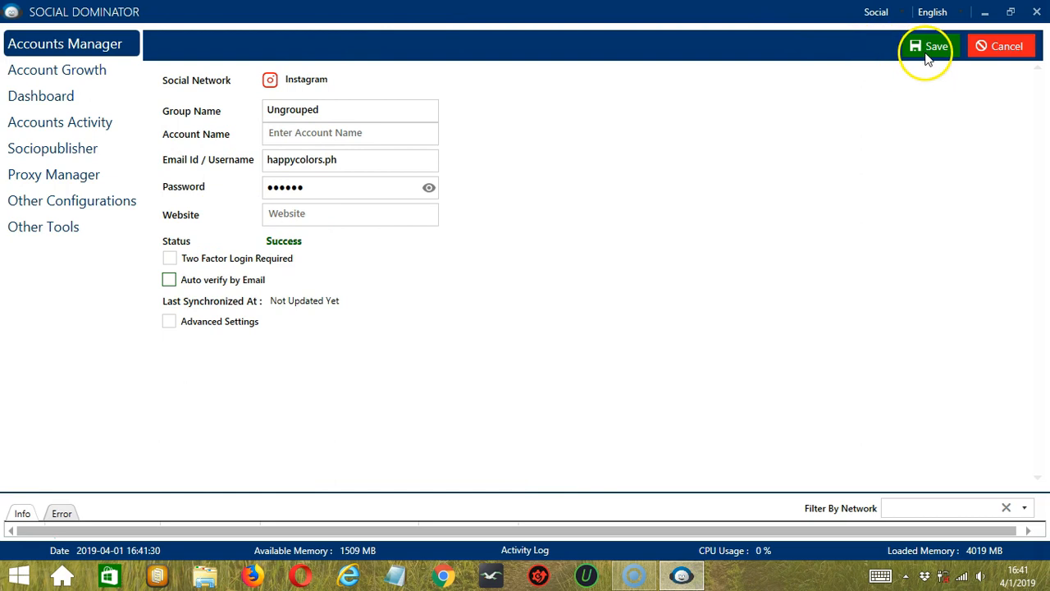
pyautogui.click(925, 46)
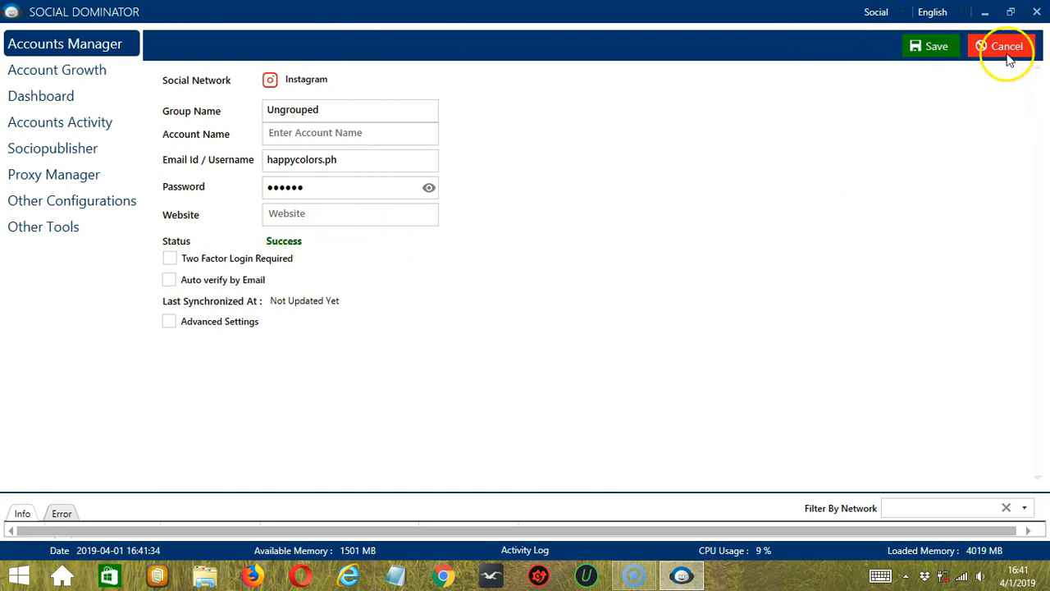
# - Cancel back to the accounts list and open happycolors.ph via Browser Login in the built-in browser
pyautogui.click(1001, 46)
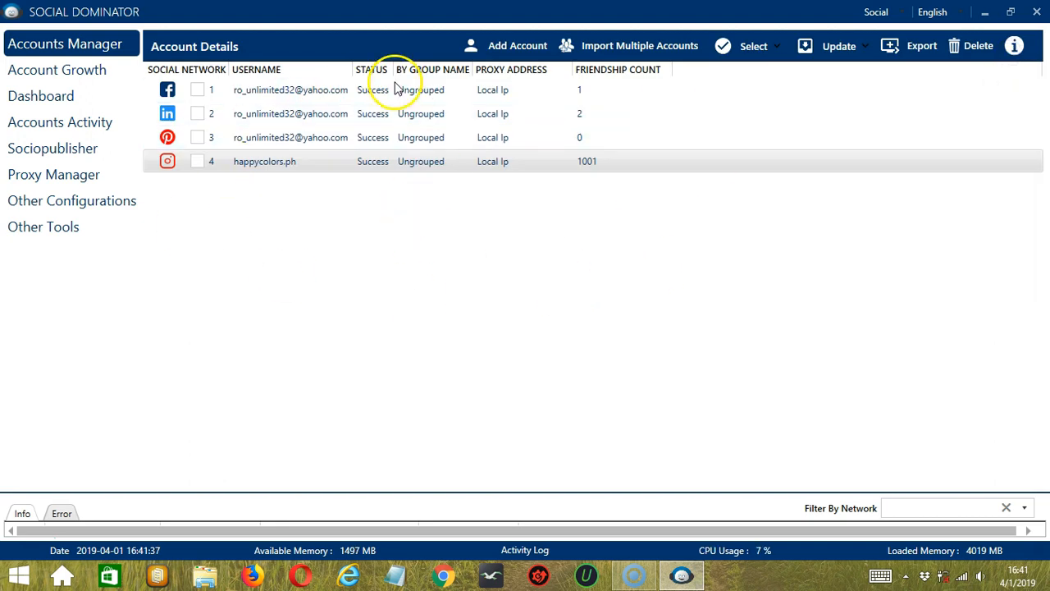
pyautogui.moveTo(264, 160)
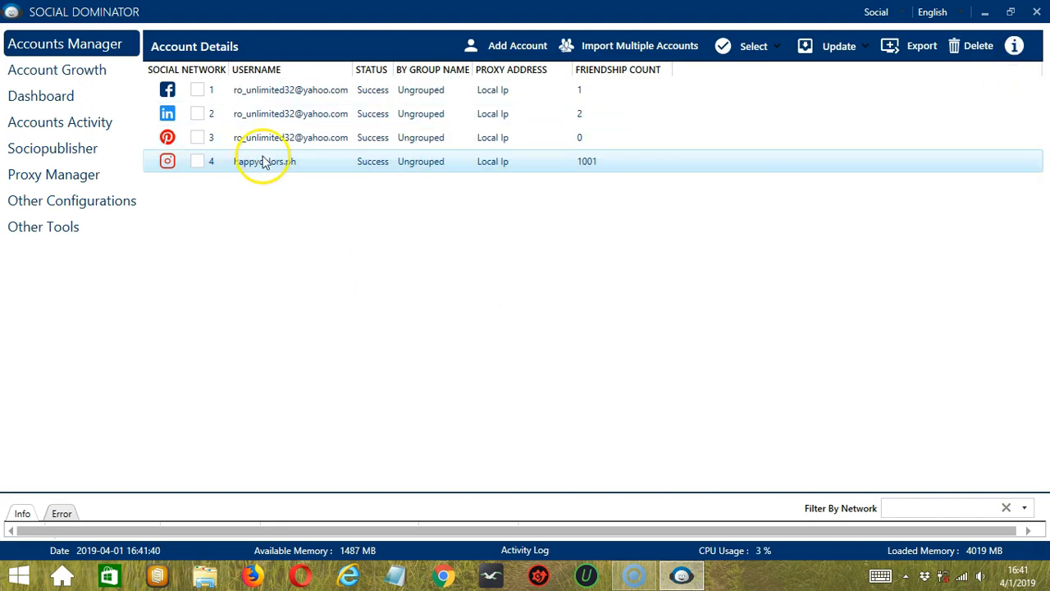
pyautogui.rightClick(265, 161)
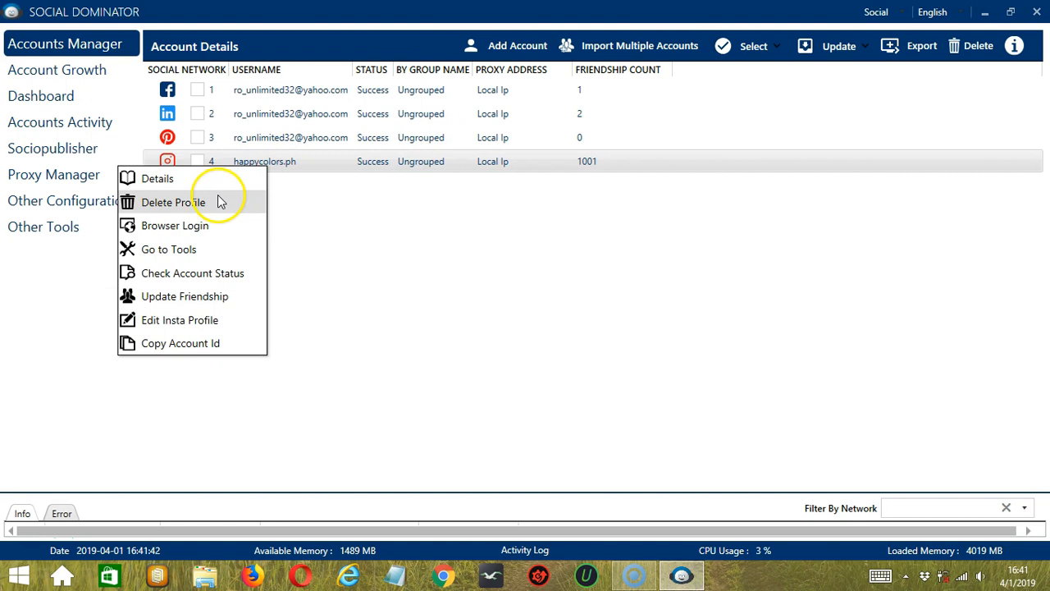
pyautogui.moveTo(195, 207)
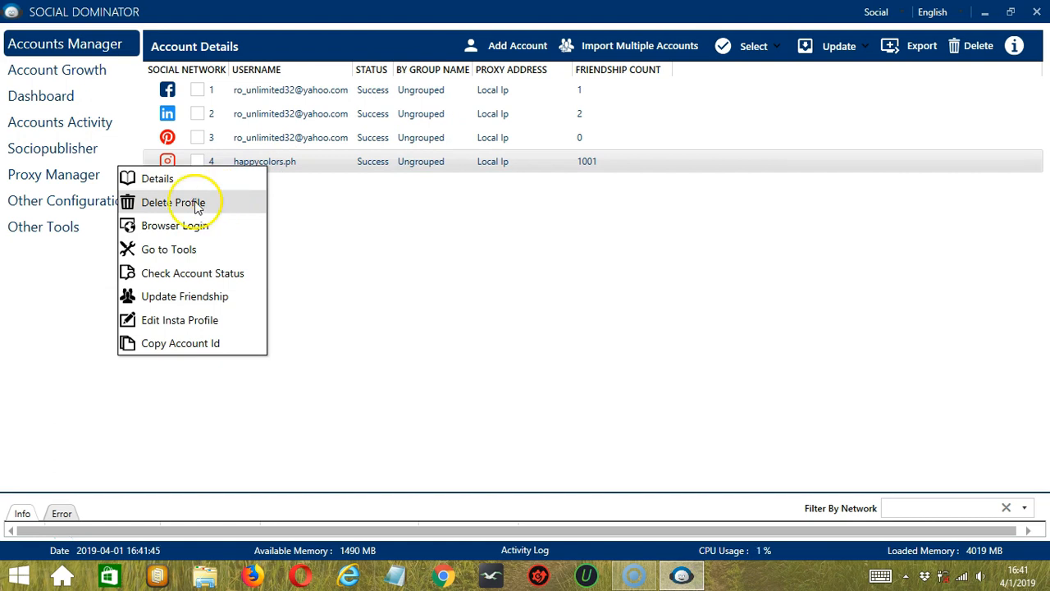
pyautogui.moveTo(174, 225)
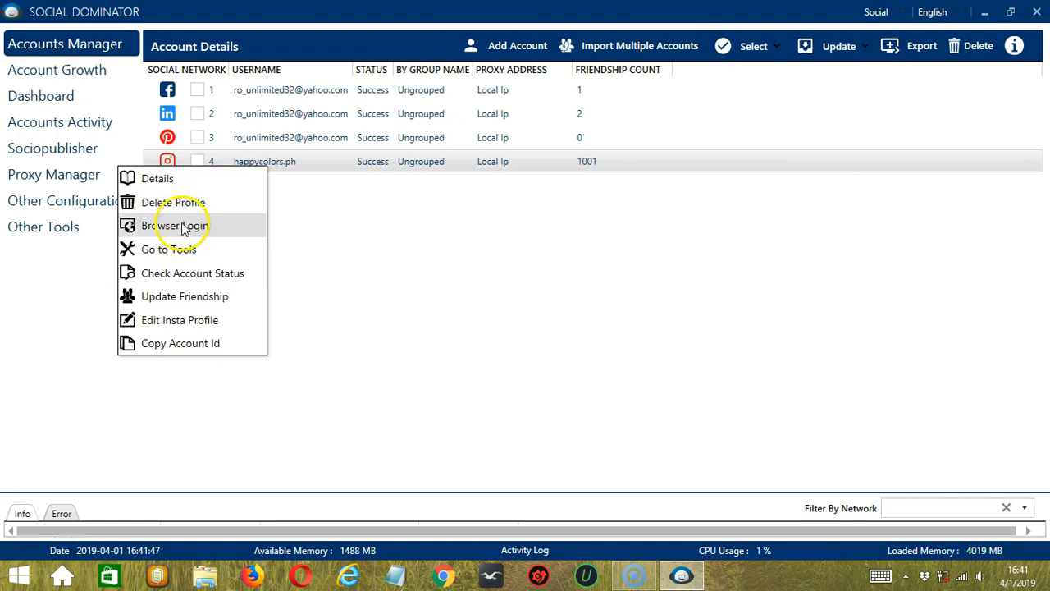
pyautogui.click(175, 225)
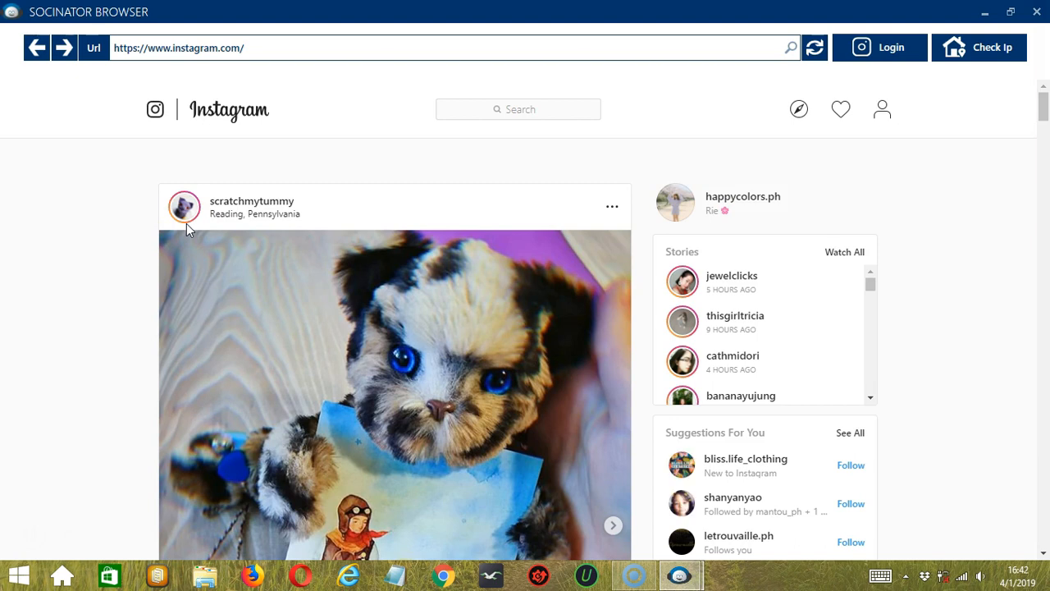
pyautogui.moveTo(124, 9)
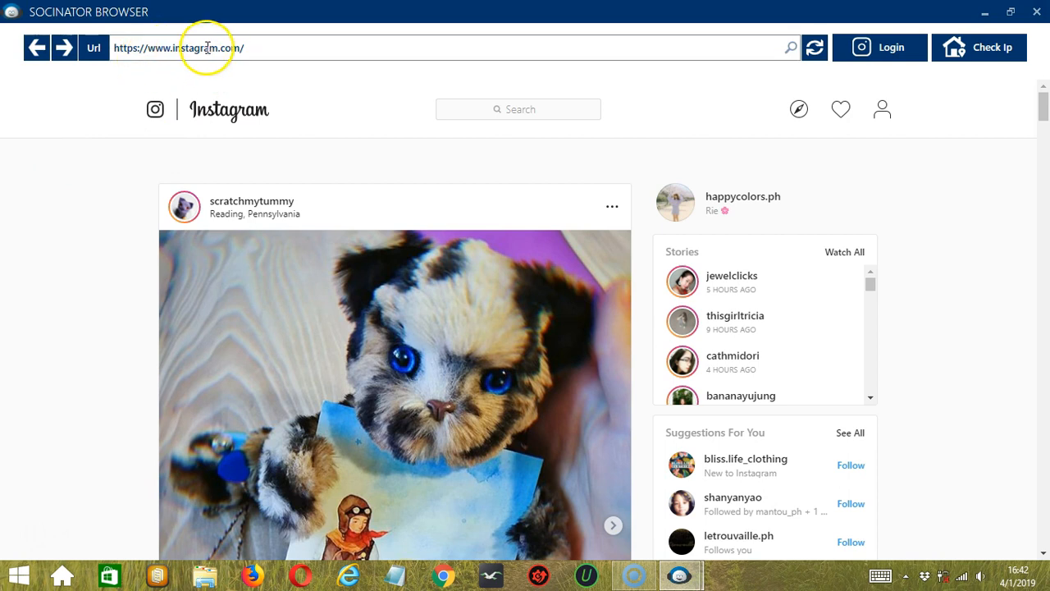
pyautogui.moveTo(226, 205)
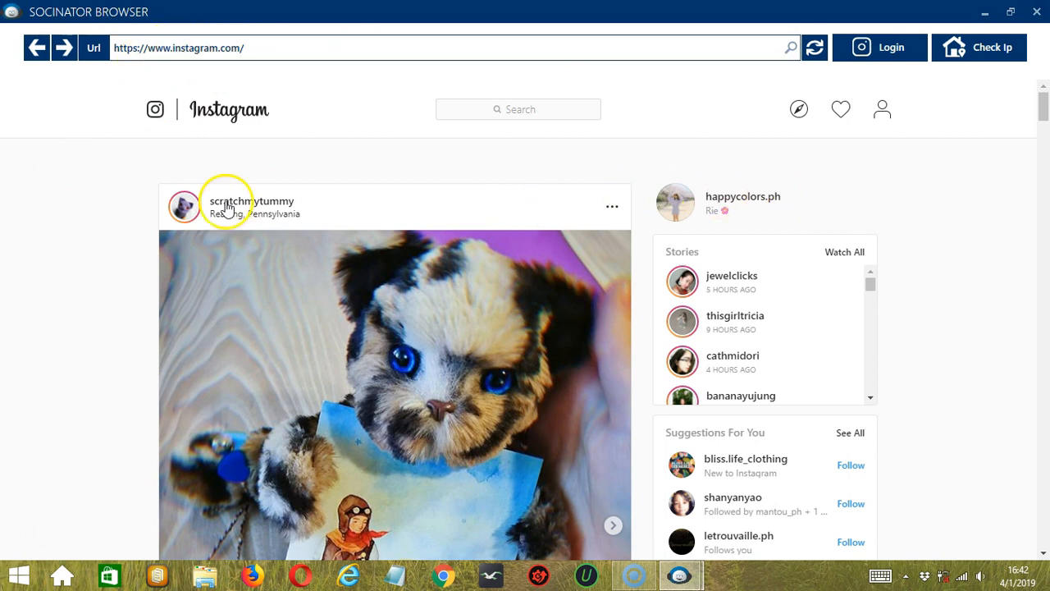
# - Browse the logged-in Instagram feed, try Login and the search box, then close the Socinator Browser
pyautogui.scroll(-3)
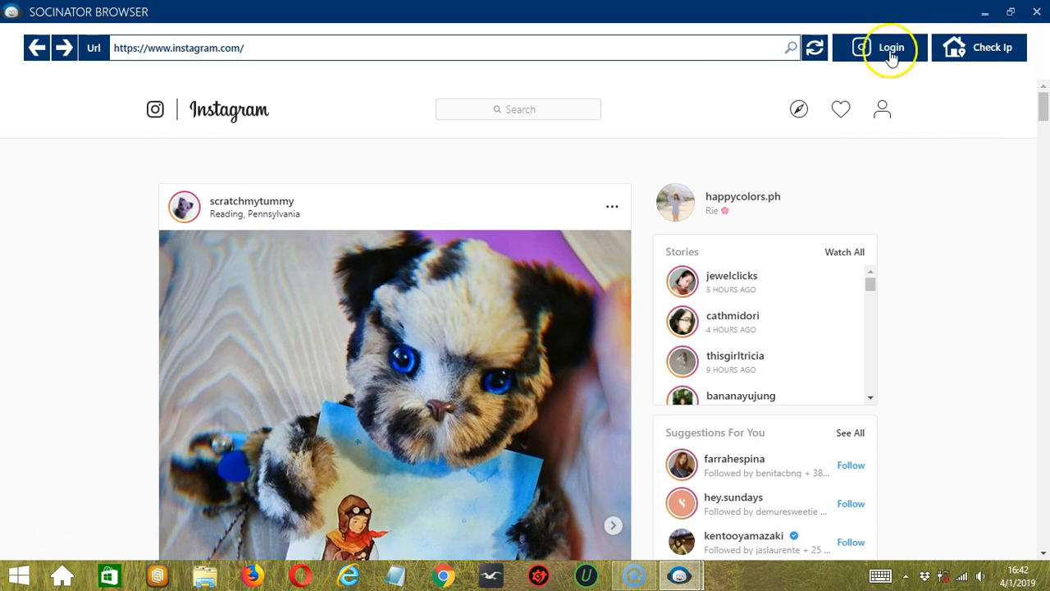
pyautogui.click(890, 46)
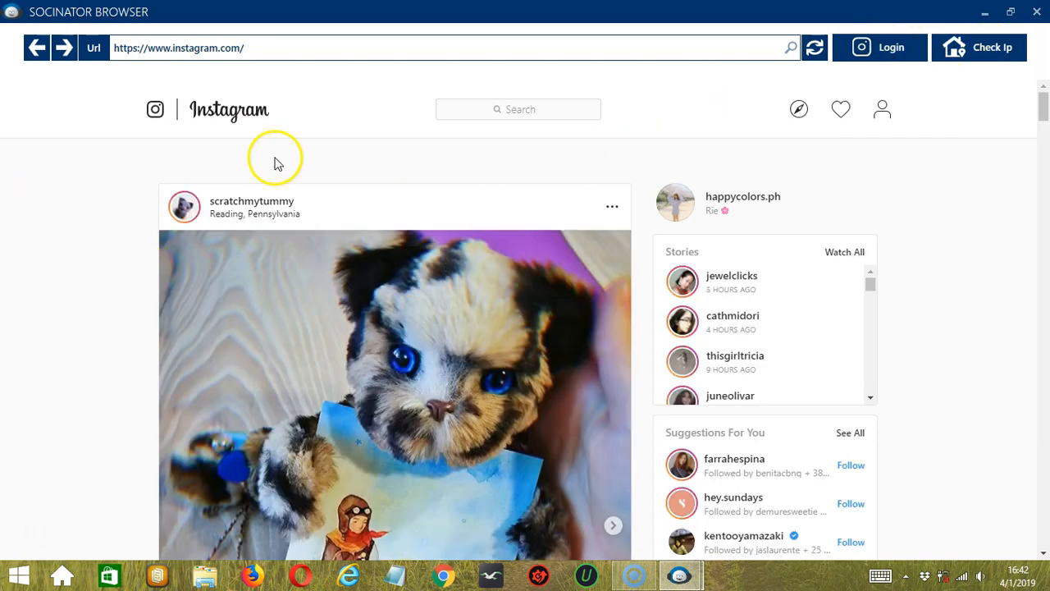
pyautogui.moveTo(490, 90)
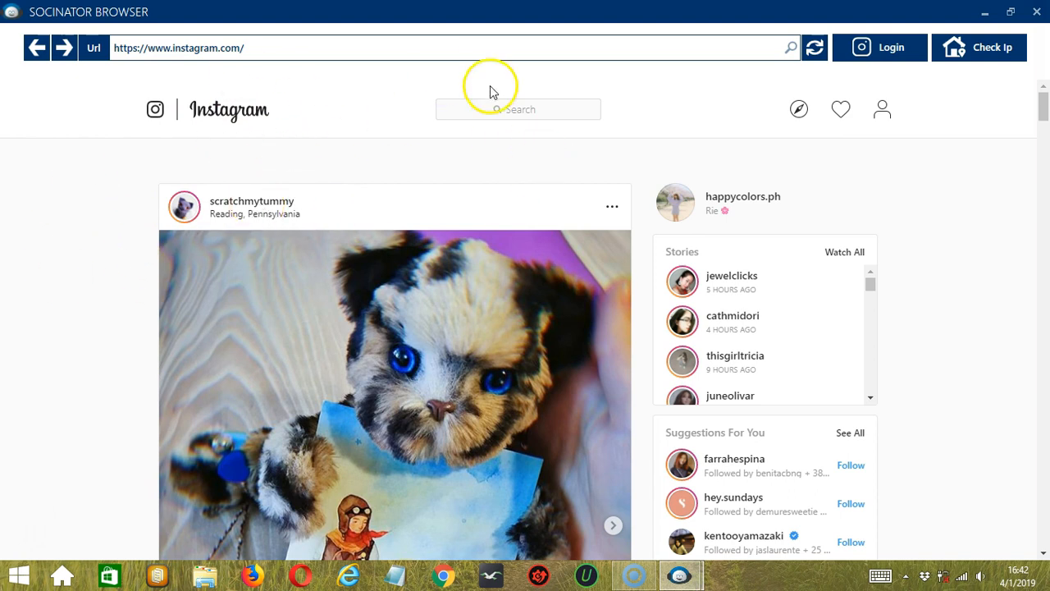
pyautogui.moveTo(516, 109)
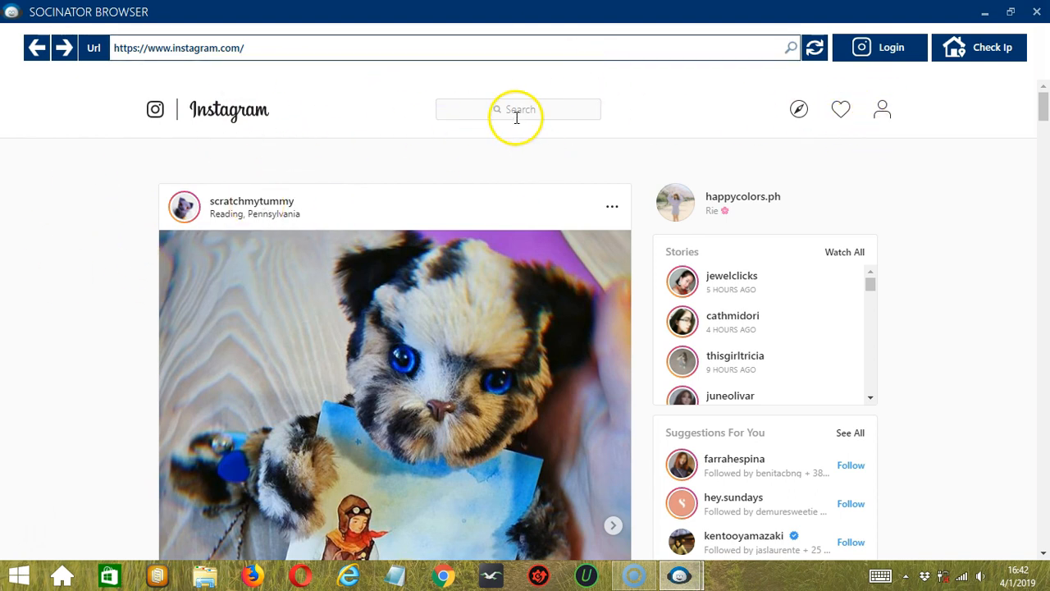
pyautogui.click(519, 108)
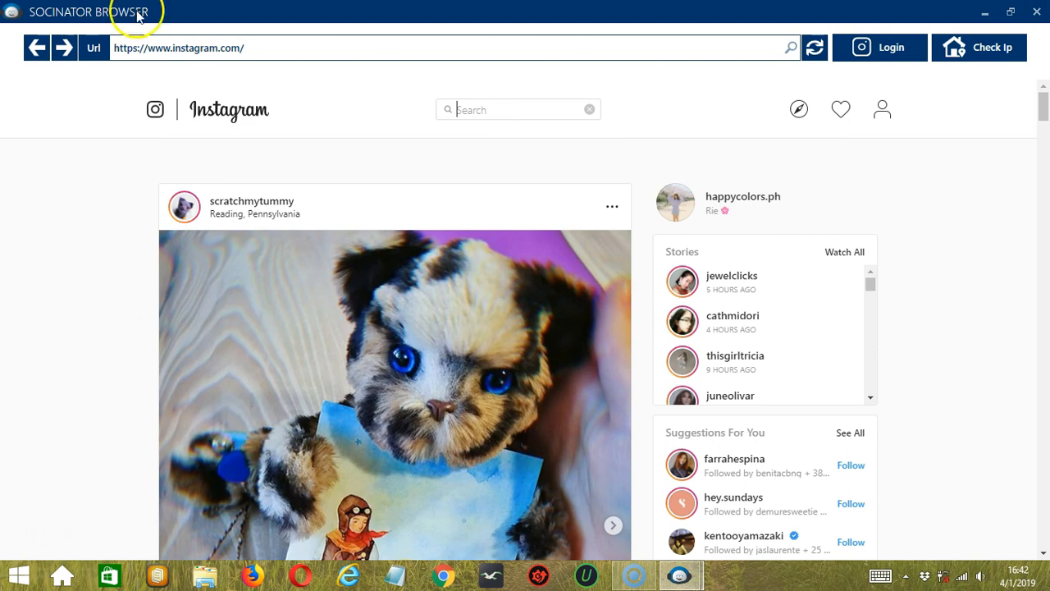
pyautogui.moveTo(172, 367)
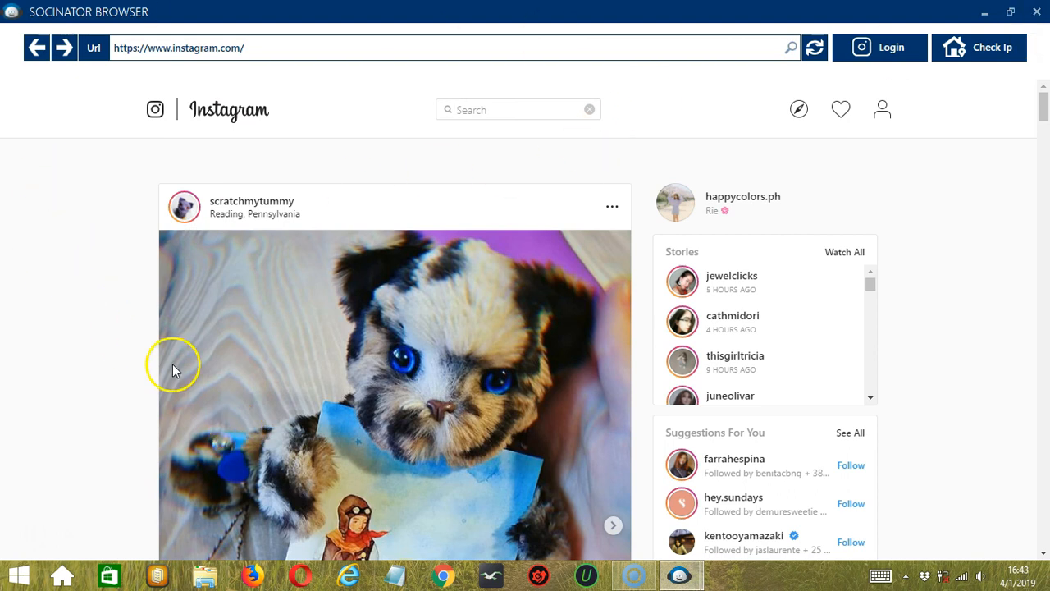
pyautogui.moveTo(459, 206)
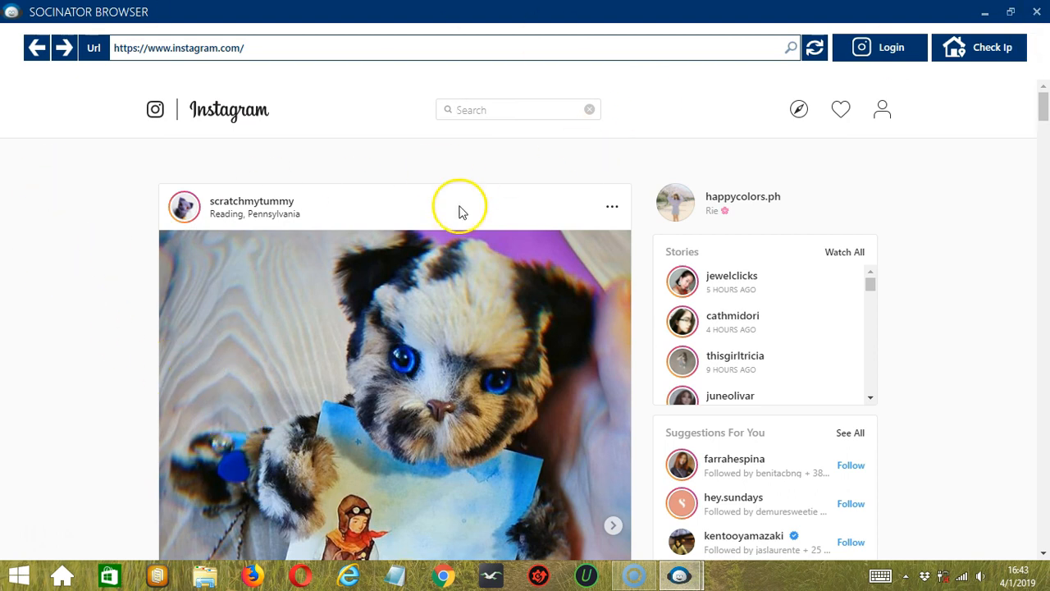
pyautogui.moveTo(1037, 15)
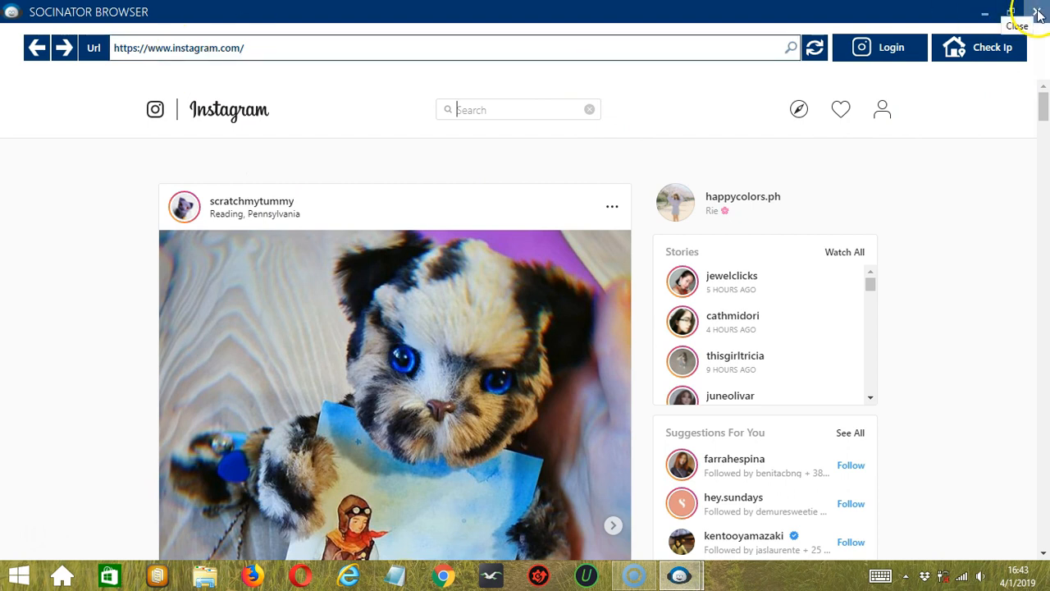
pyautogui.click(1037, 14)
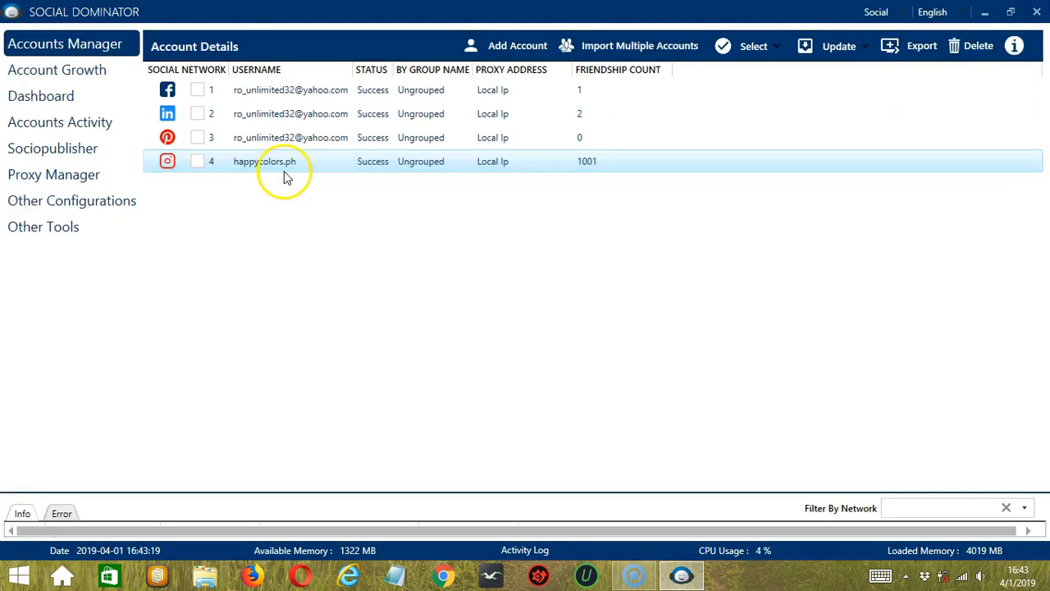
# - Visit the Instagram account's tools/activity settings, then reopen its context menu on the accounts list
pyautogui.rightClick(282, 161)
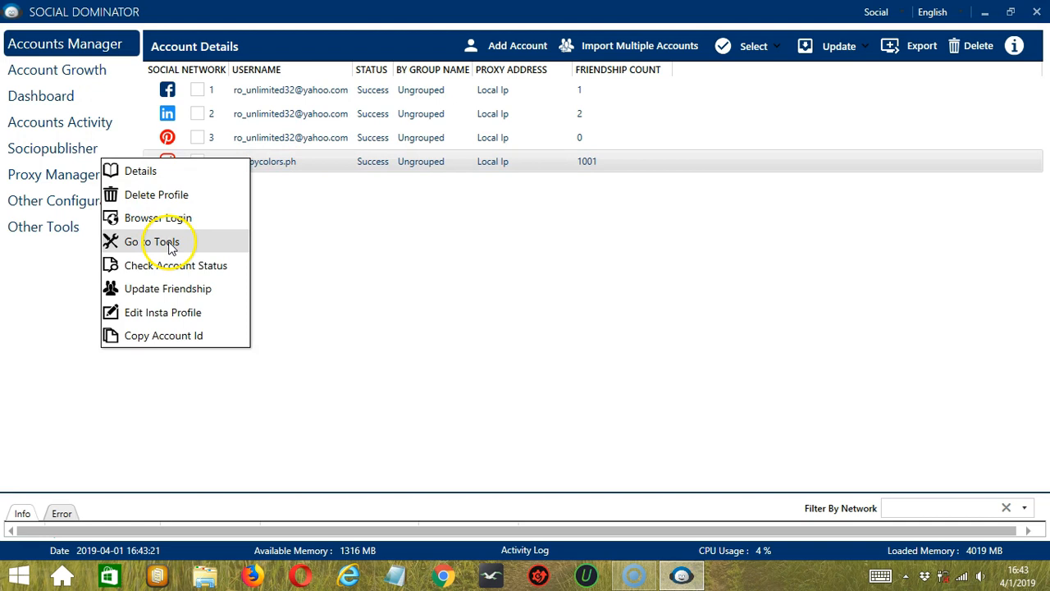
pyautogui.click(151, 241)
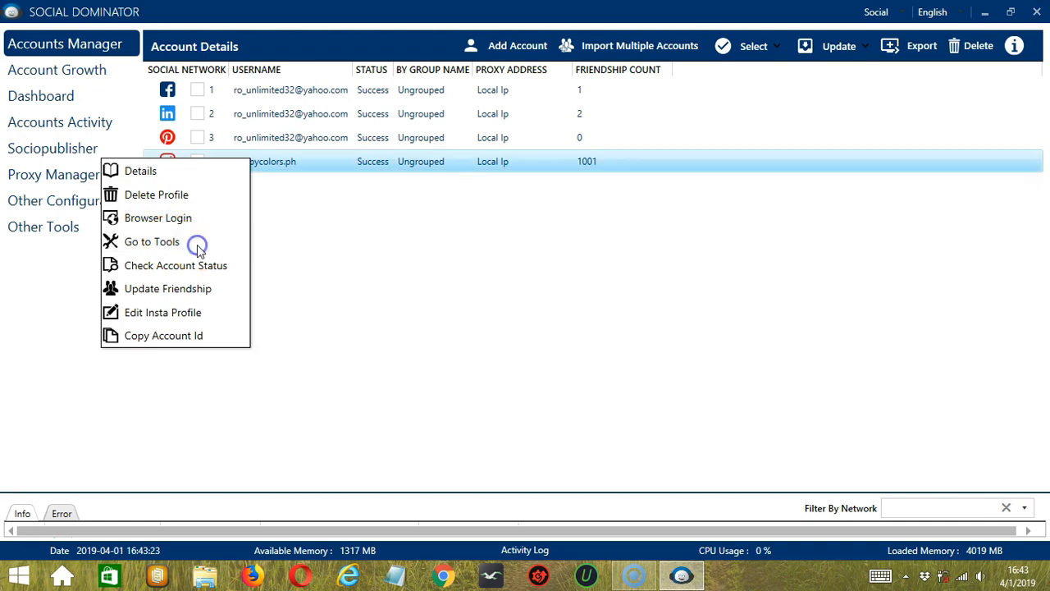
pyautogui.click(151, 241)
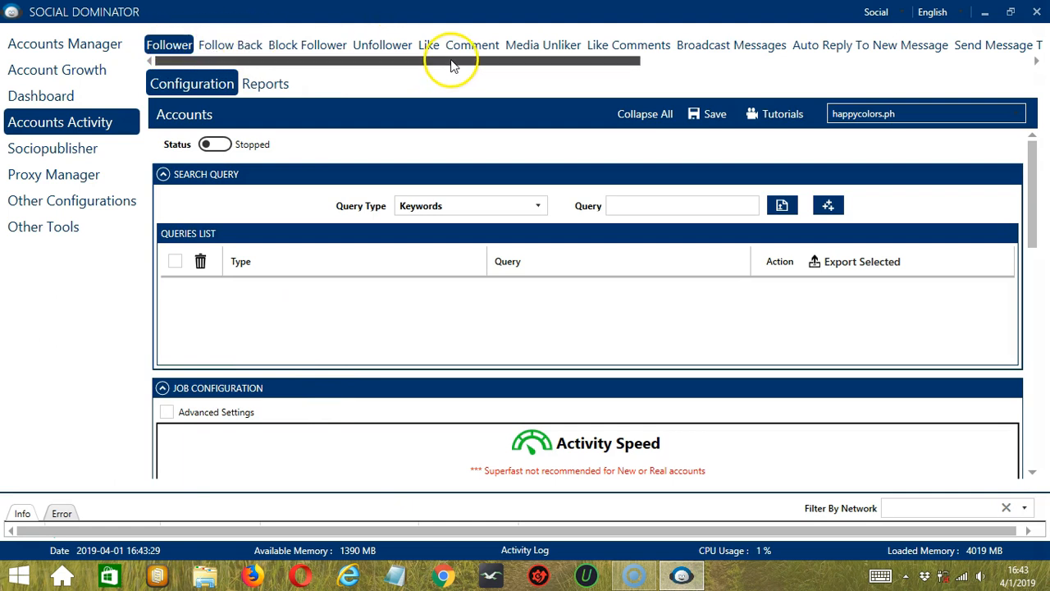
pyautogui.hscroll(3)
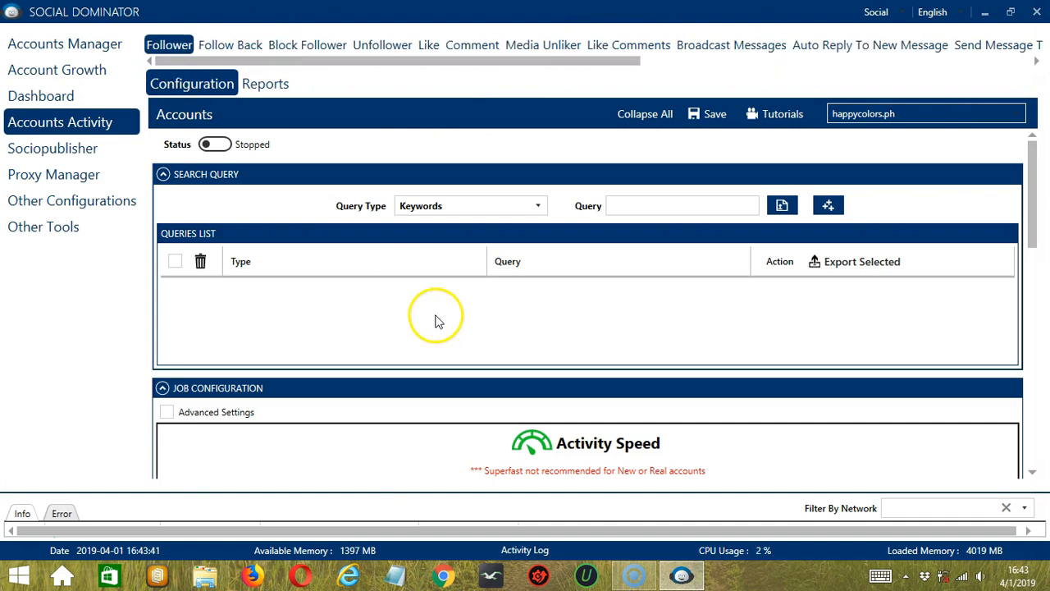
pyautogui.moveTo(252, 68)
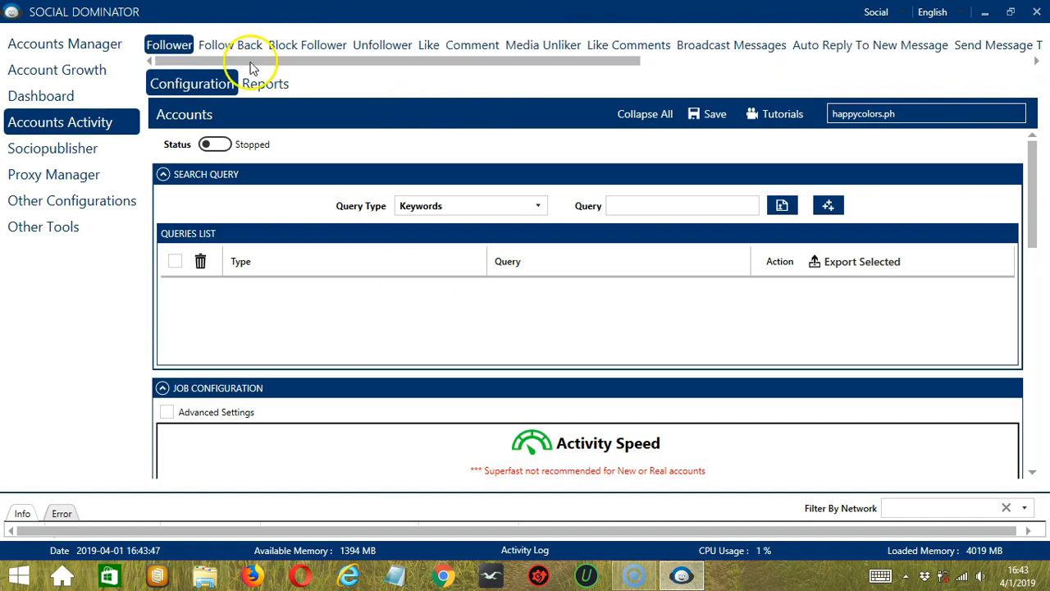
pyautogui.rightClick(271, 161)
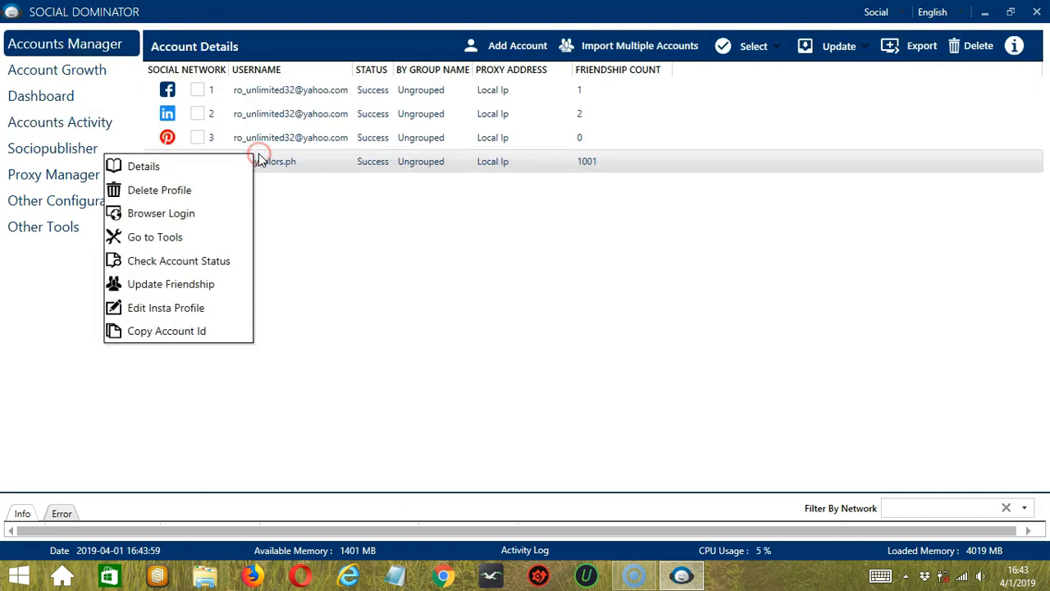
pyautogui.moveTo(240, 259)
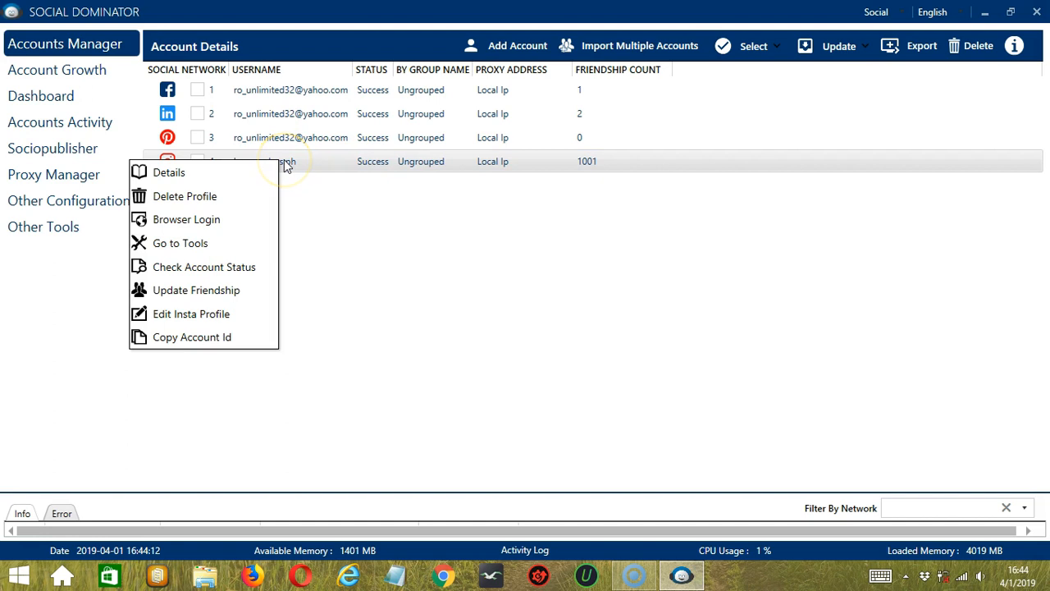
pyautogui.moveTo(197, 289)
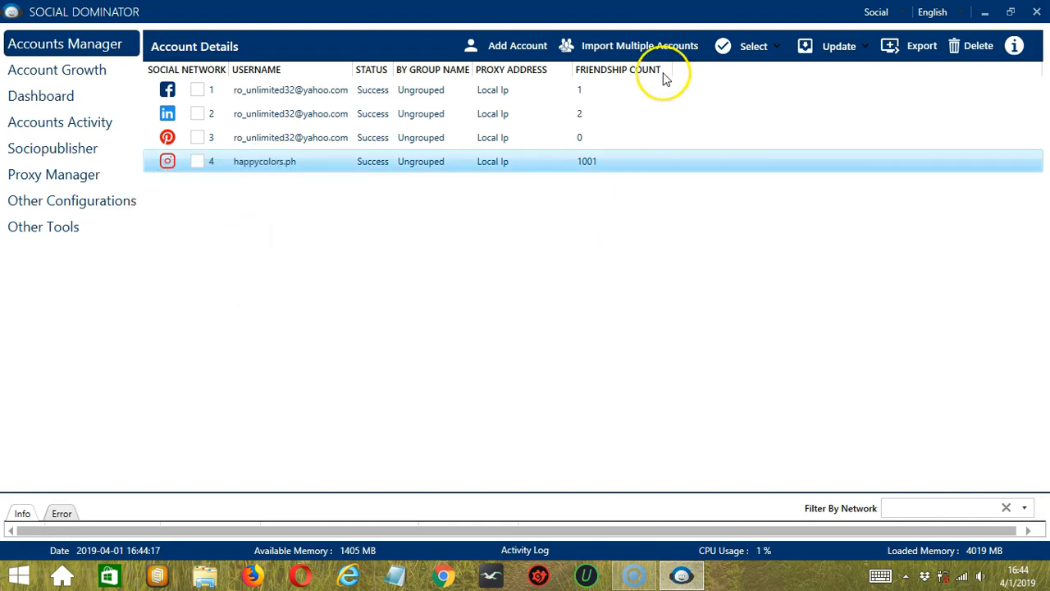
pyautogui.moveTo(620, 167)
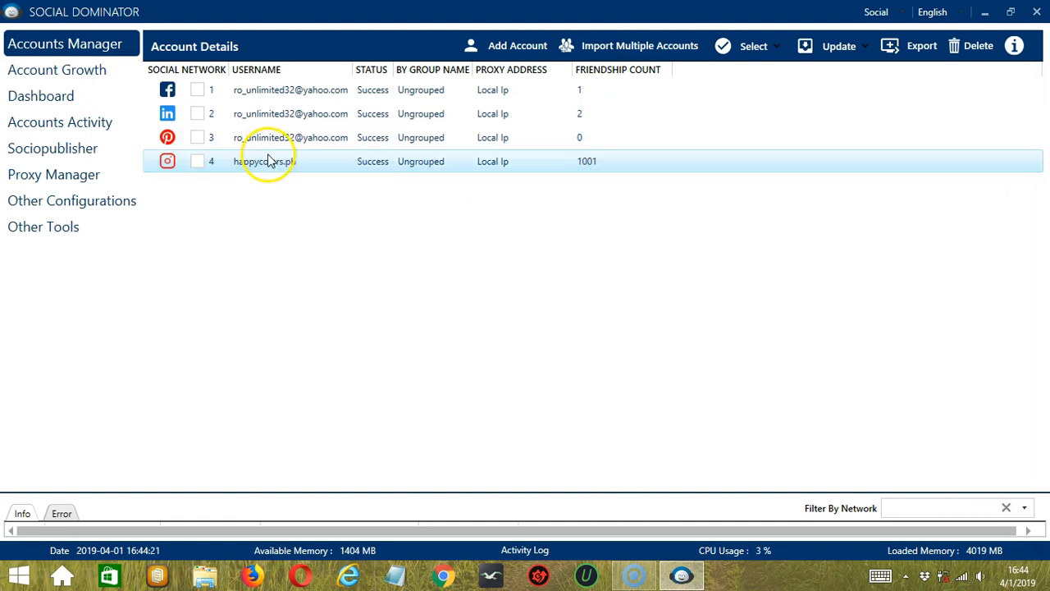
pyautogui.rightClick(271, 160)
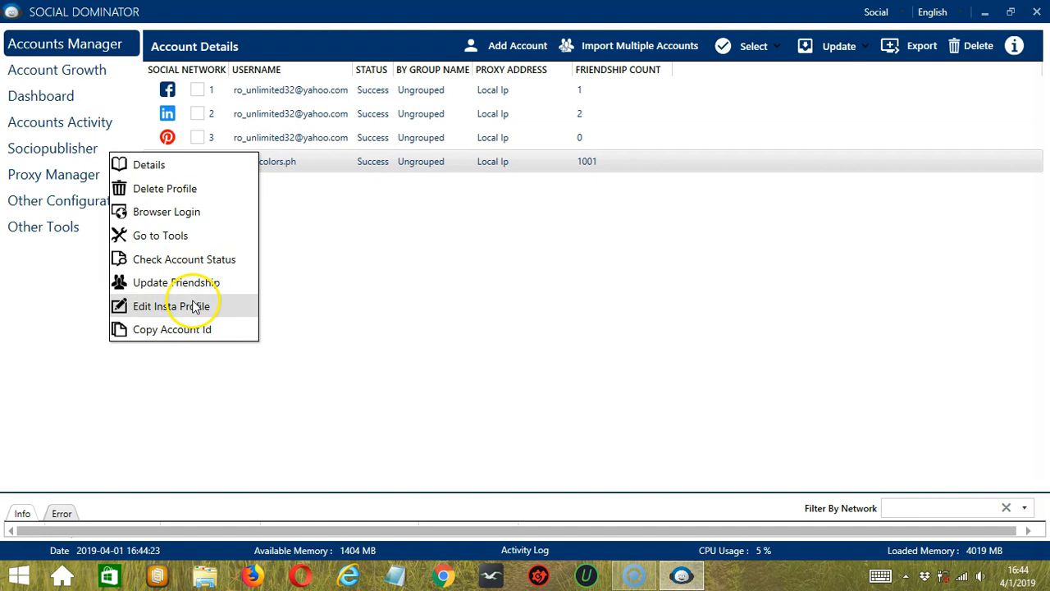
pyautogui.click(173, 307)
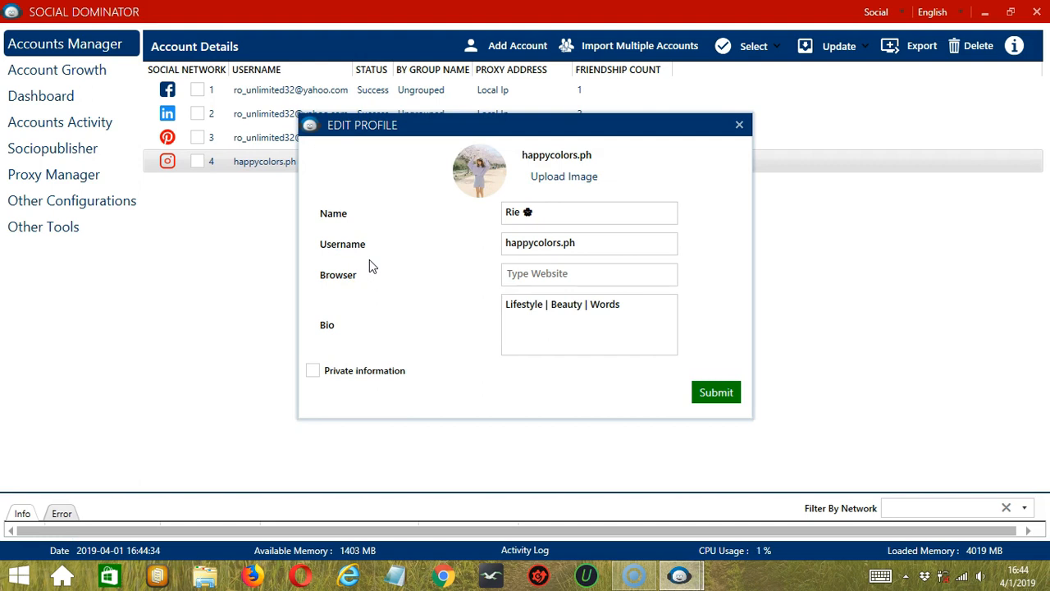
pyautogui.moveTo(374, 262)
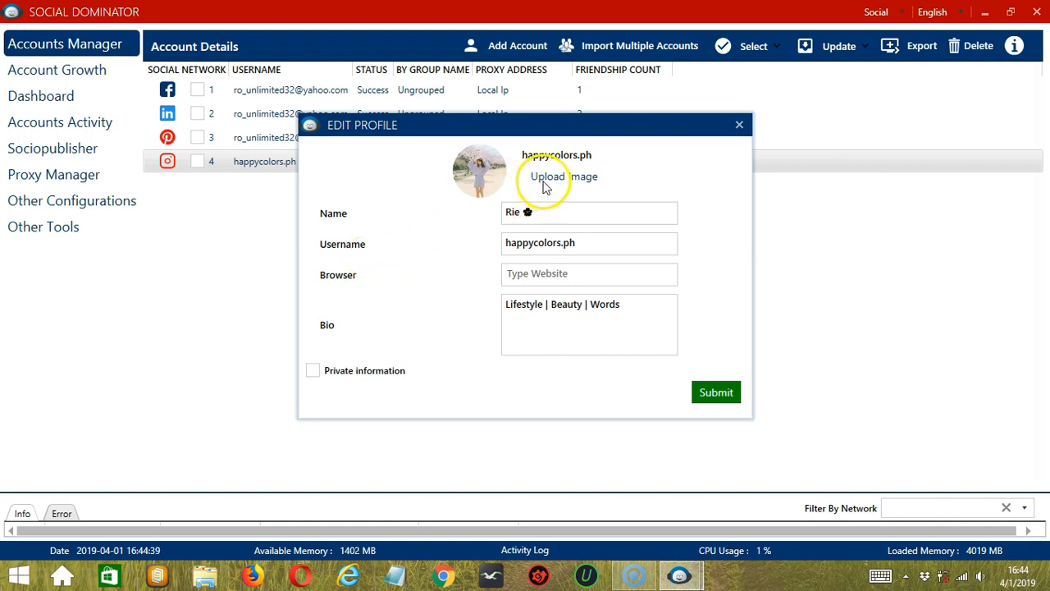
pyautogui.moveTo(468, 151)
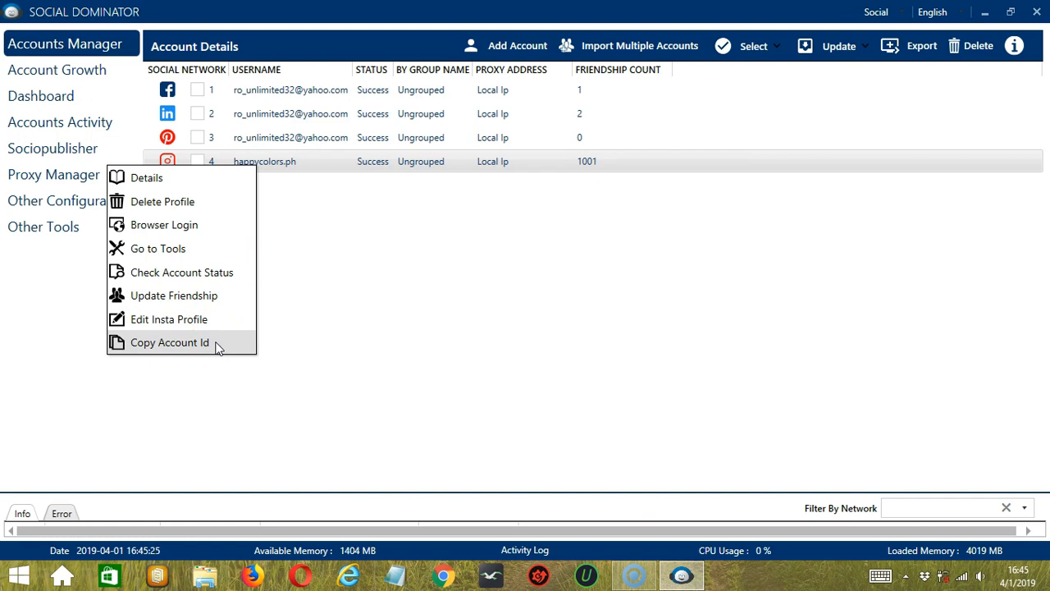
# - Copy the Instagram account's id, then delete its profile with Delete Anyways, leaving three accounts
pyautogui.click(169, 343)
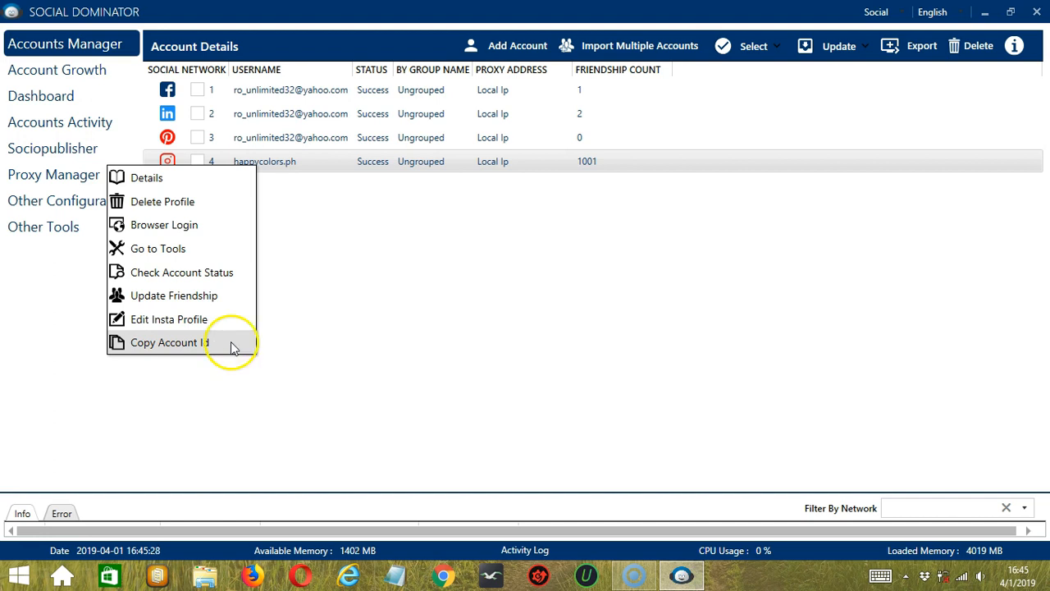
pyautogui.click(167, 343)
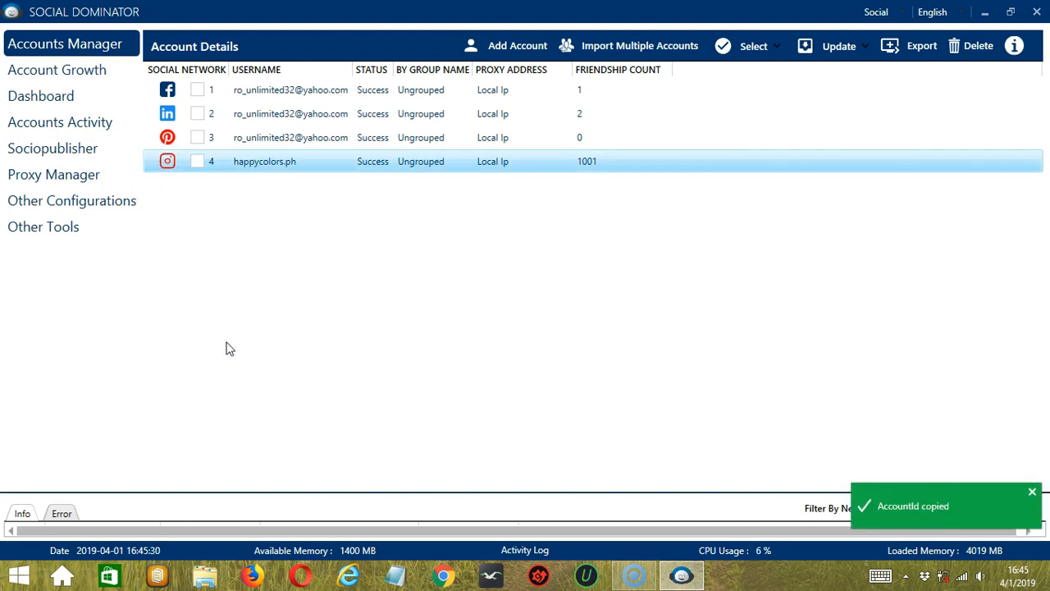
pyautogui.moveTo(943, 484)
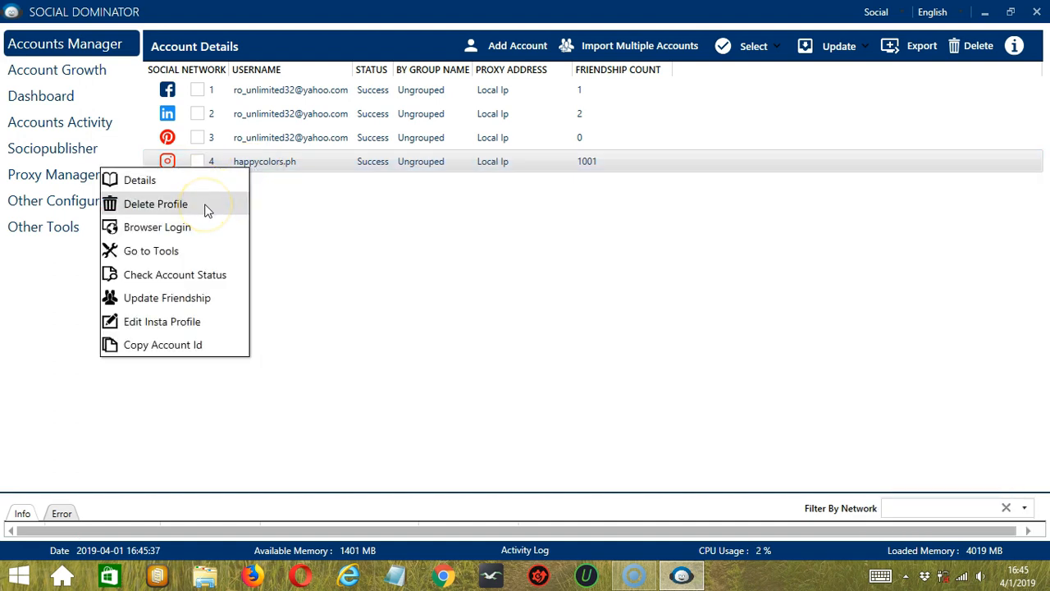
pyautogui.click(156, 203)
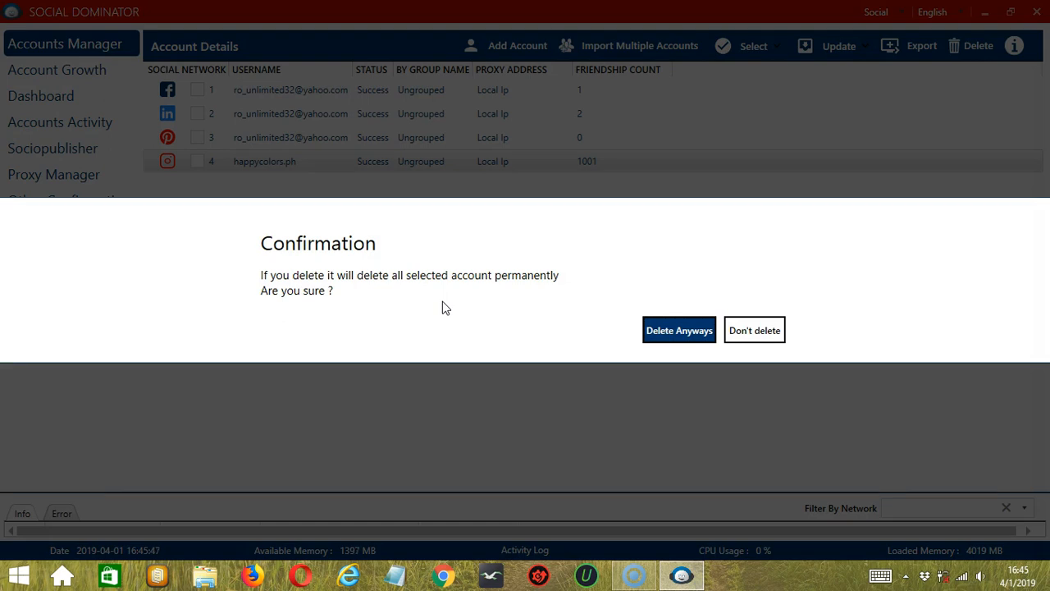
pyautogui.moveTo(434, 275)
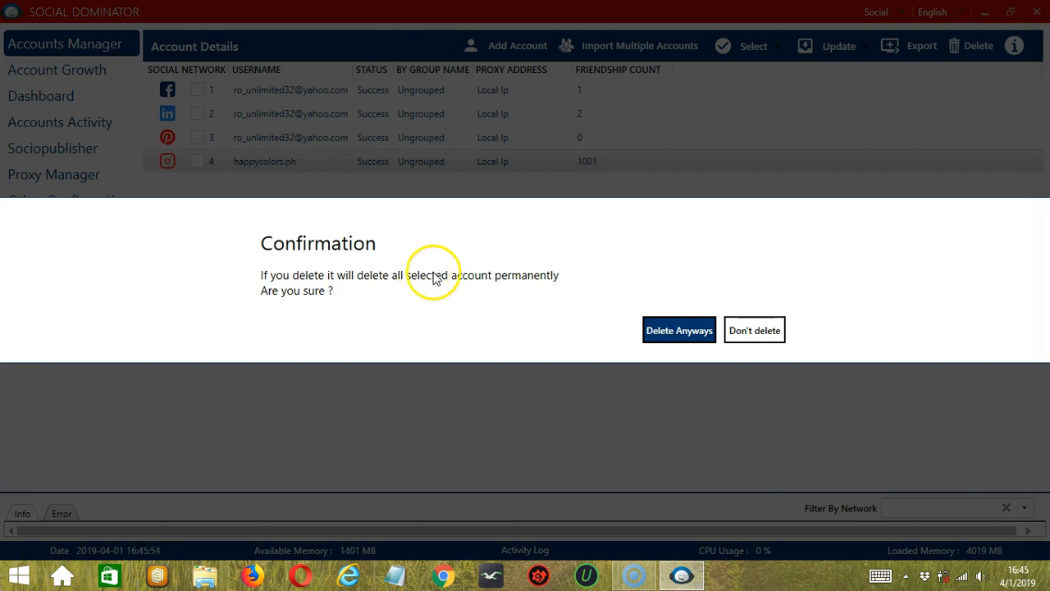
pyautogui.click(680, 328)
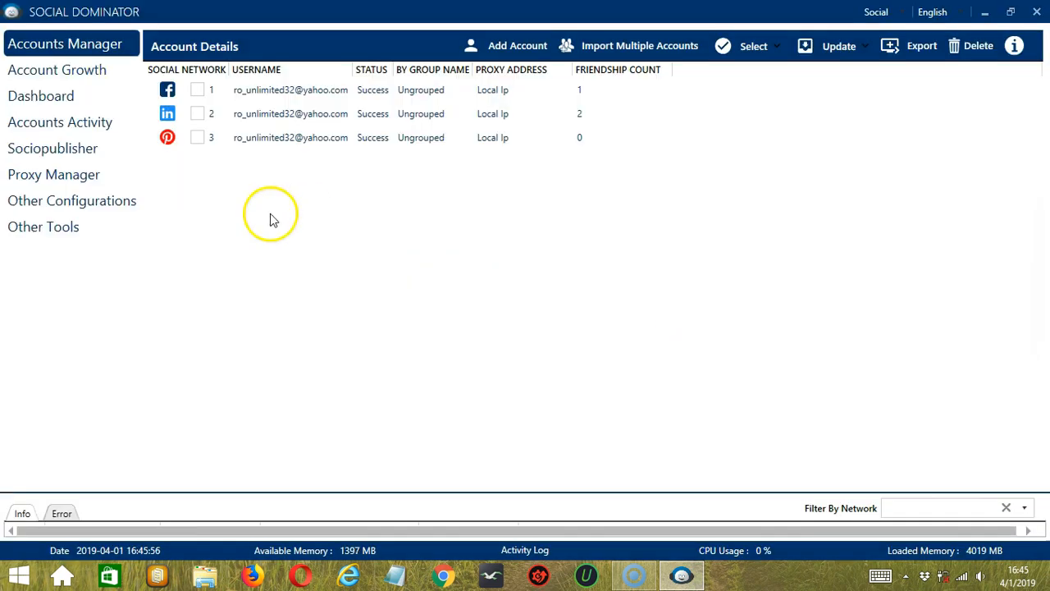
pyautogui.moveTo(243, 163)
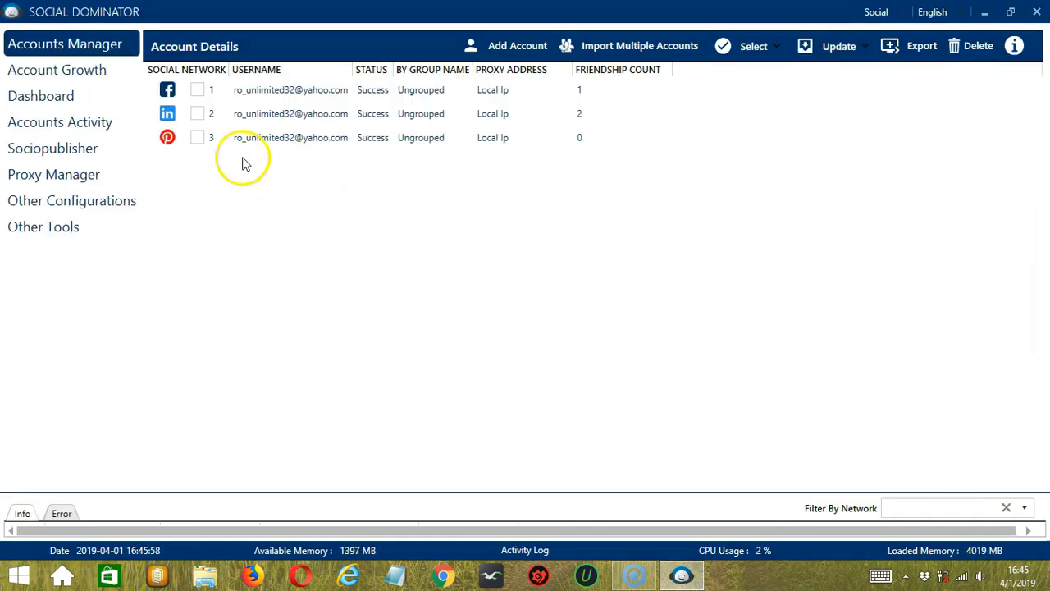
pyautogui.moveTo(384, 203)
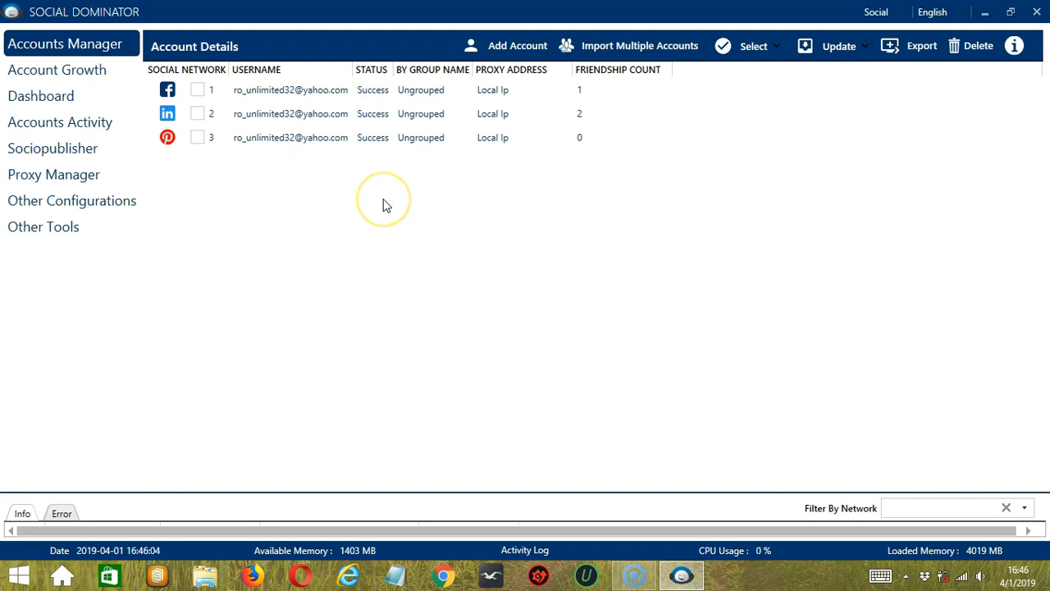
pyautogui.moveTo(386, 204)
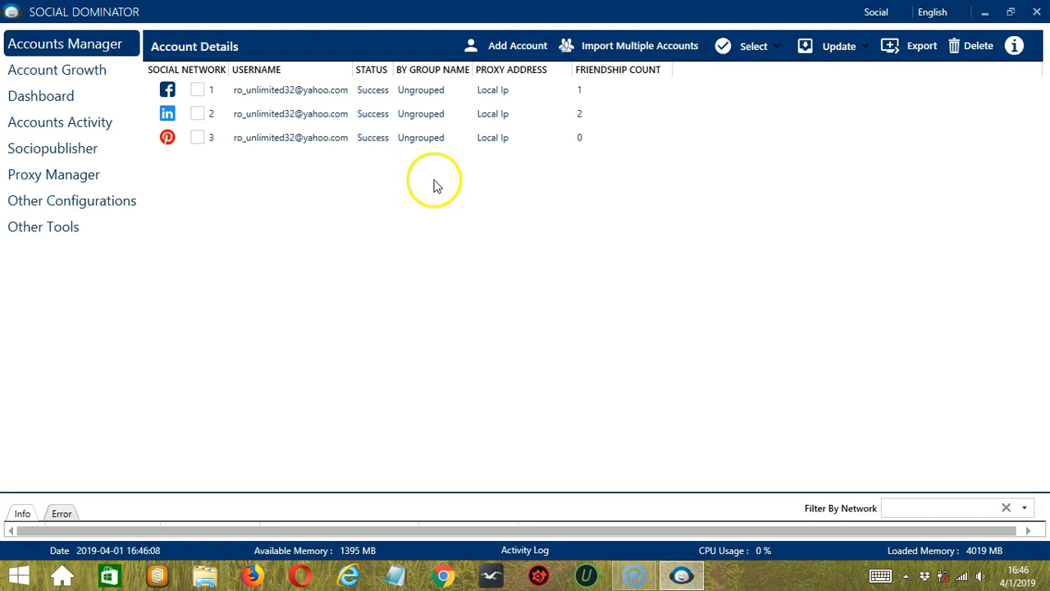
pyautogui.moveTo(699, 217)
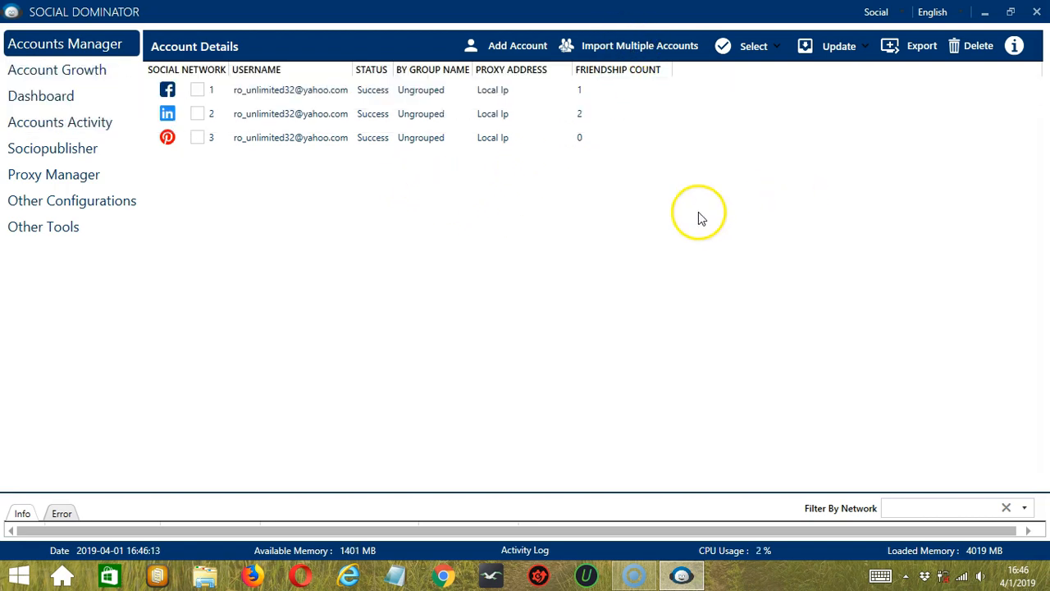
pyautogui.click(639, 46)
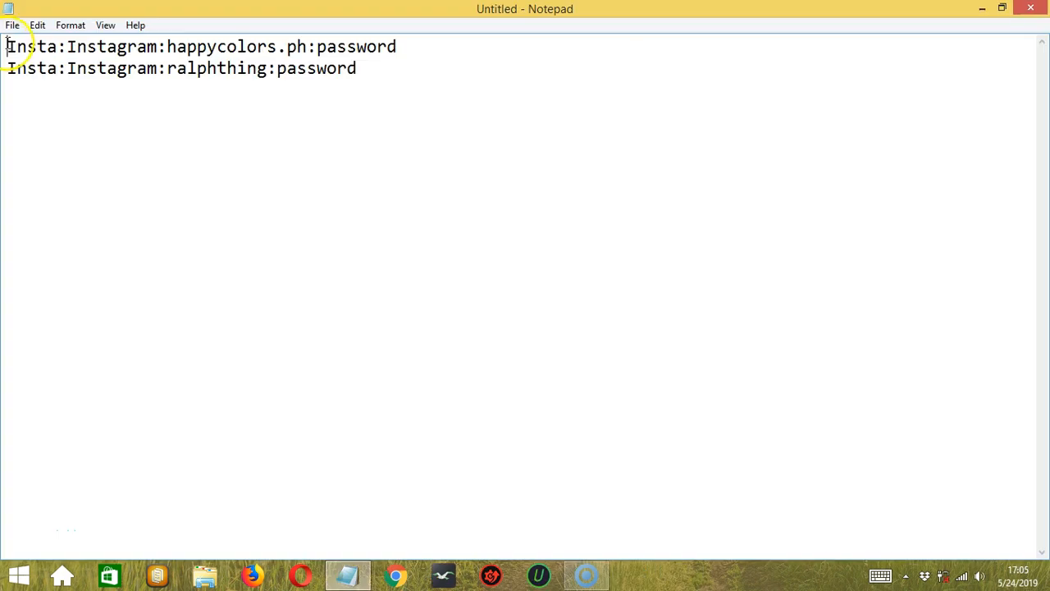
# - Save the two-account credential list from Notepad to the Desktop as 'import multiple.txt'
pyautogui.doubleClick(32, 46)
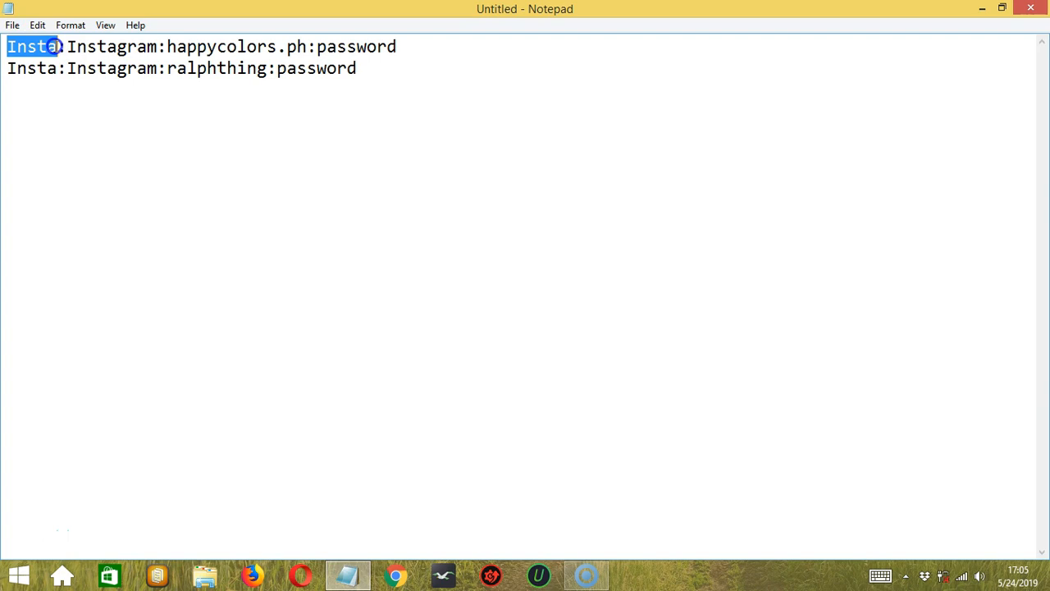
pyautogui.moveTo(58, 46); pyautogui.dragTo(128, 46)
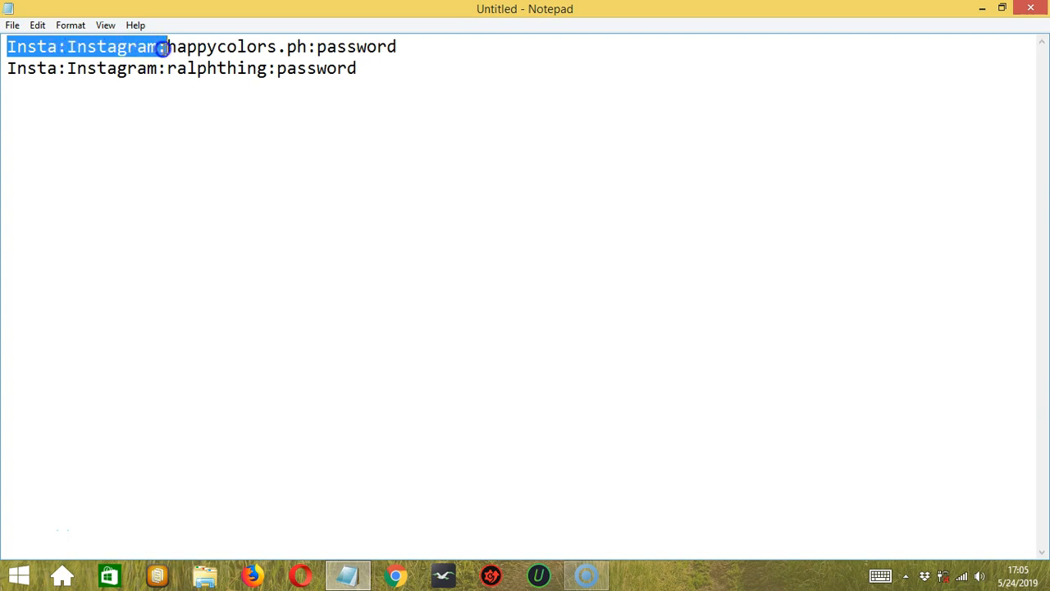
pyautogui.moveTo(164, 46); pyautogui.dragTo(354, 46)
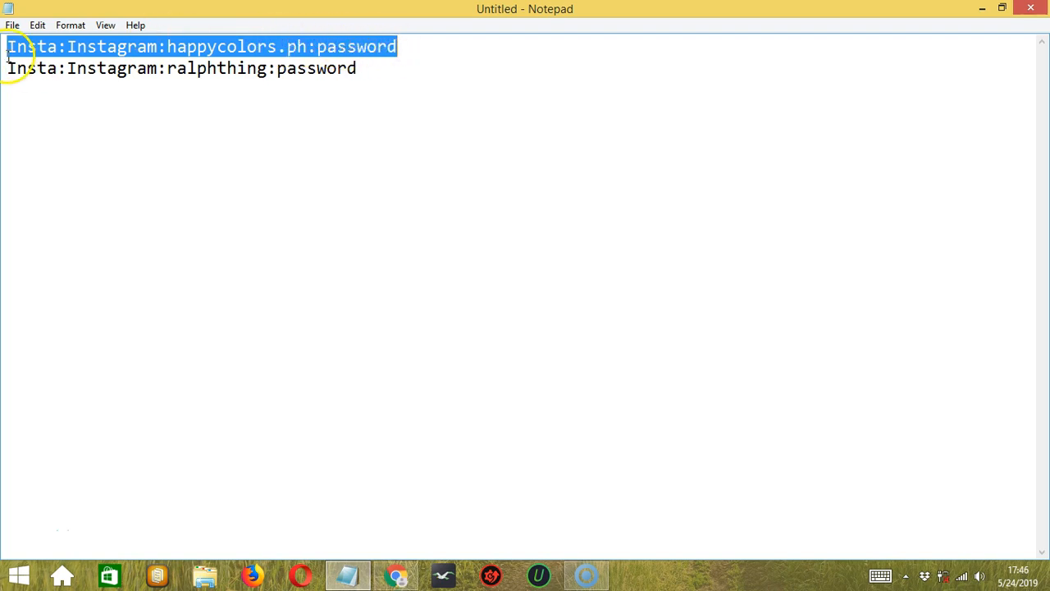
pyautogui.click(13, 25)
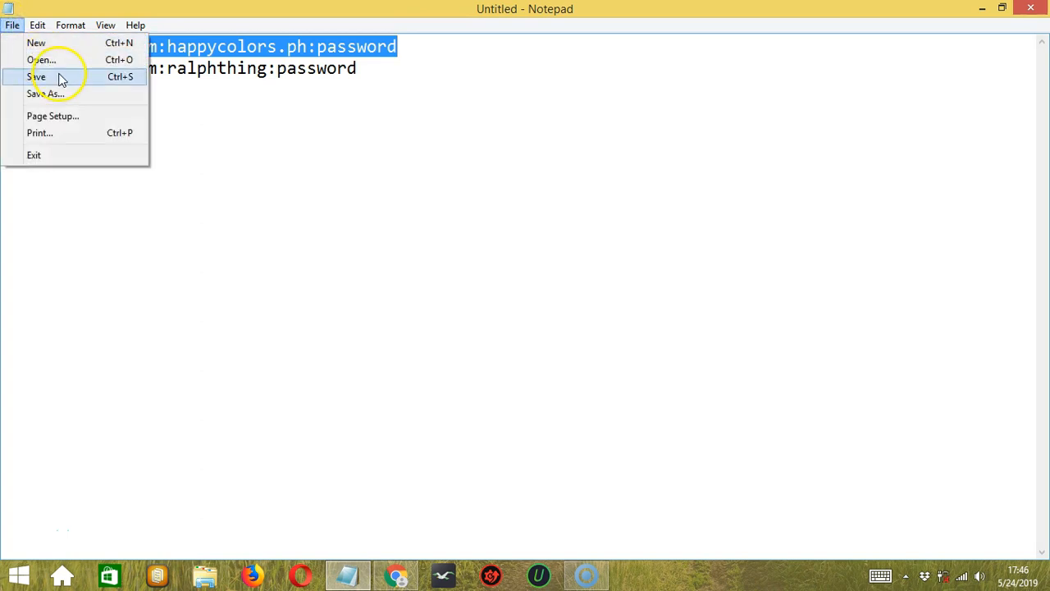
pyautogui.click(37, 77)
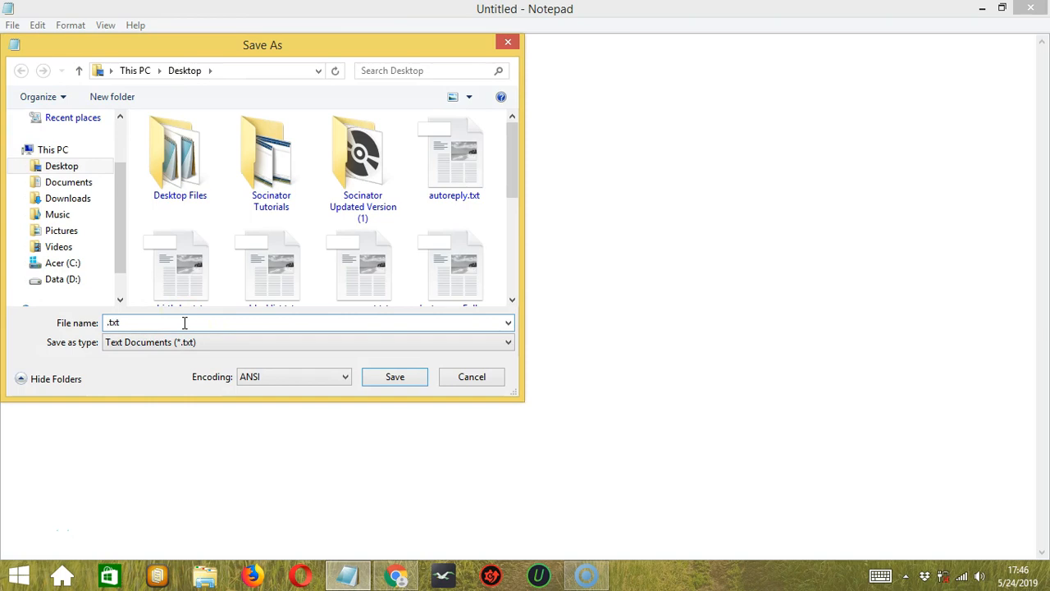
pyautogui.write('import mul')
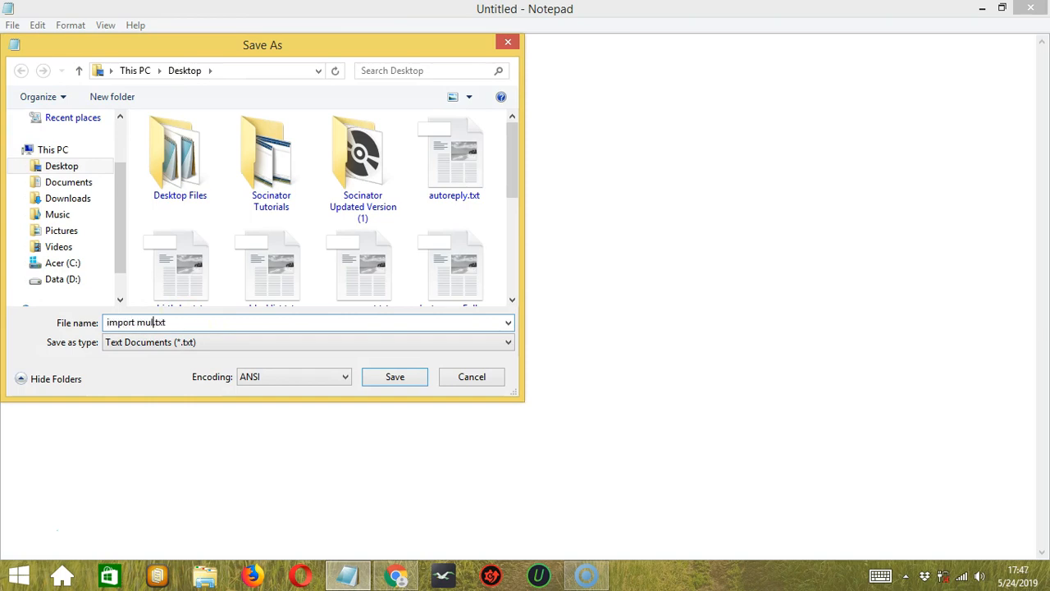
pyautogui.write('tiple')
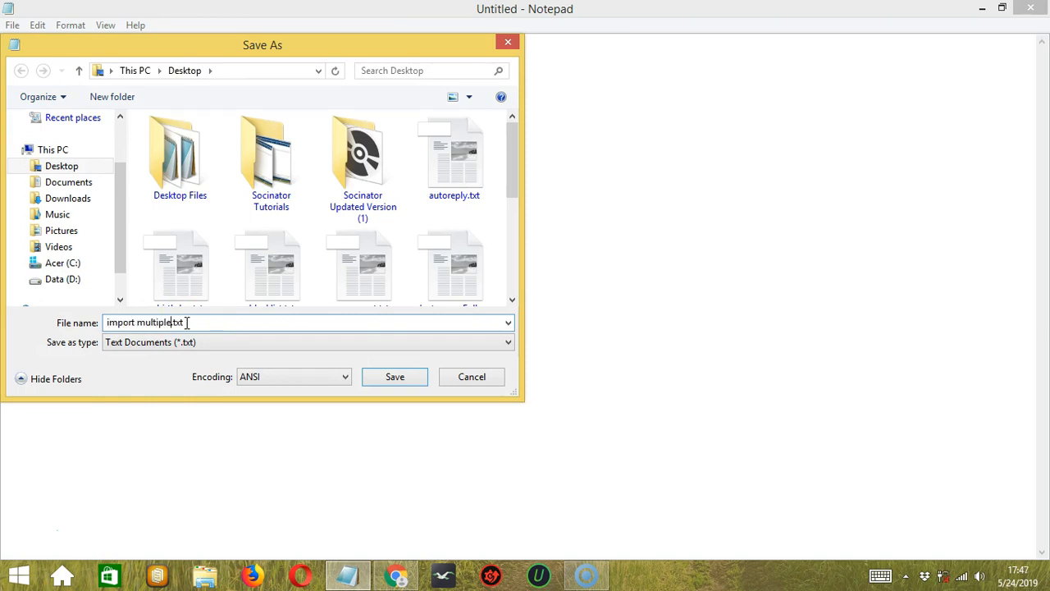
pyautogui.click(394, 376)
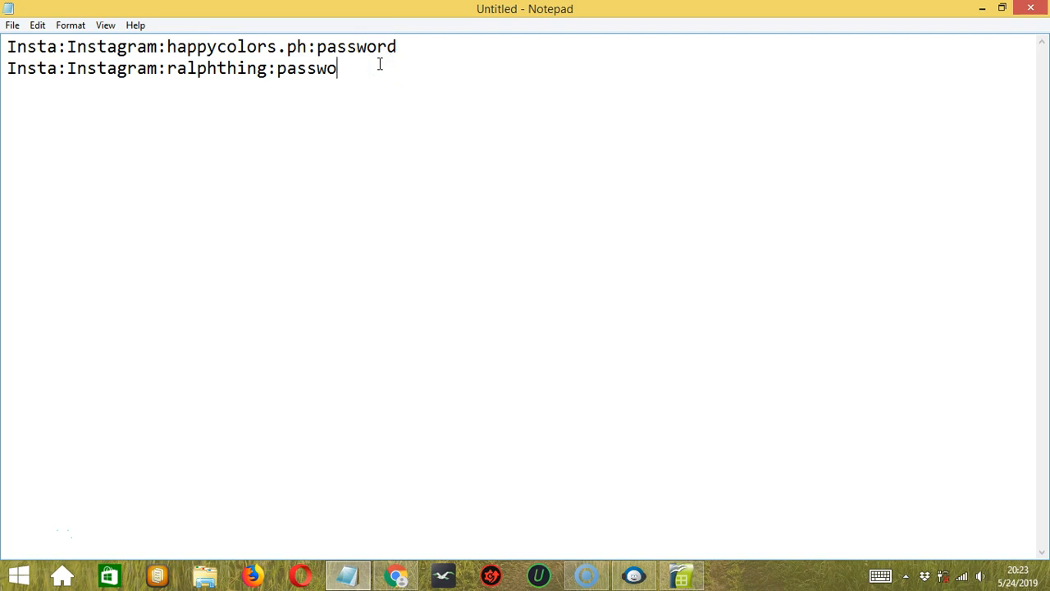
# - Remove the second line and save the one-account list as a new file 'import single'
pyautogui.press('backspace')
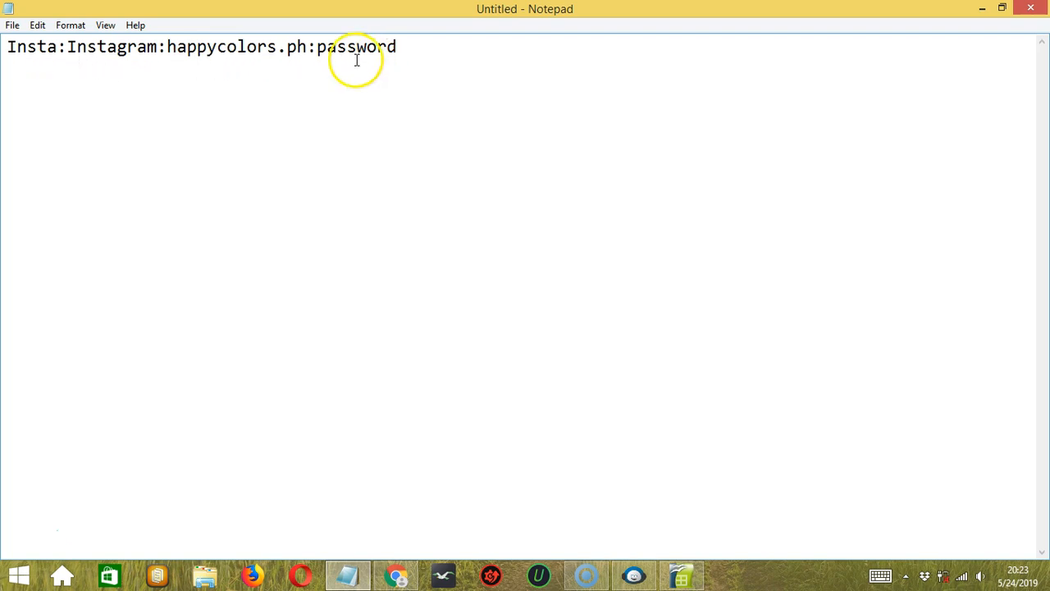
pyautogui.click(13, 24)
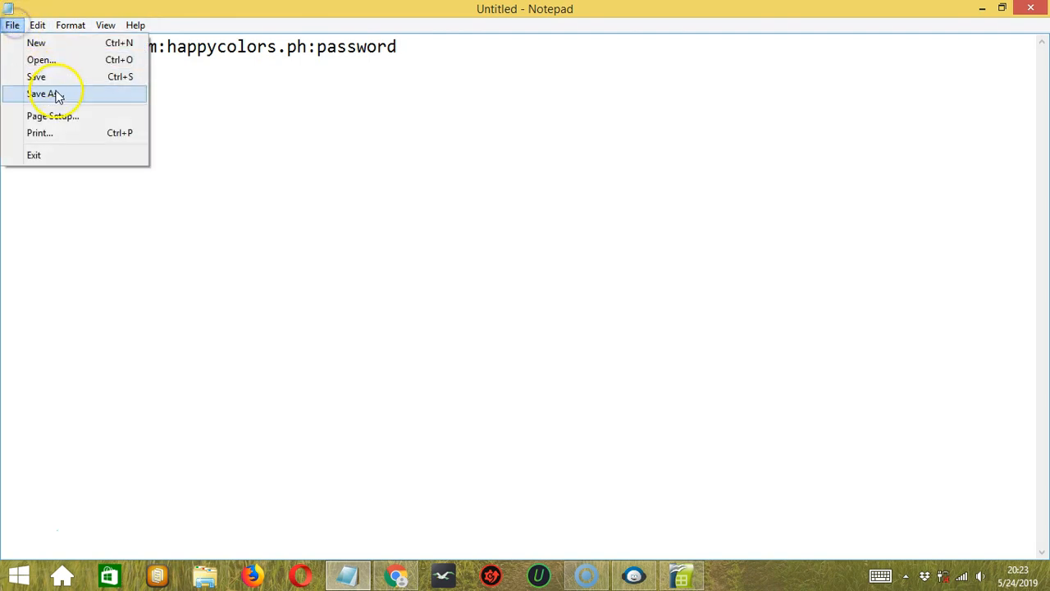
pyautogui.click(43, 93)
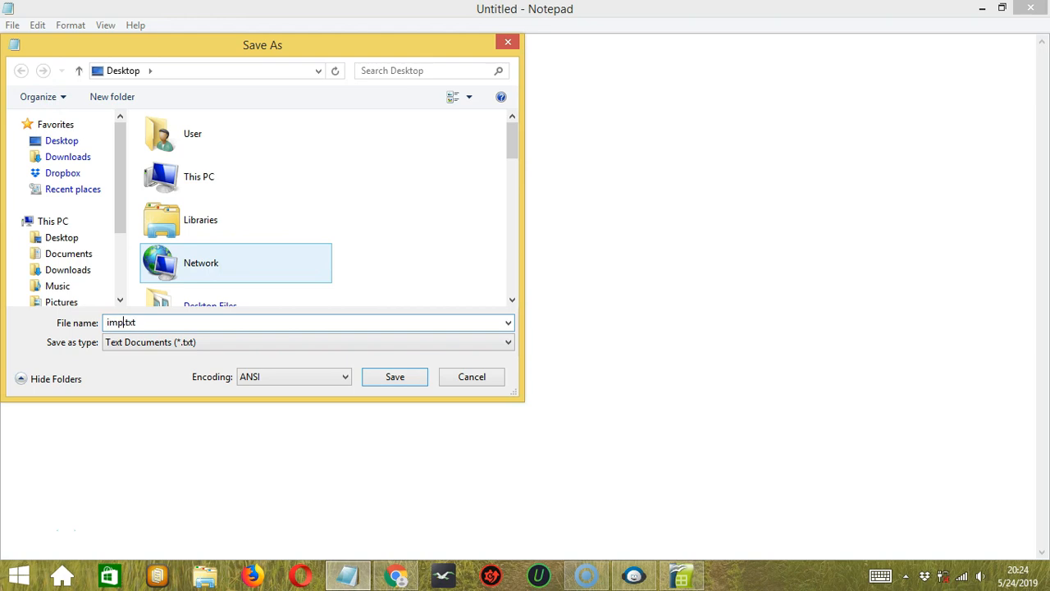
pyautogui.write('import single')
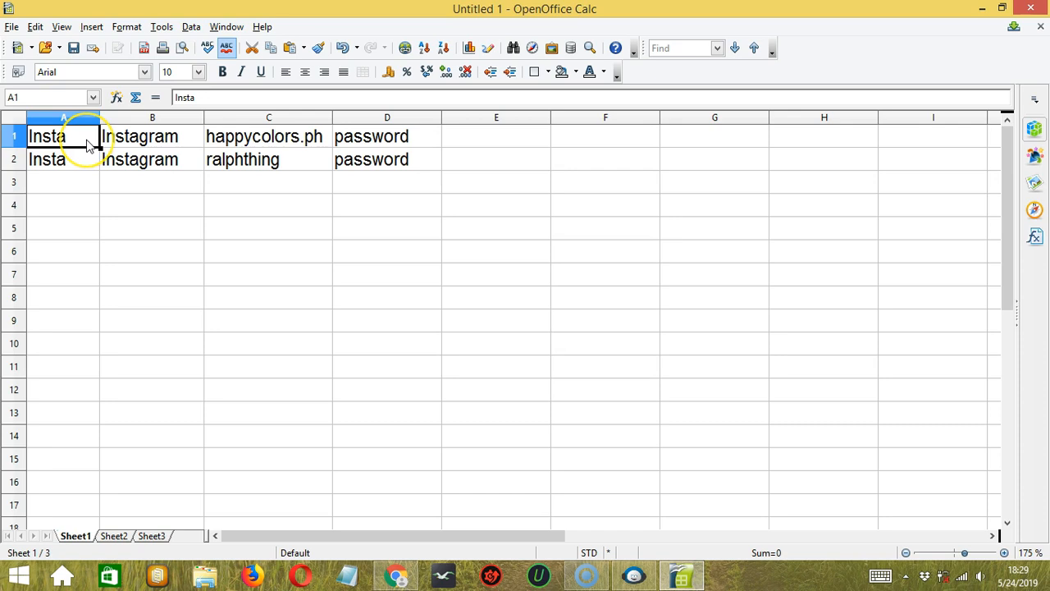
# - Review the first row's fields and save the Calc sheet to the Desktop as CSV 'import multiple'
pyautogui.click(151, 136)
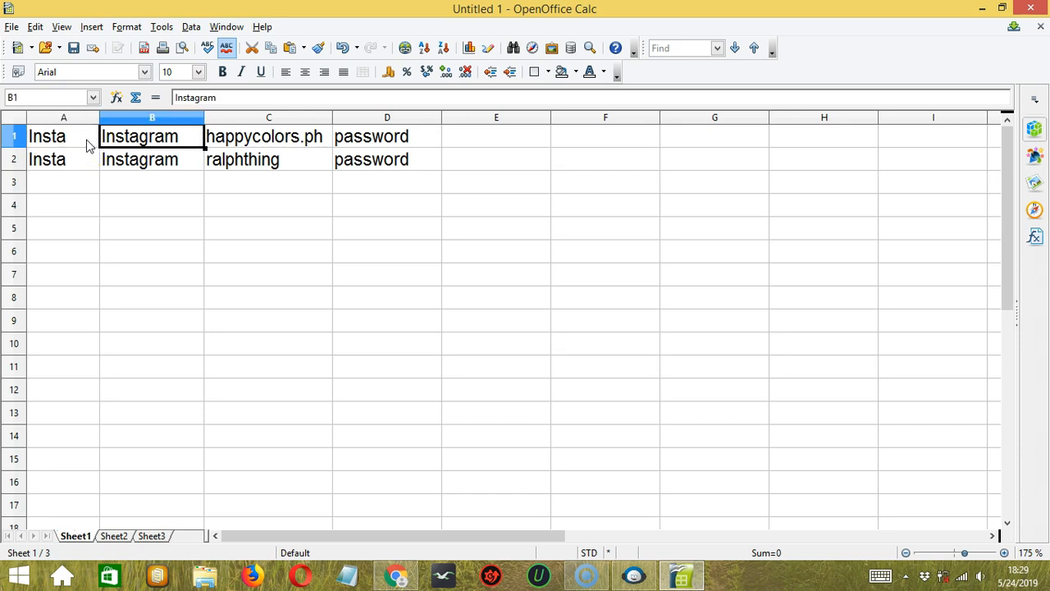
pyautogui.click(269, 137)
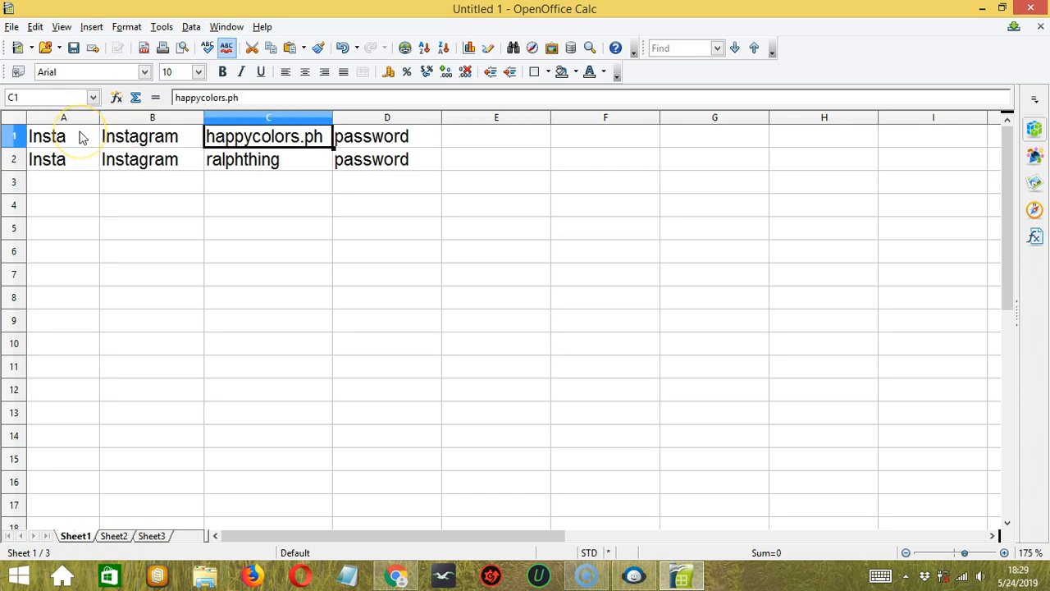
pyautogui.click(151, 136)
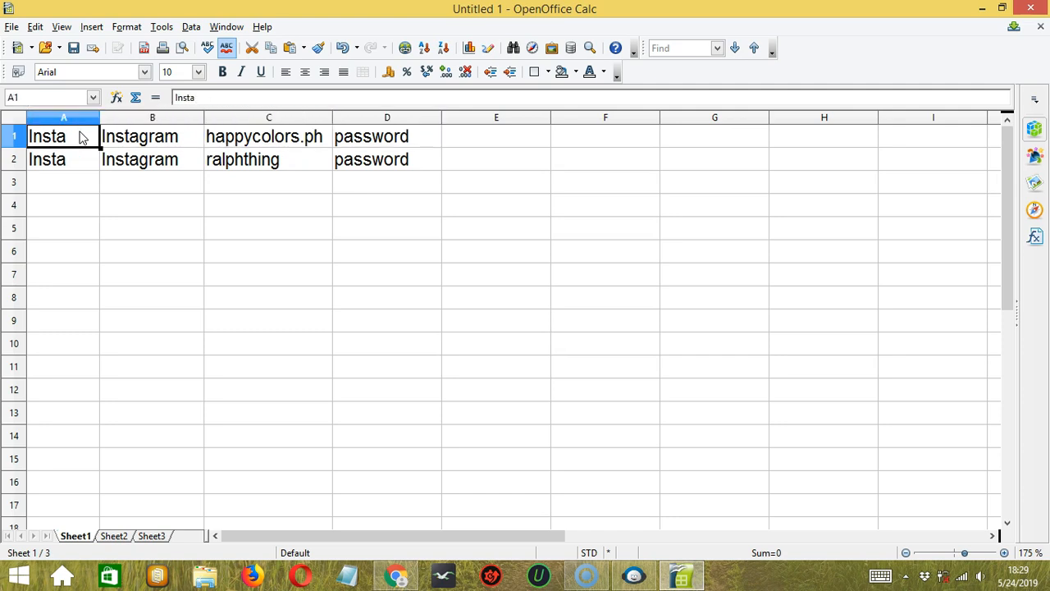
pyautogui.click(12, 26)
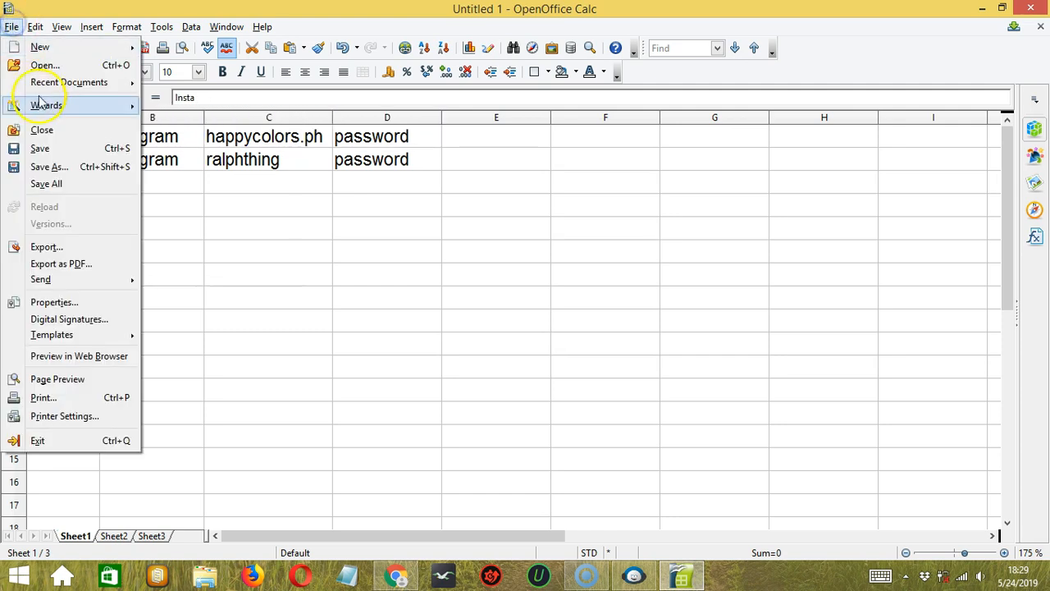
pyautogui.click(49, 168)
pyautogui.write('import.csv')
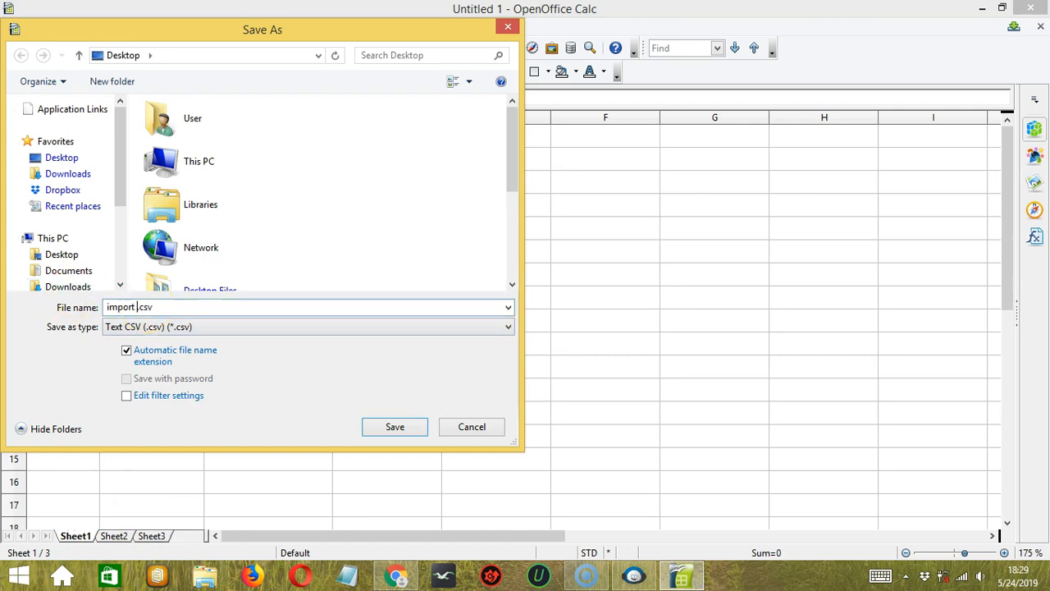
pyautogui.write('multiple')
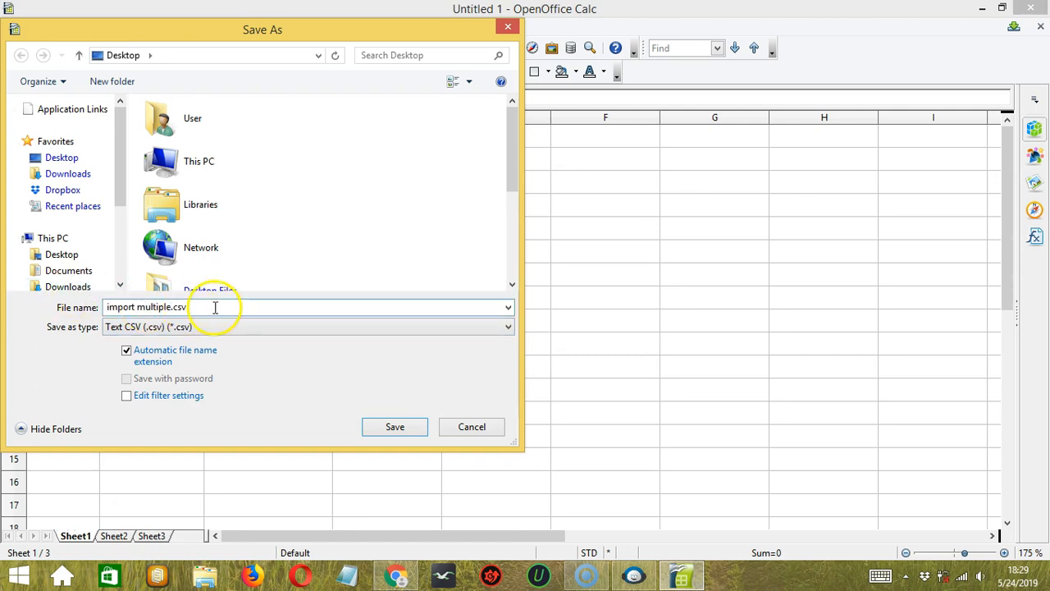
pyautogui.click(394, 426)
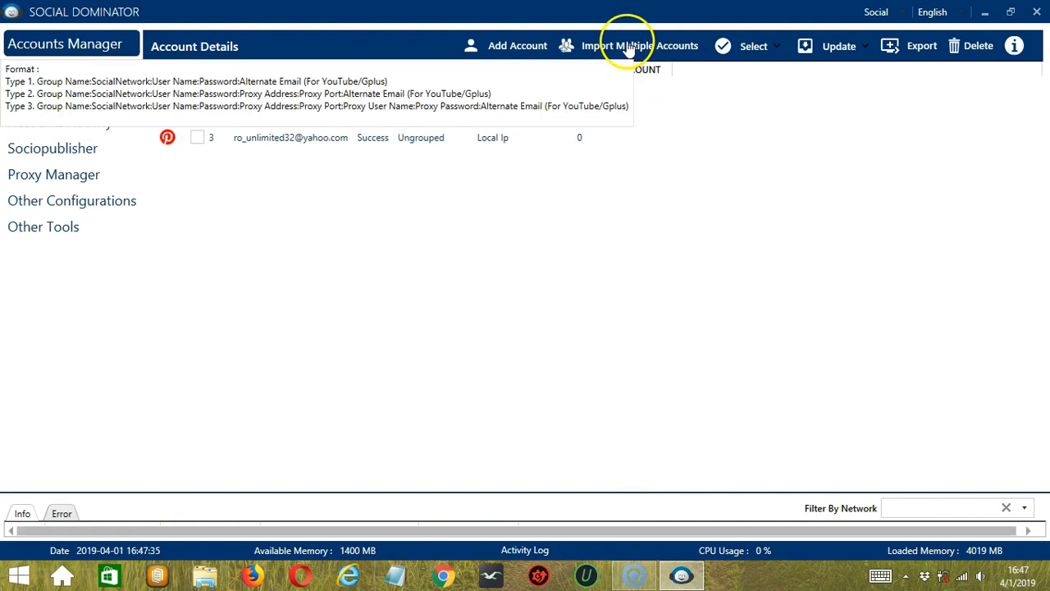
# - Import multiple accounts from import multiple.txt, adding two Instagram accounts in group Insta
pyautogui.click(629, 46)
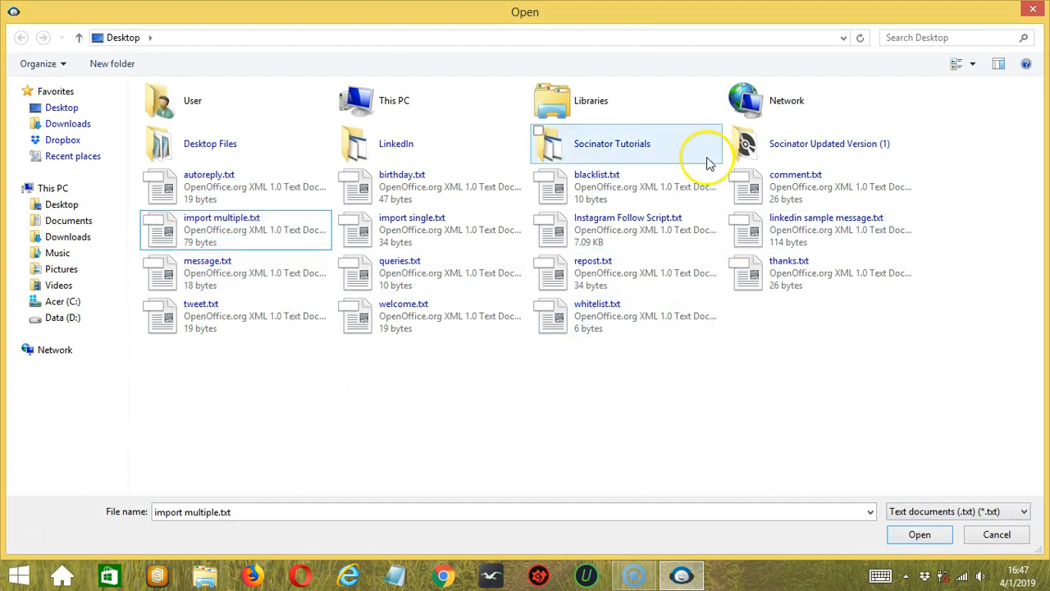
pyautogui.moveTo(221, 230)
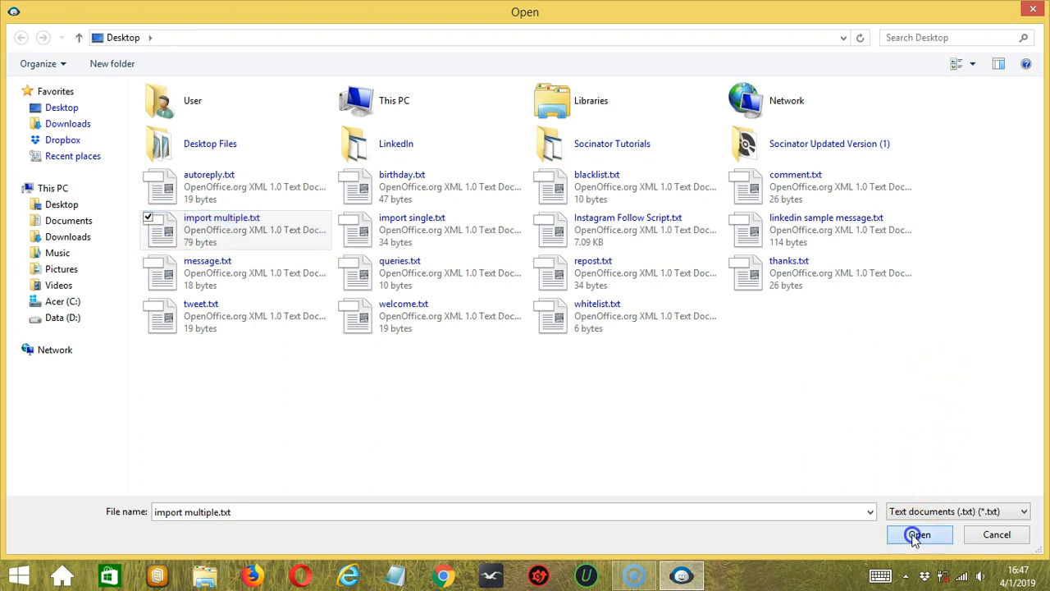
pyautogui.click(919, 535)
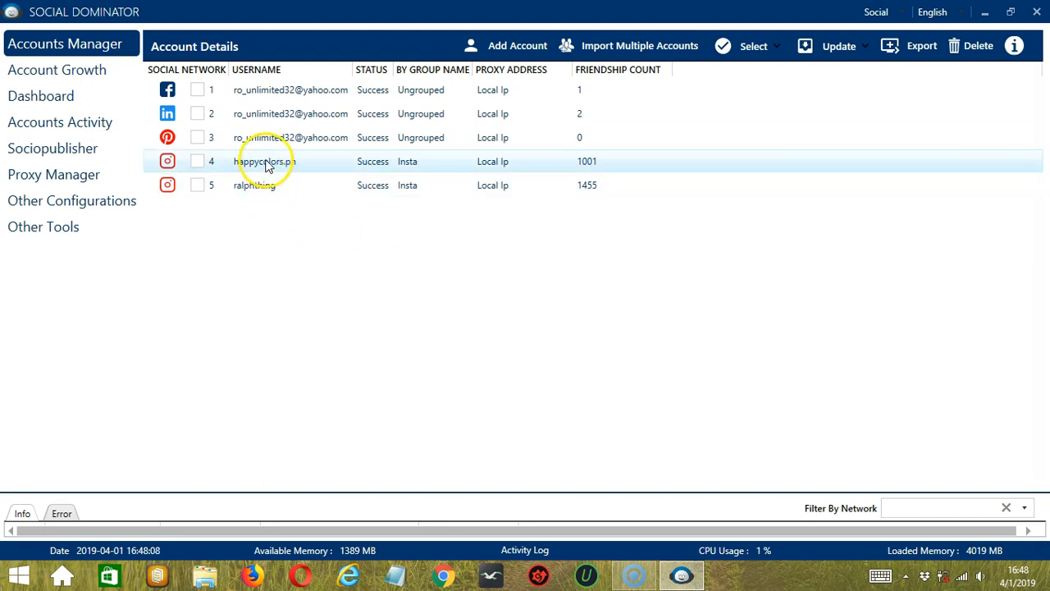
pyautogui.moveTo(367, 163)
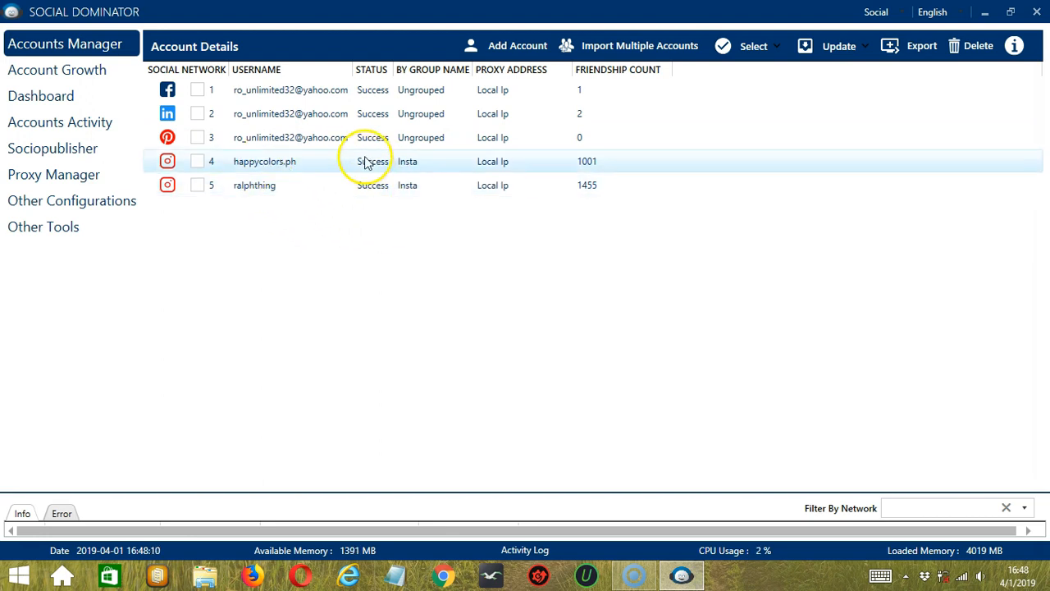
pyautogui.moveTo(410, 184)
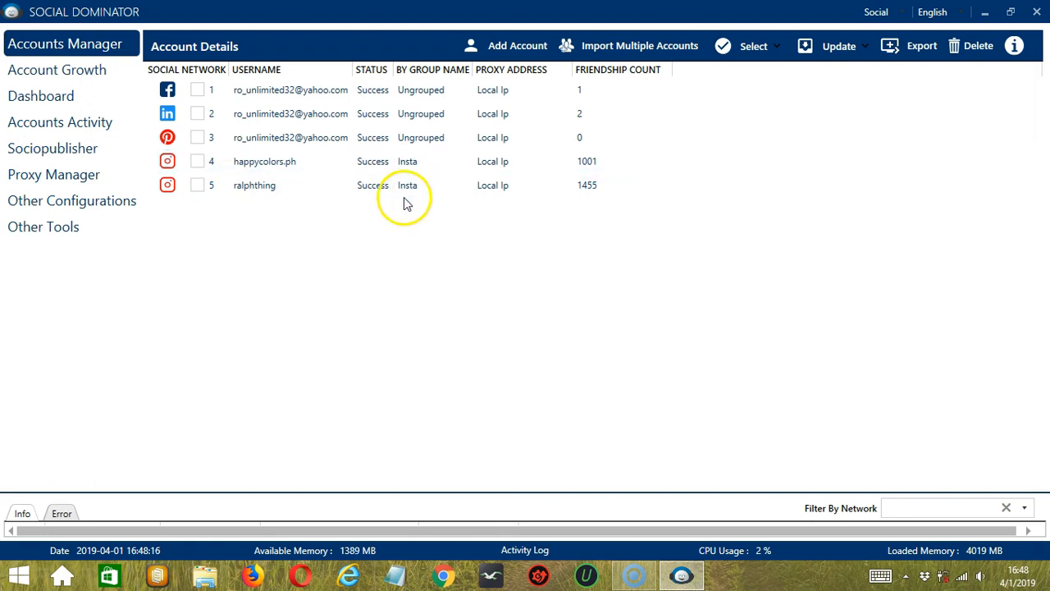
pyautogui.click(407, 184)
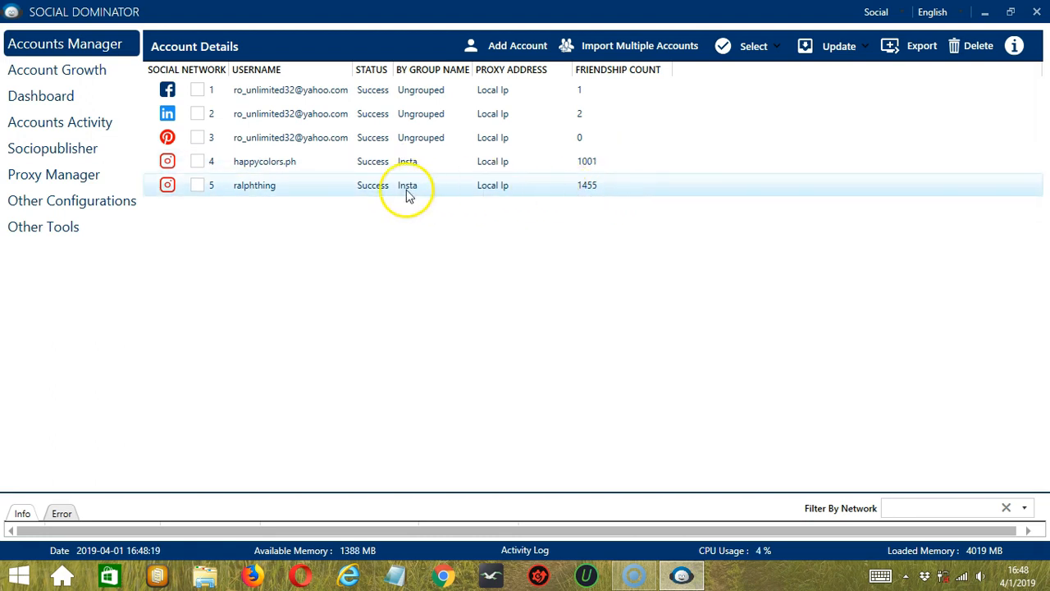
pyautogui.moveTo(282, 161)
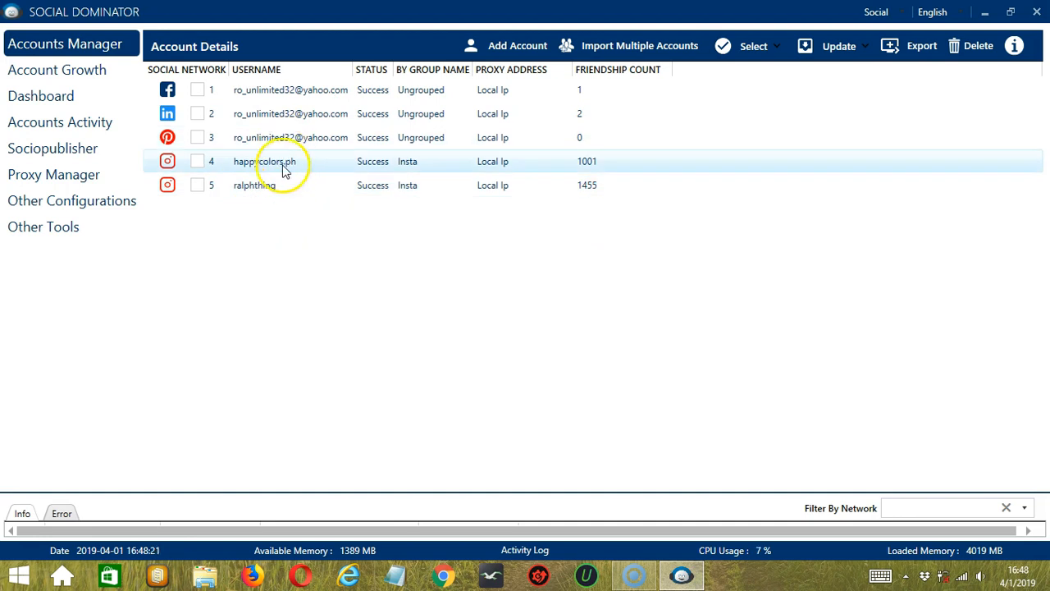
pyautogui.moveTo(648, 320)
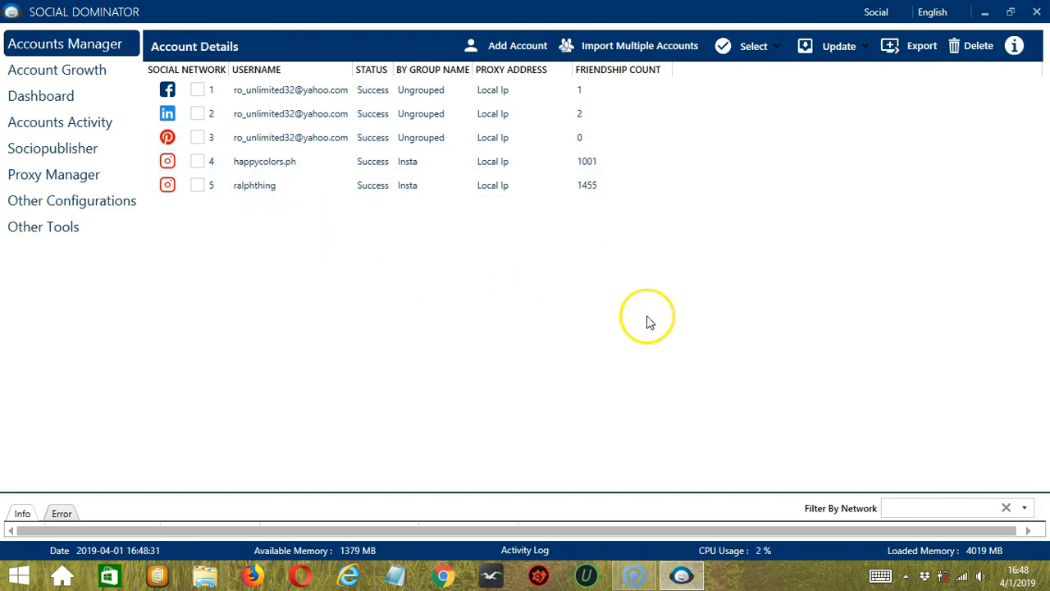
pyautogui.moveTo(1021, 269)
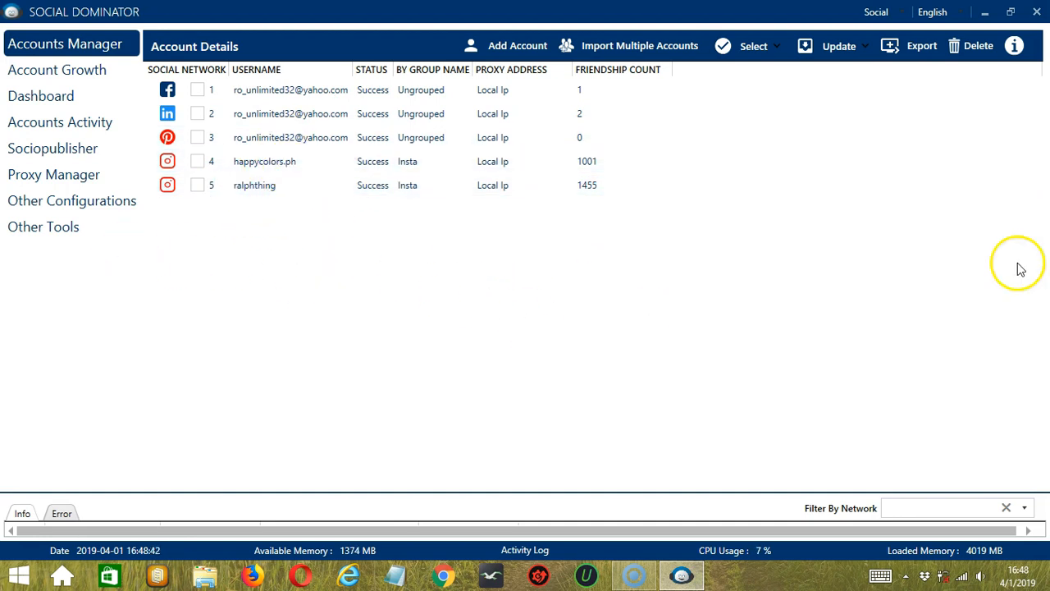
pyautogui.moveTo(436, 249)
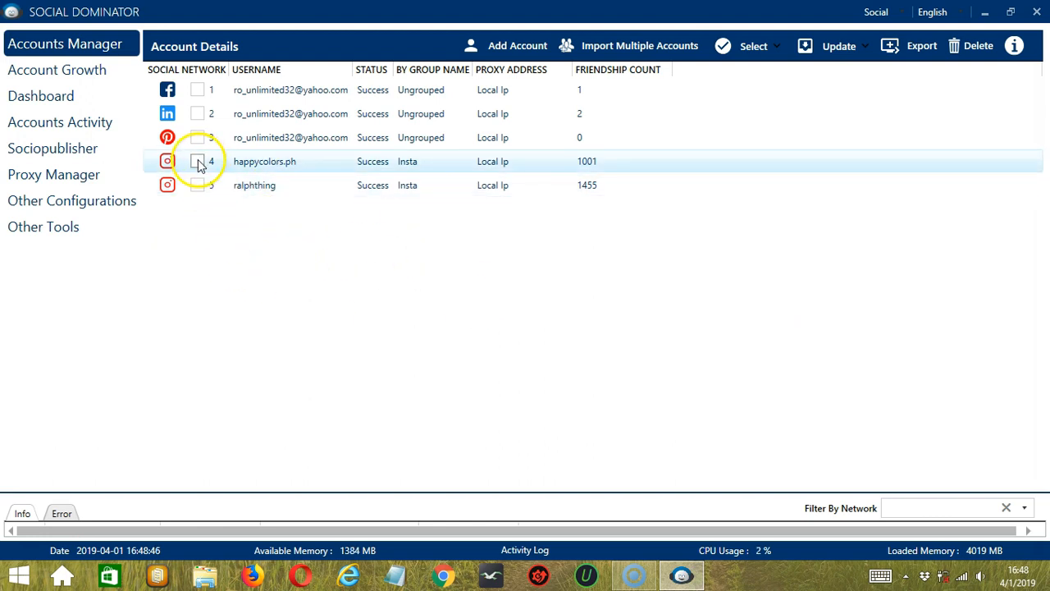
# - Tick the two Instagram rows by hand, then use the Select menu for Select All and Deselect All
pyautogui.click(197, 161)
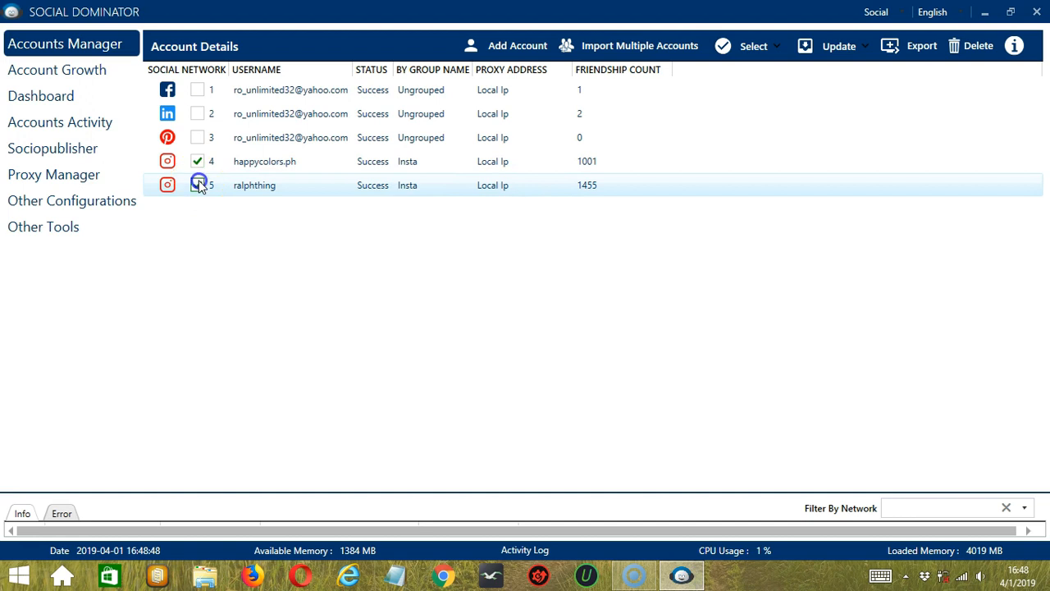
pyautogui.click(197, 184)
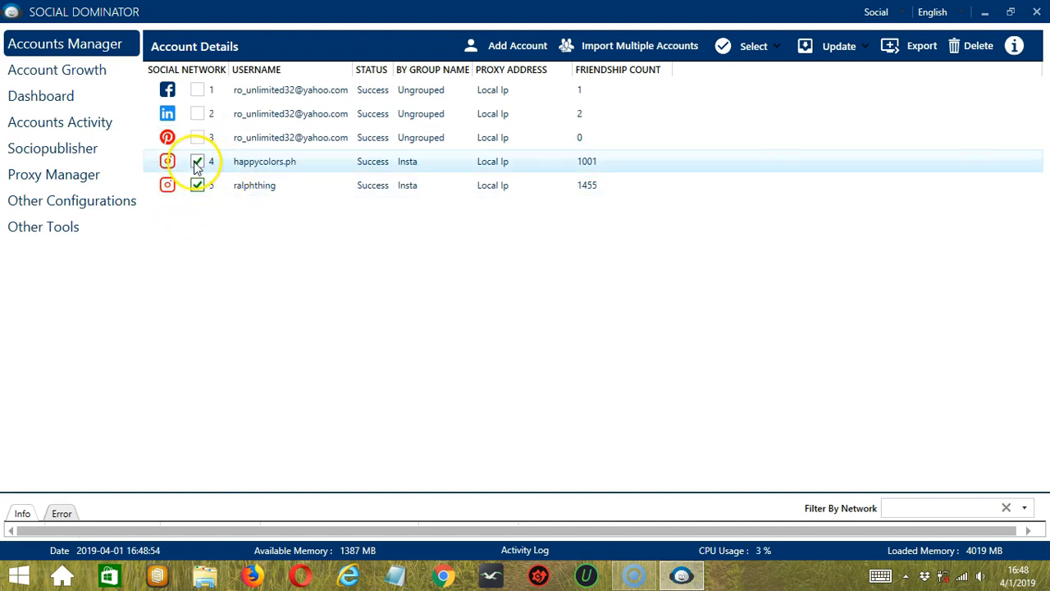
pyautogui.click(753, 46)
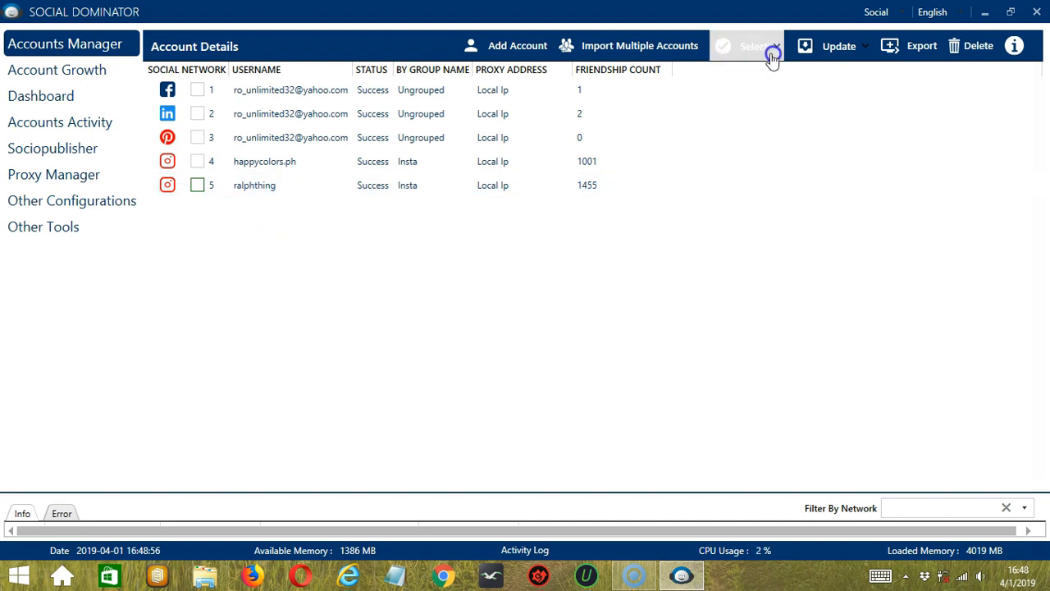
pyautogui.click(746, 46)
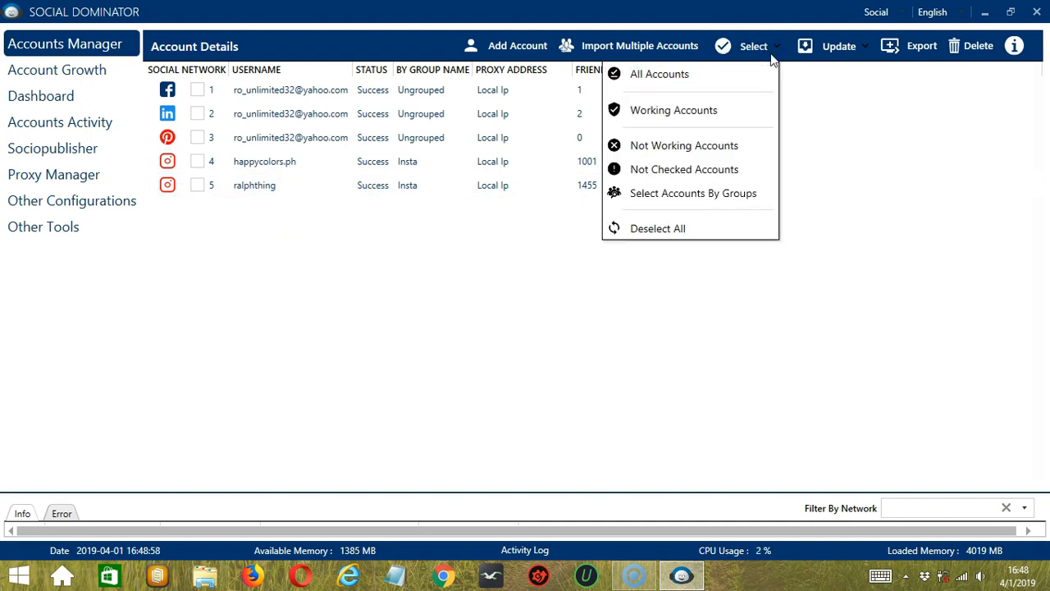
pyautogui.click(660, 74)
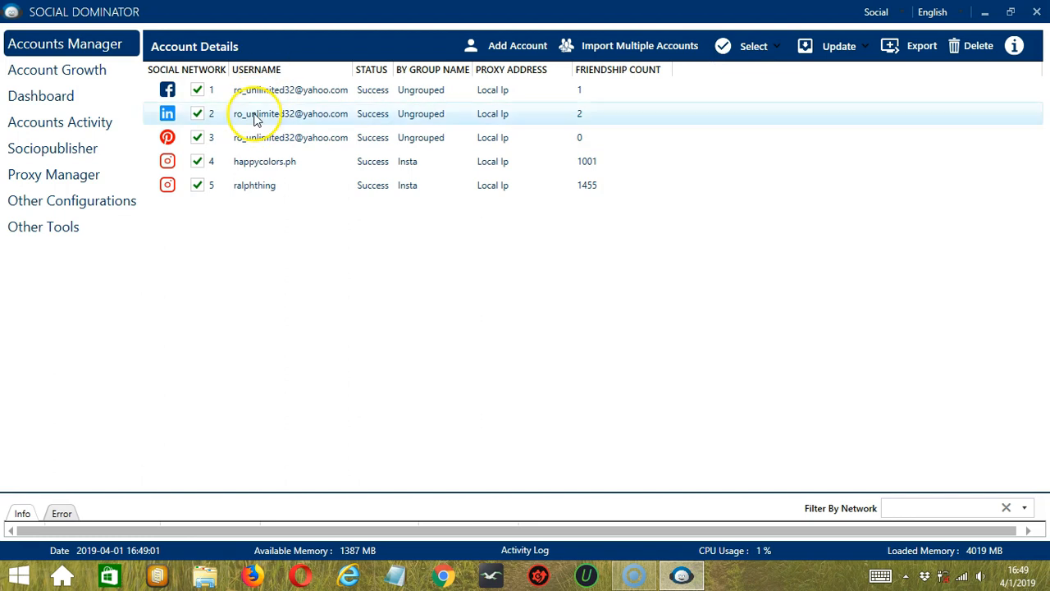
pyautogui.click(753, 46)
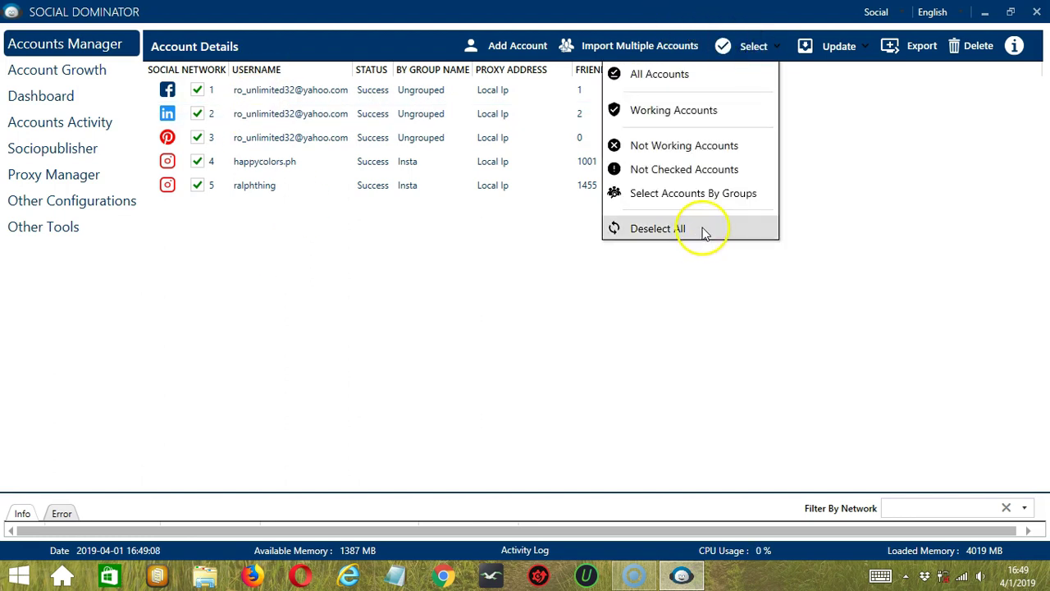
pyautogui.click(656, 228)
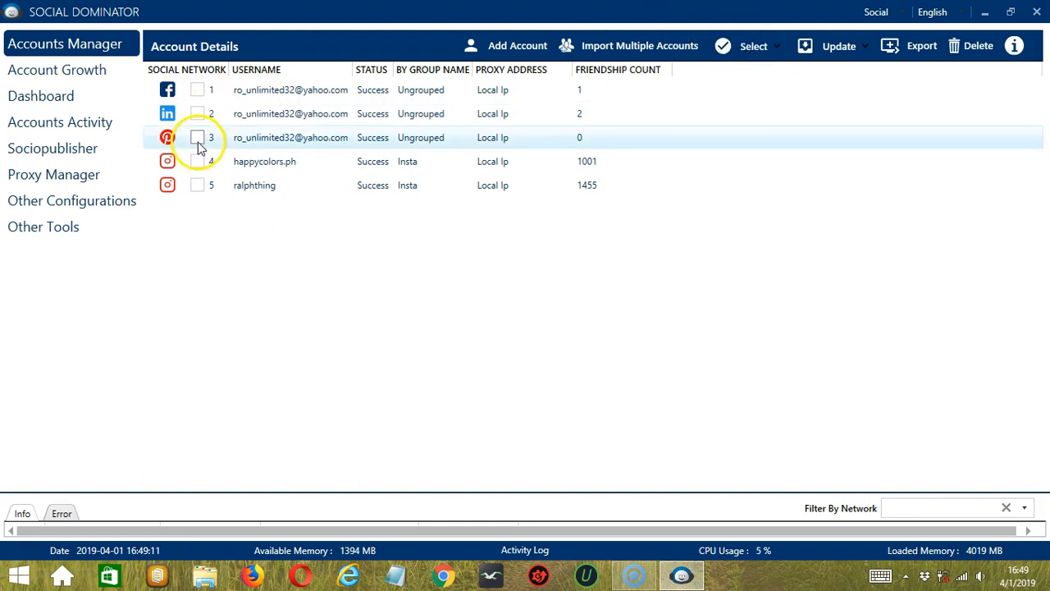
# - Select Working Accounts, then Not Checked Accounts, from the Select menu
pyautogui.click(753, 46)
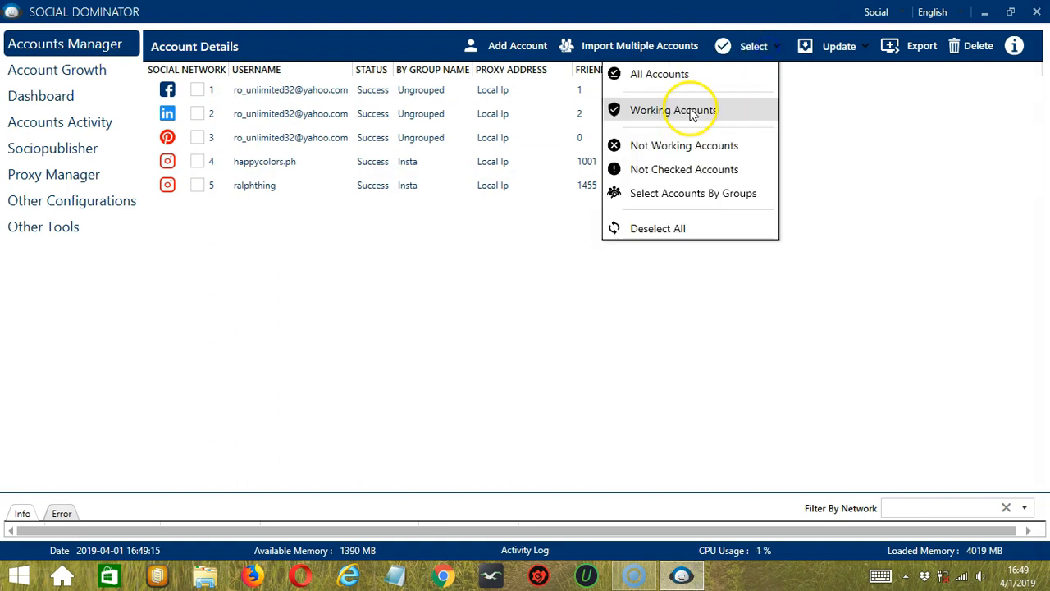
pyautogui.click(672, 108)
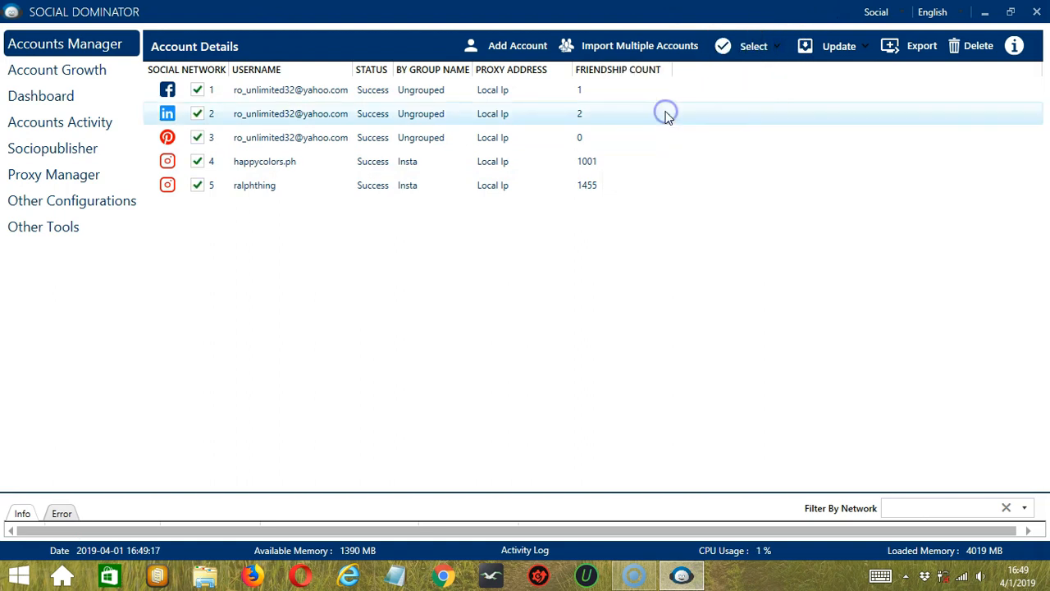
pyautogui.click(753, 46)
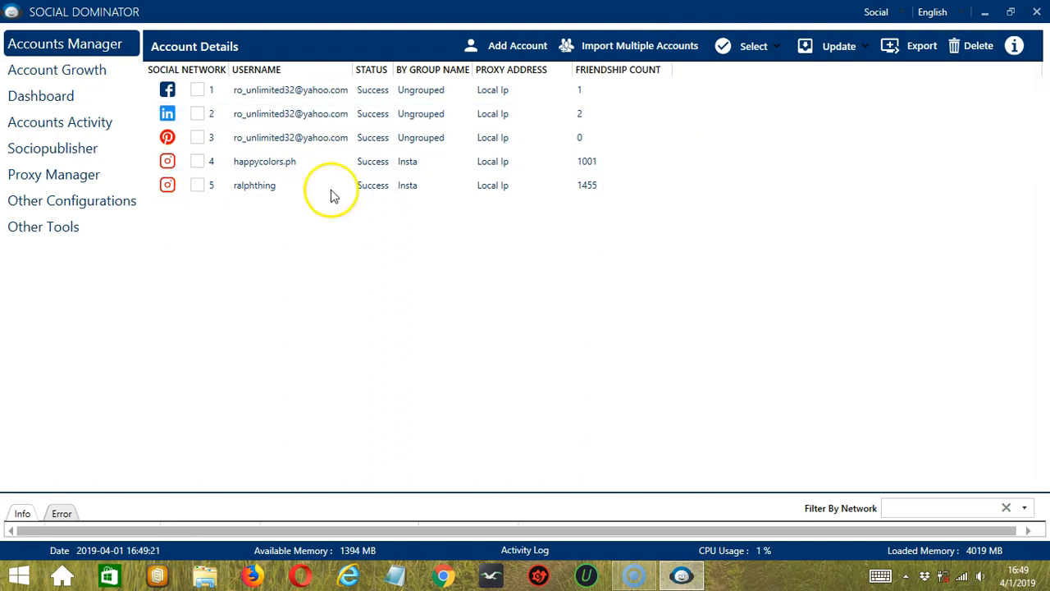
pyautogui.moveTo(754, 33)
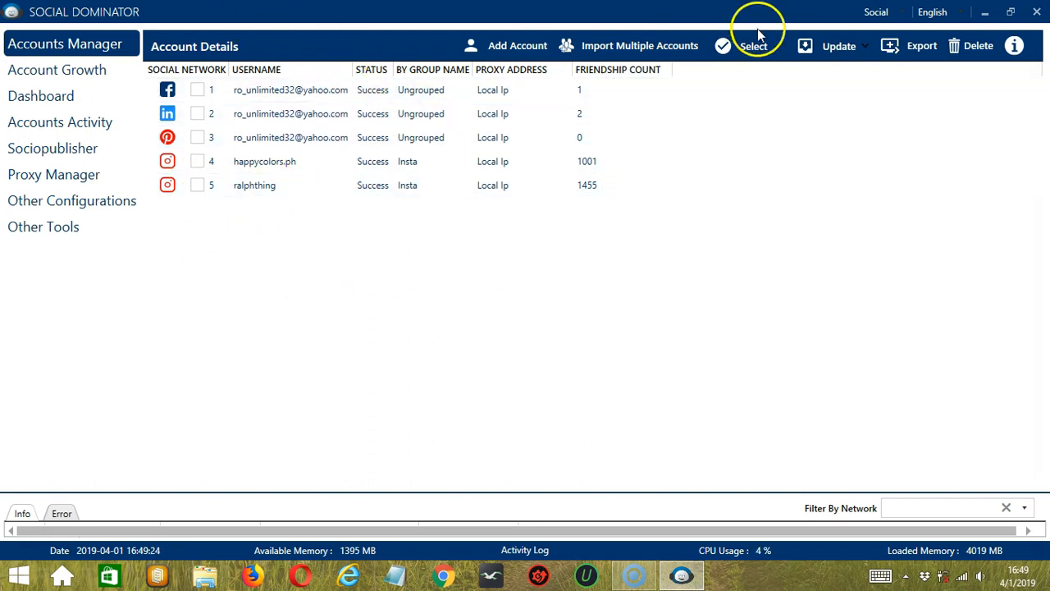
pyautogui.click(752, 46)
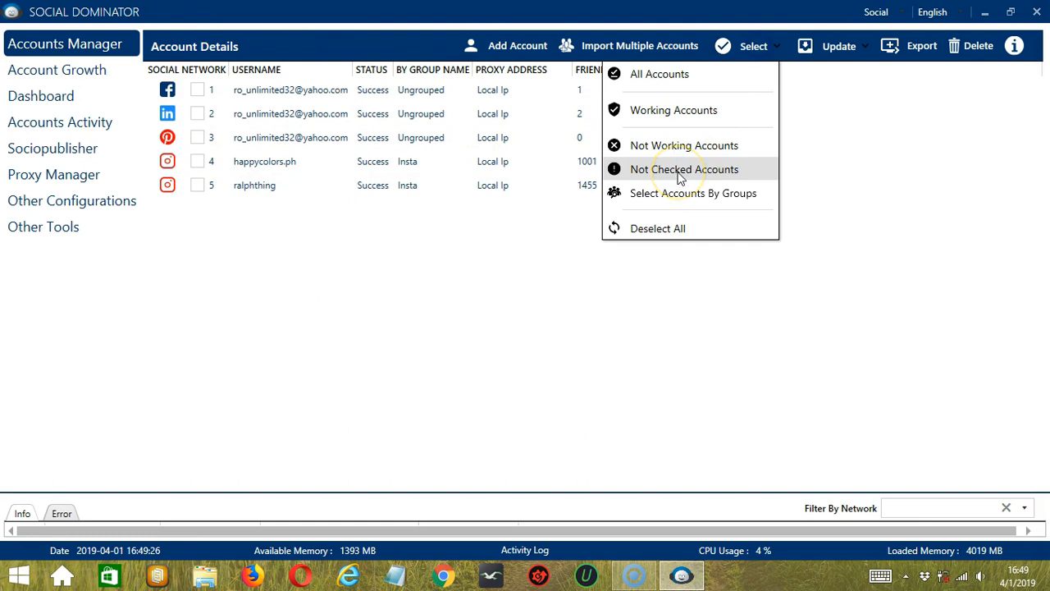
pyautogui.click(684, 168)
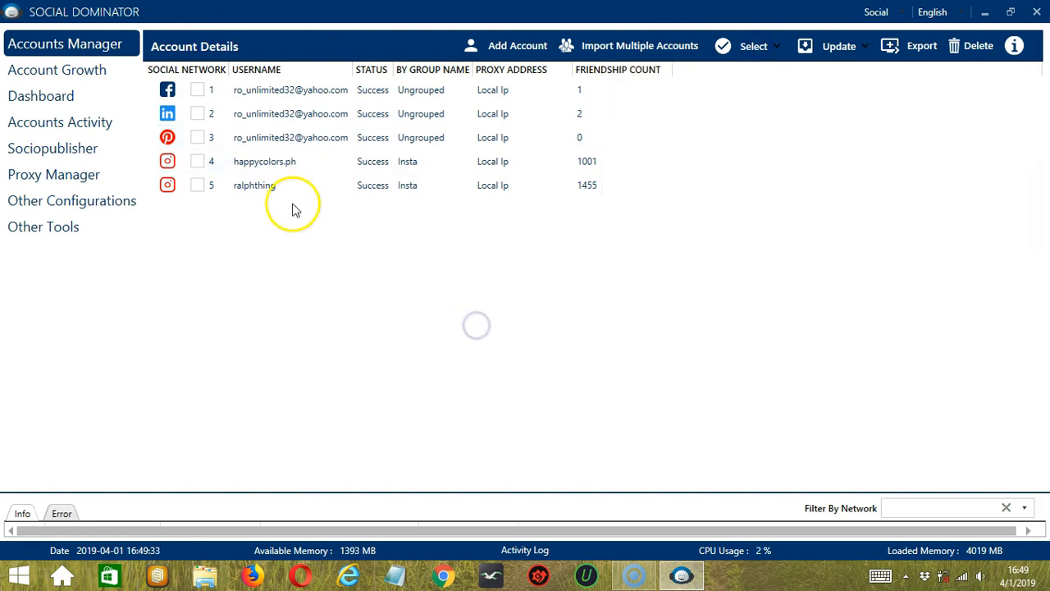
pyautogui.click(751, 46)
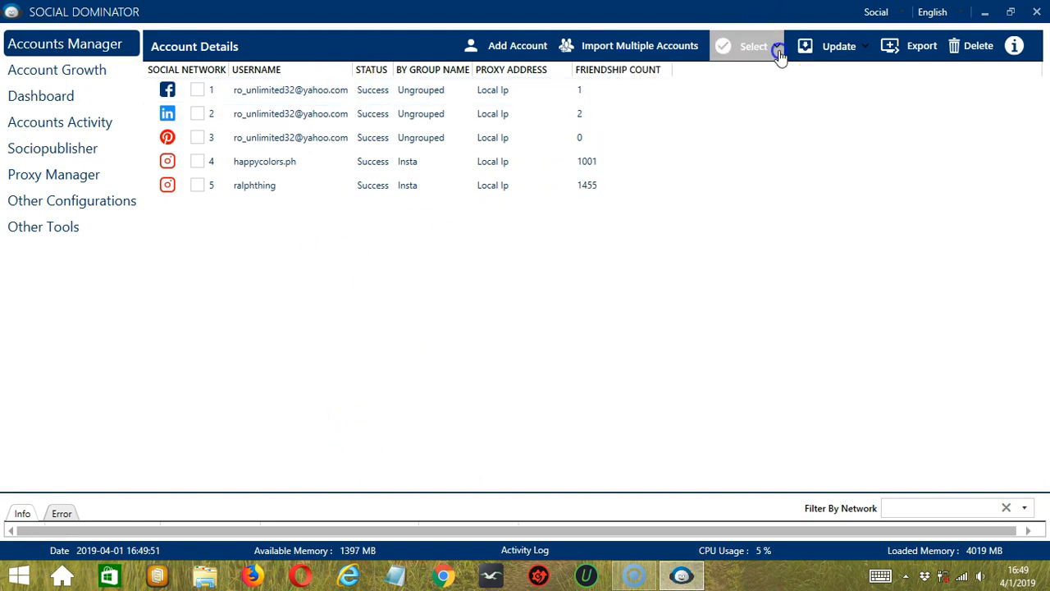
# - Select accounts by group Ungrouped, then by group Insta, and finish with Deselect All
pyautogui.click(774, 46)
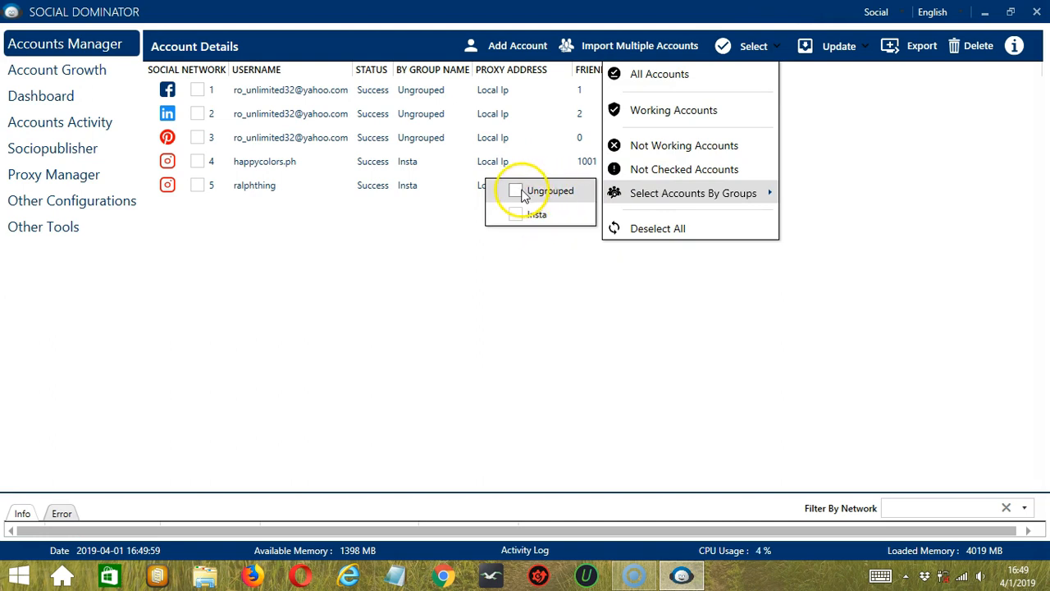
pyautogui.click(515, 190)
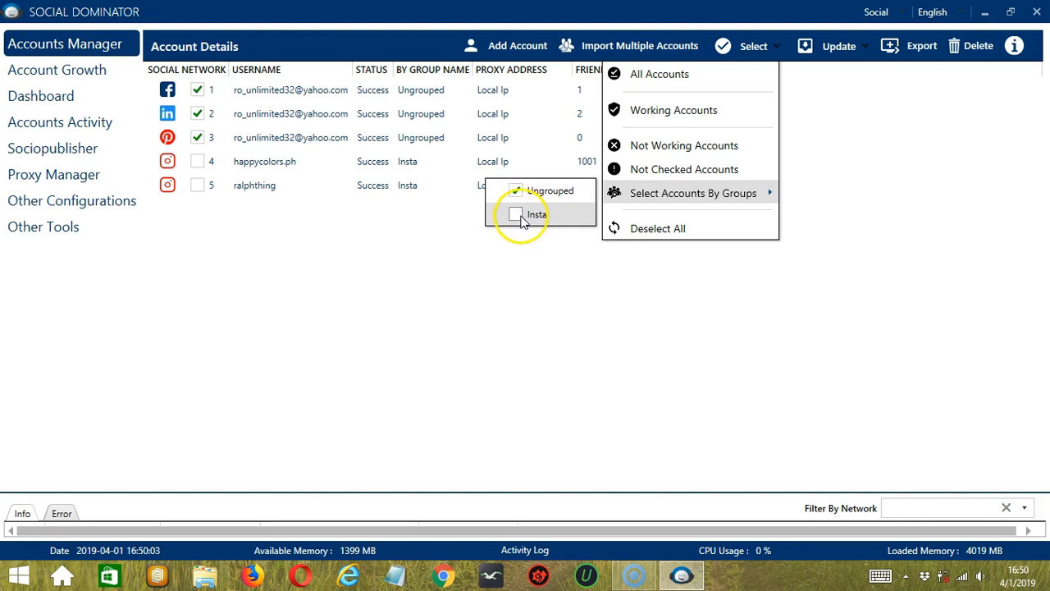
pyautogui.click(515, 213)
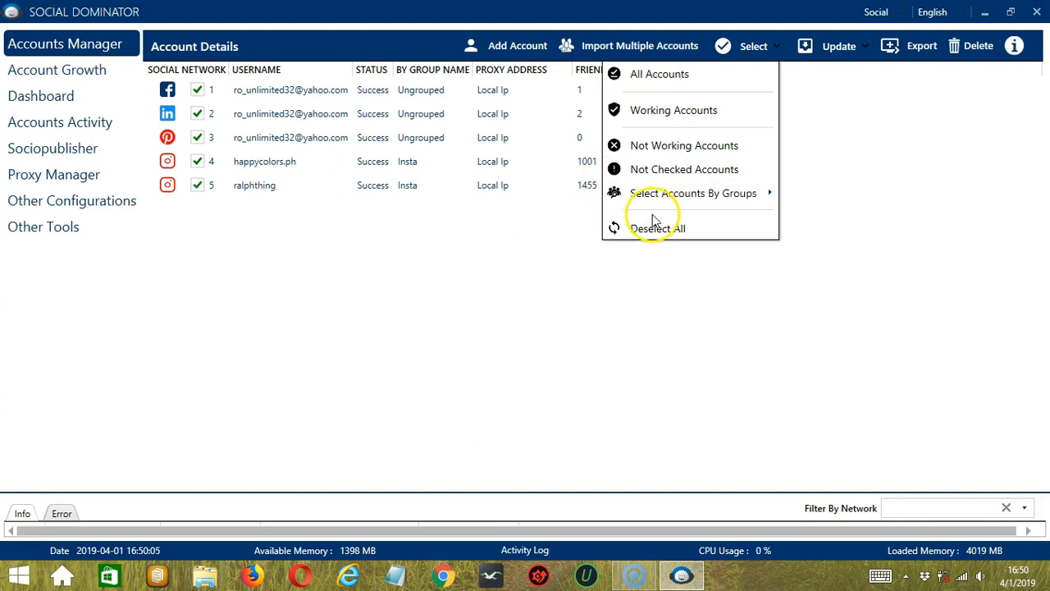
pyautogui.click(656, 226)
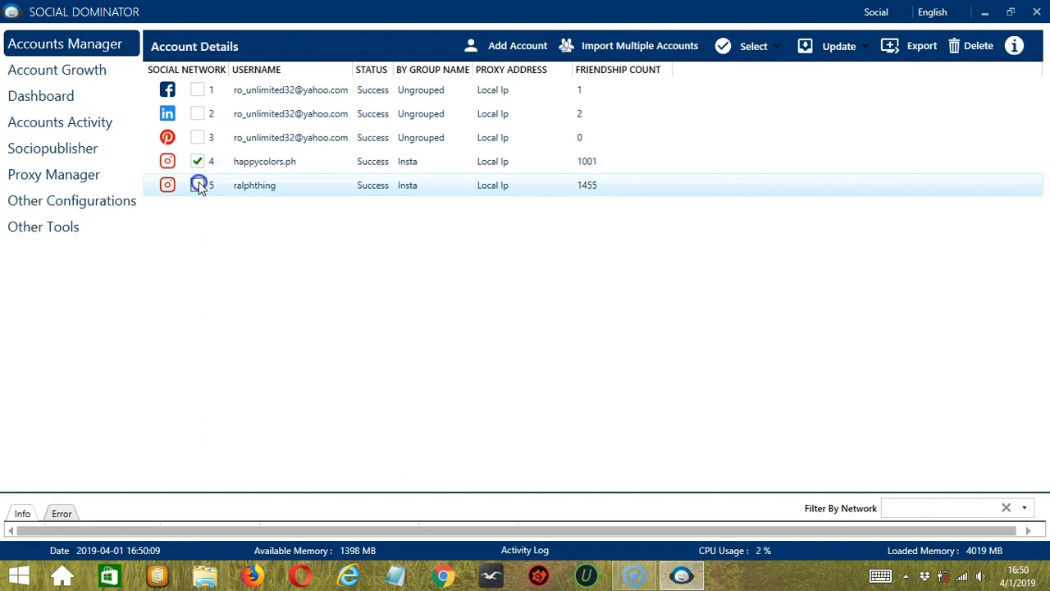
# - Tick both Instagram rows and permanently delete them with Delete Anyways, leaving three accounts
pyautogui.click(197, 184)
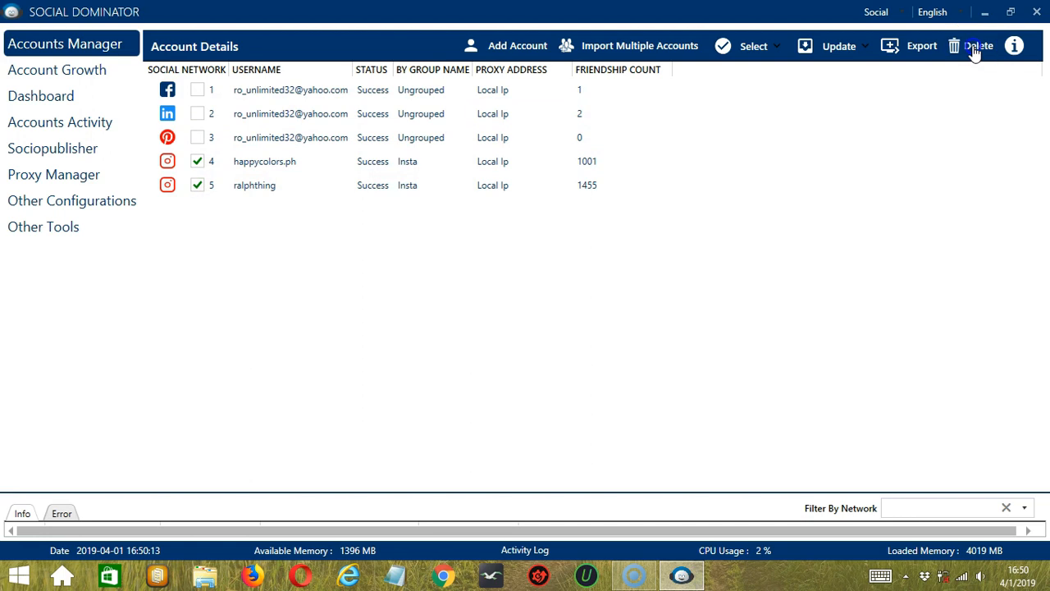
pyautogui.click(978, 46)
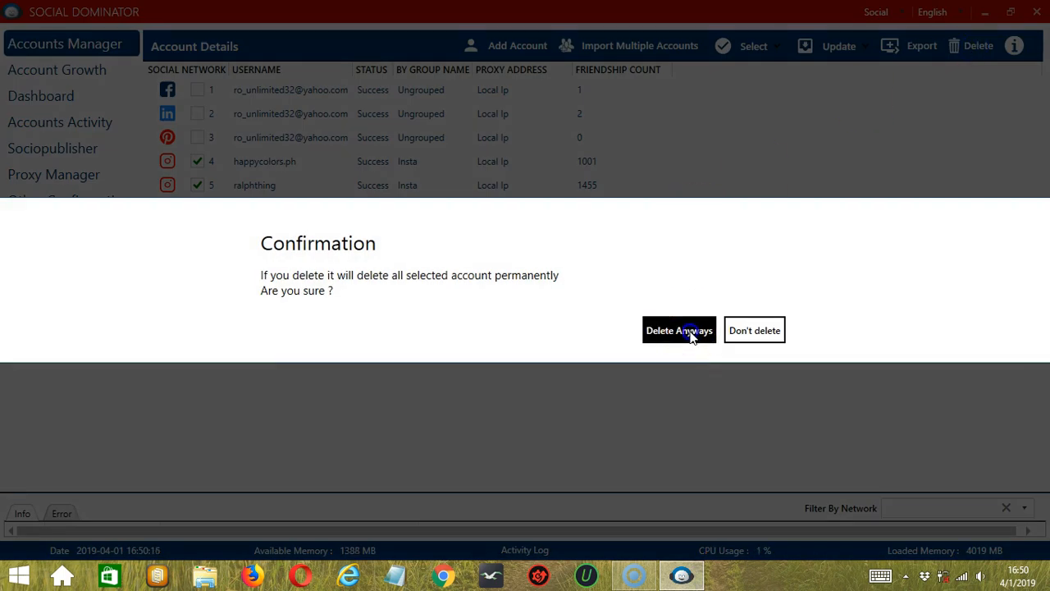
pyautogui.click(679, 330)
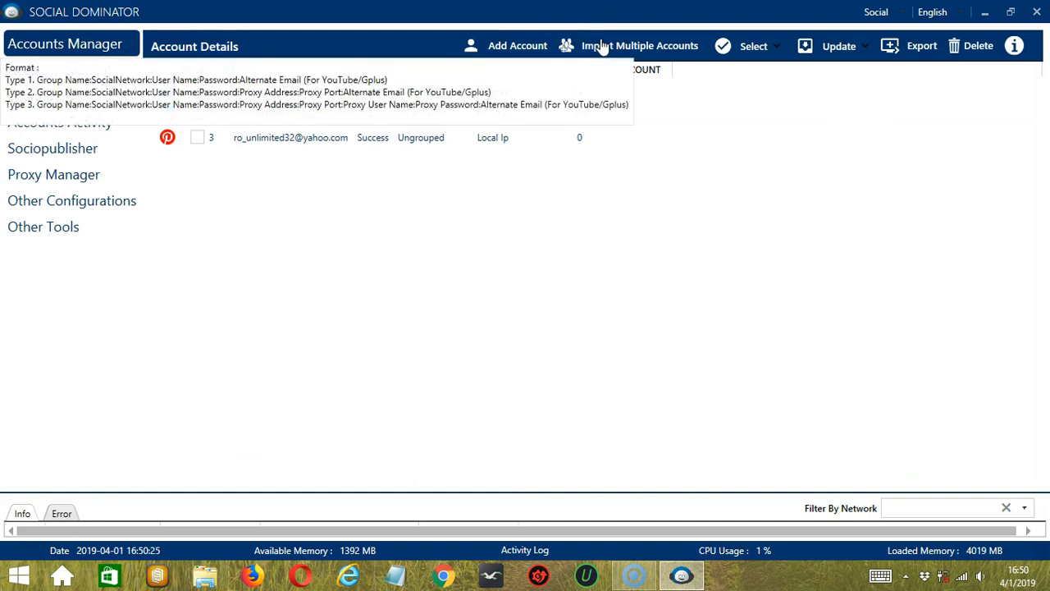
# - Import 'import single.txt' from the Desktop, adding a fourth Instagram account in group IG
pyautogui.click(640, 46)
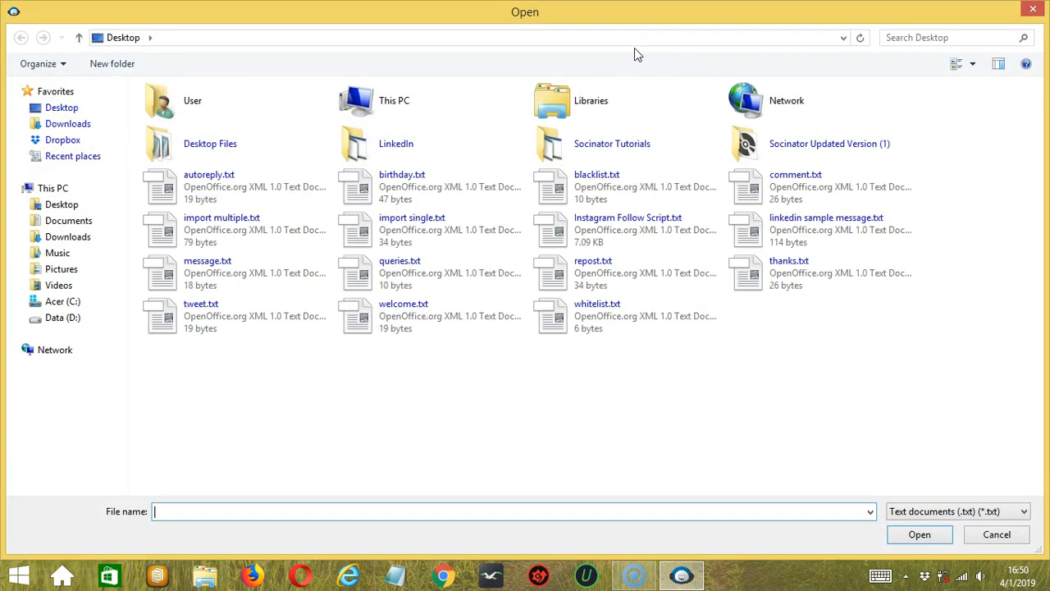
pyautogui.moveTo(424, 420)
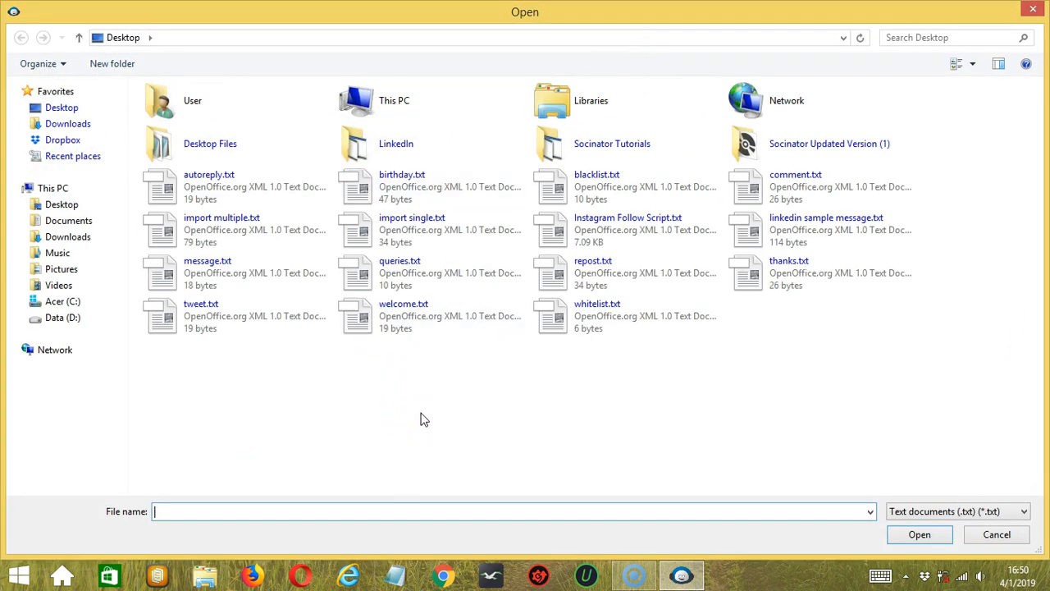
pyautogui.moveTo(266, 375)
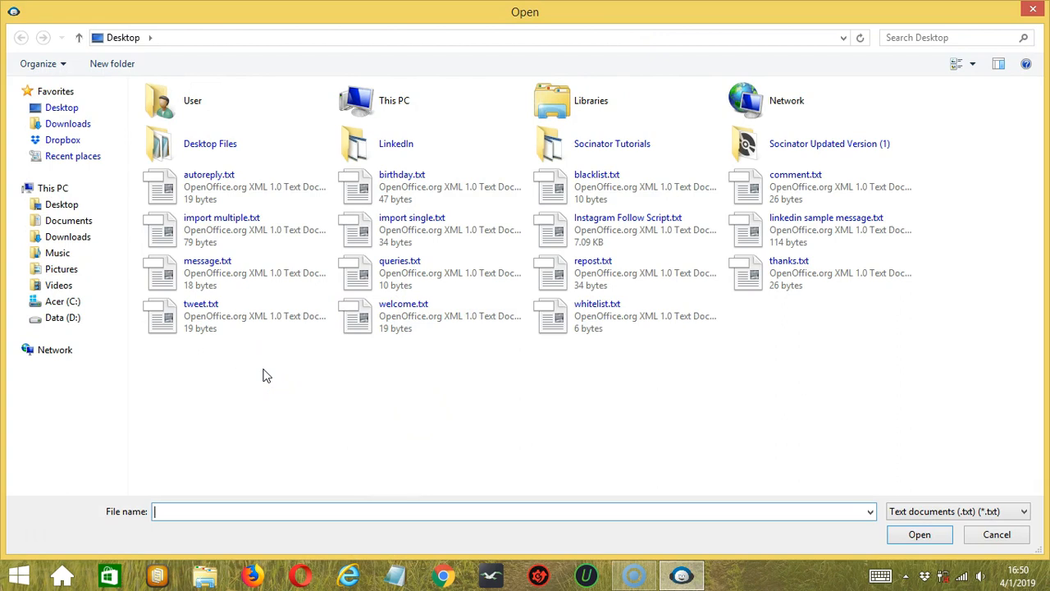
pyautogui.click(412, 230)
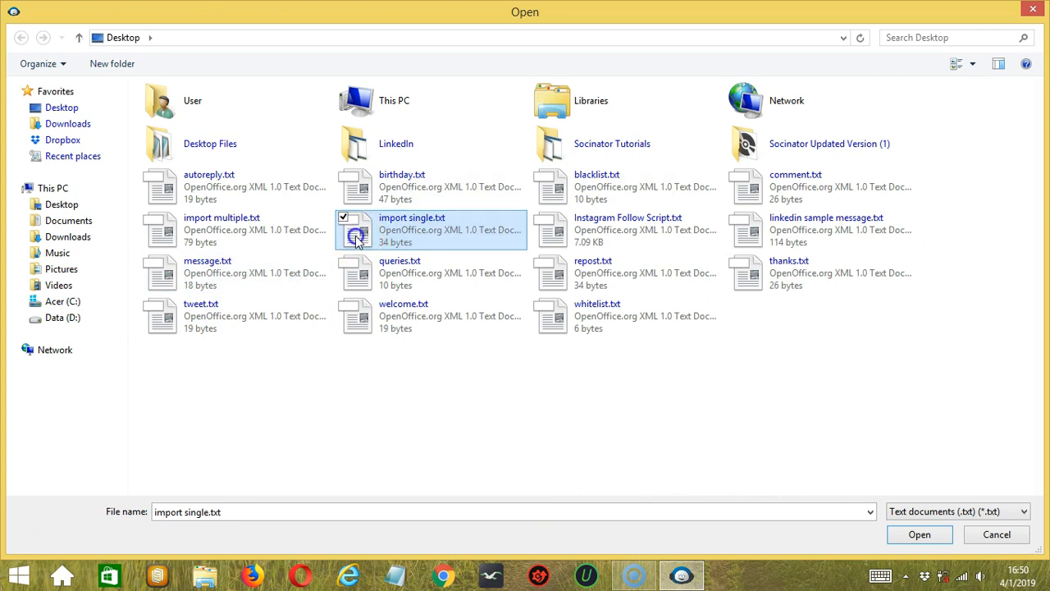
pyautogui.click(919, 535)
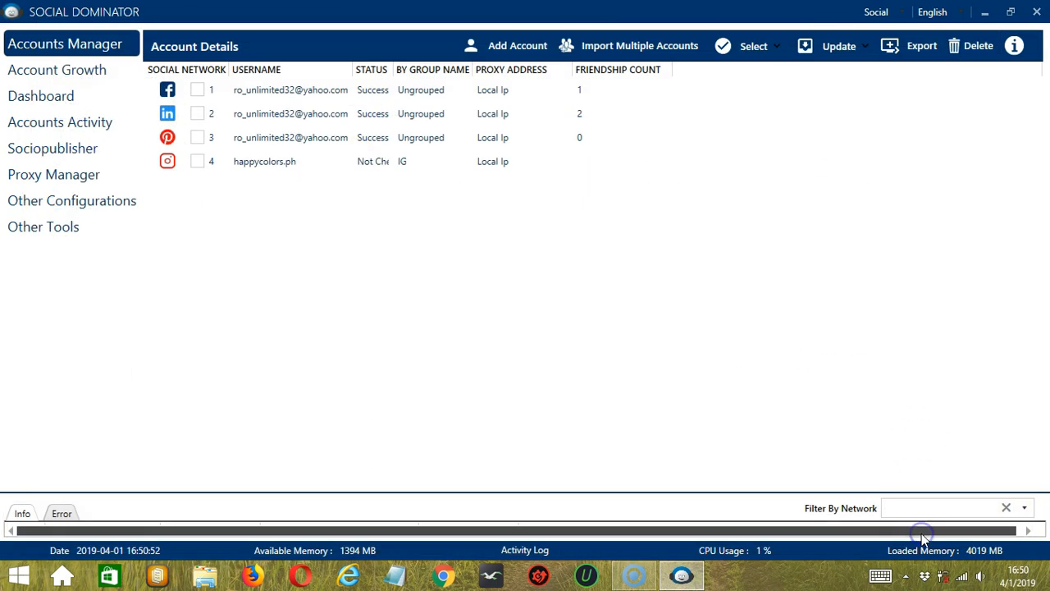
pyautogui.click(264, 161)
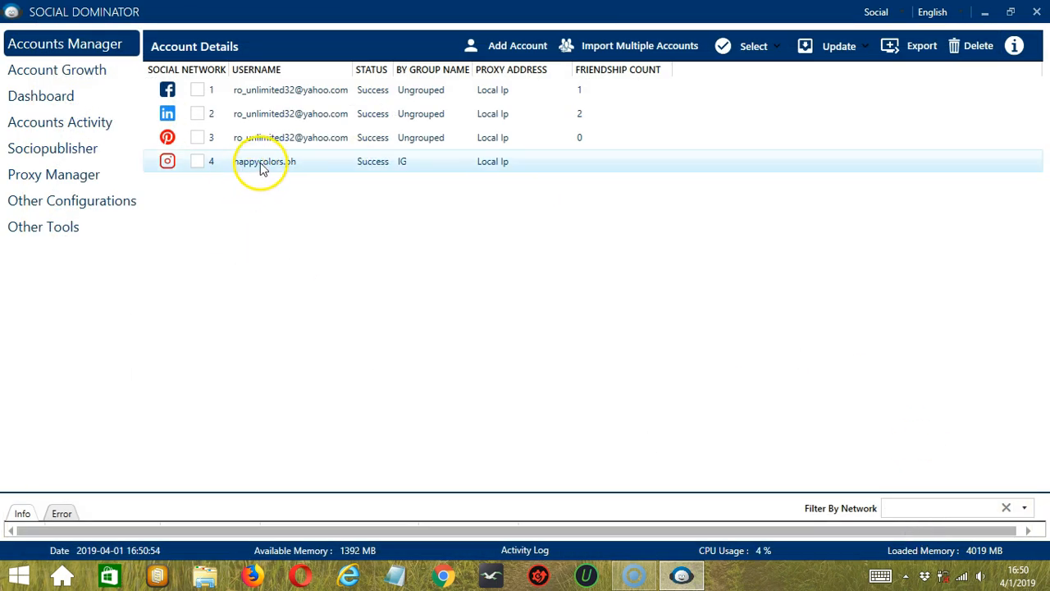
pyautogui.click(837, 46)
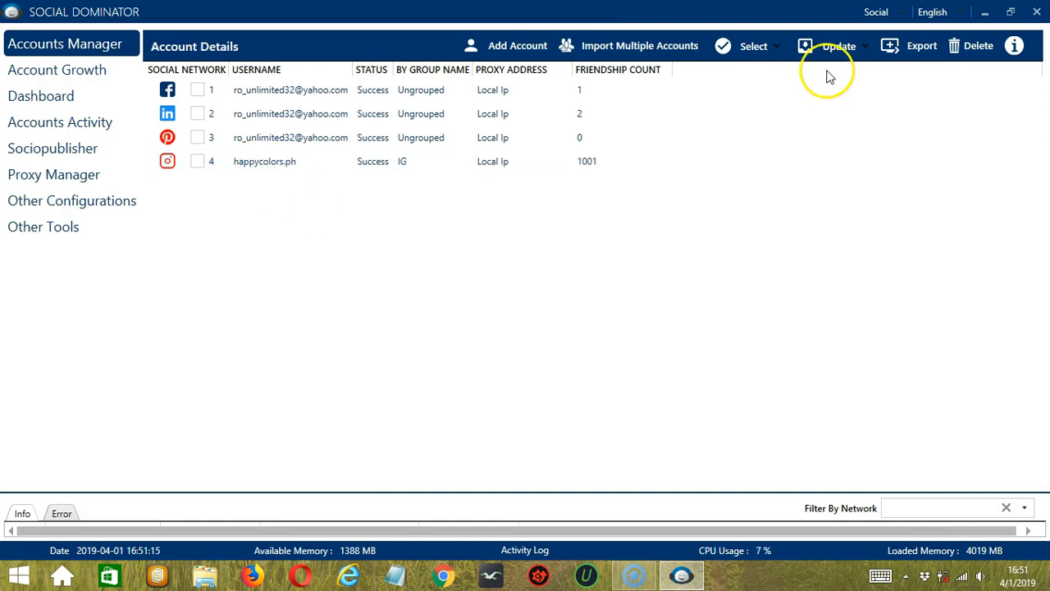
# - Tick all four accounts and review the bulk Update options available for them
pyautogui.click(839, 46)
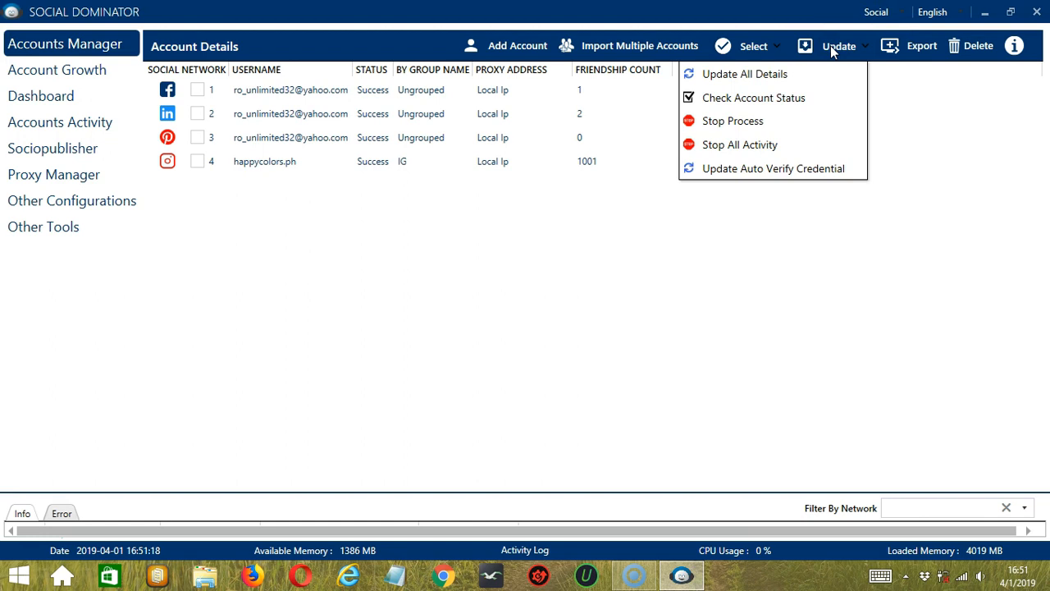
pyautogui.click(746, 46)
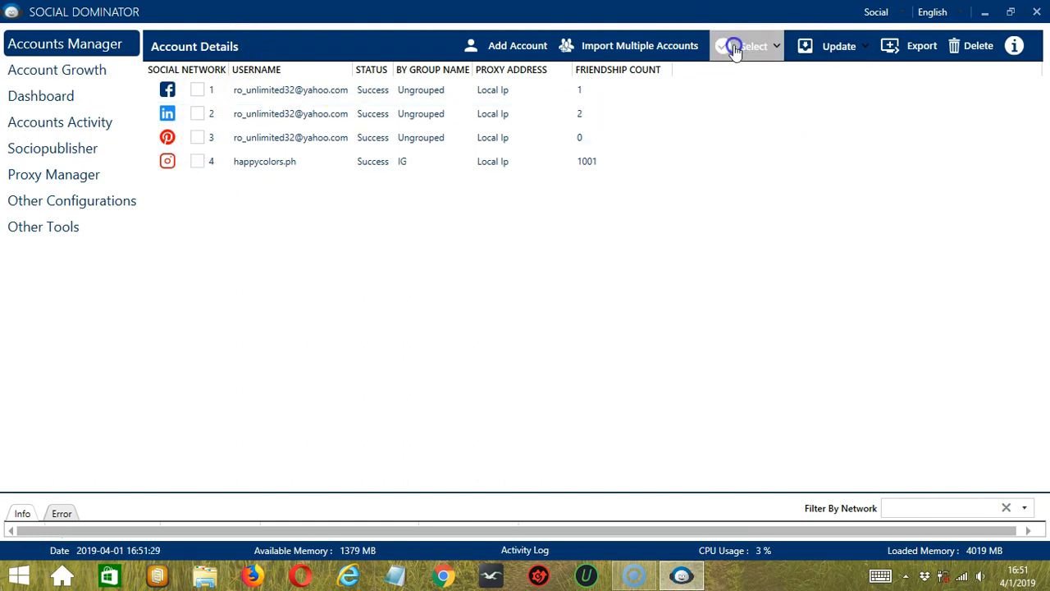
pyautogui.click(744, 46)
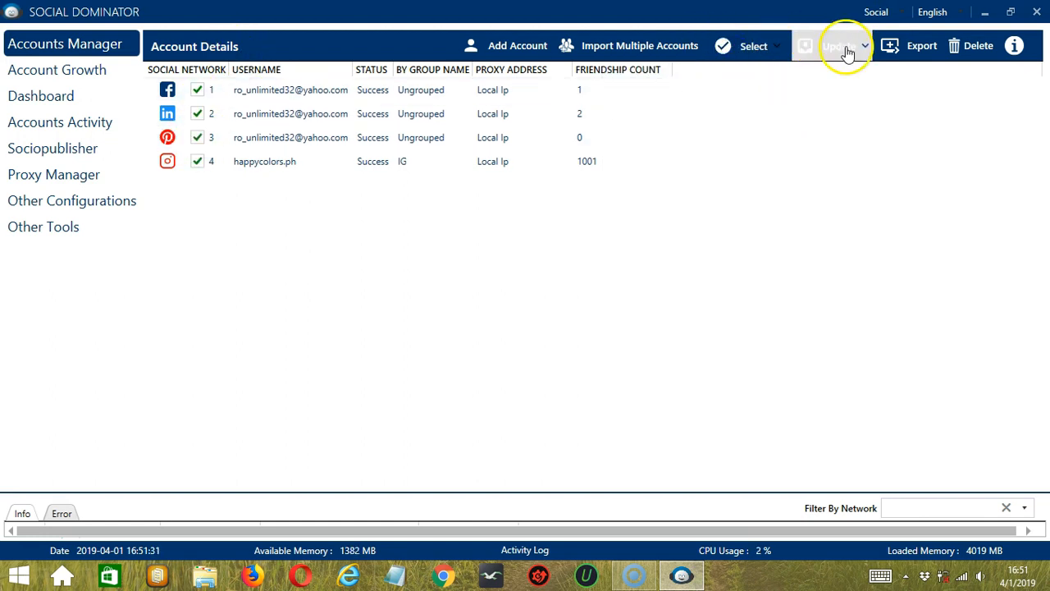
pyautogui.click(836, 46)
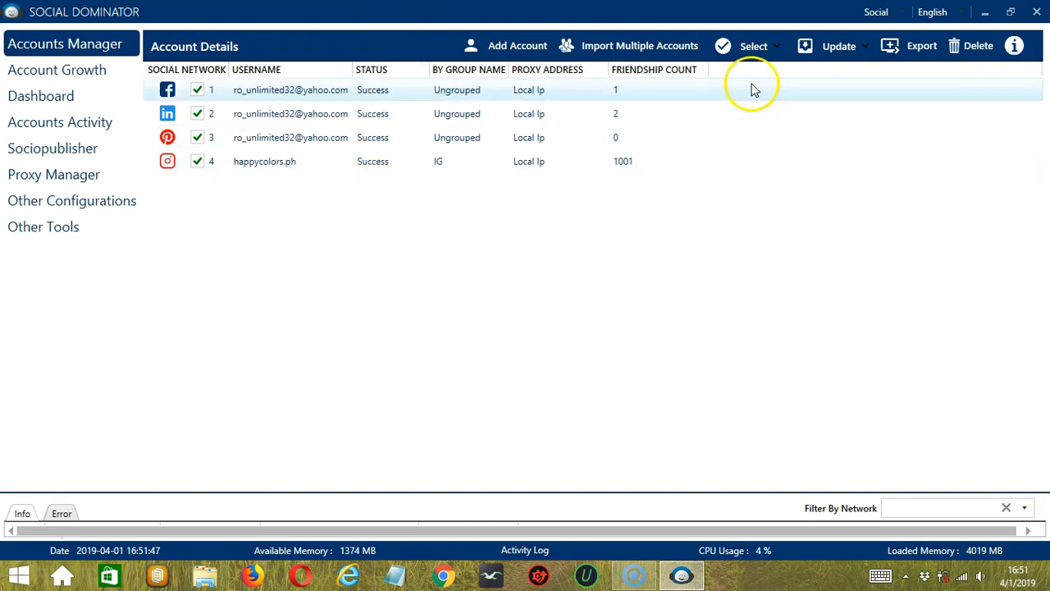
pyautogui.click(840, 46)
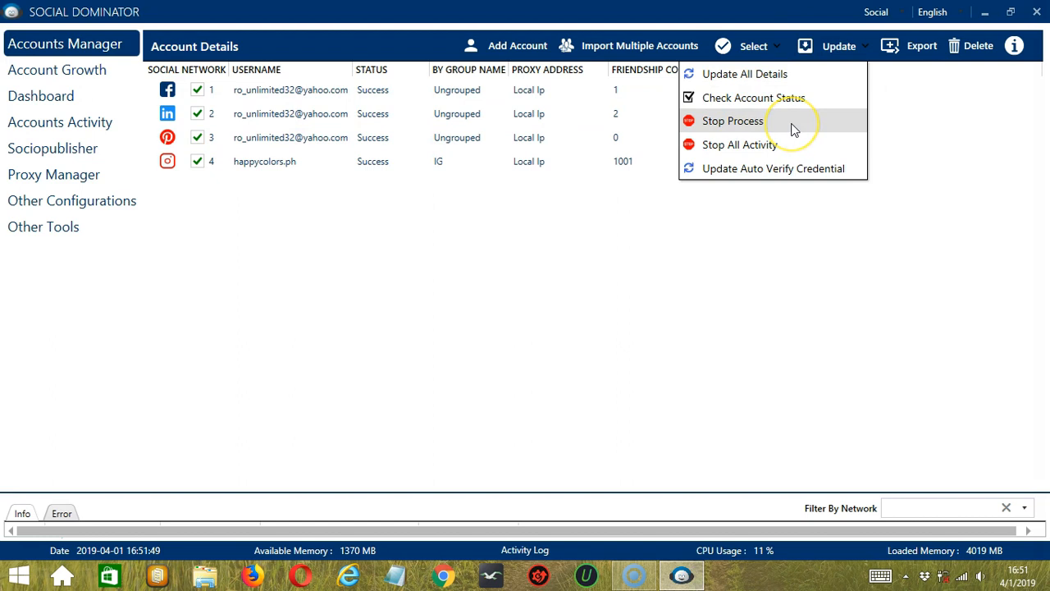
pyautogui.moveTo(791, 128)
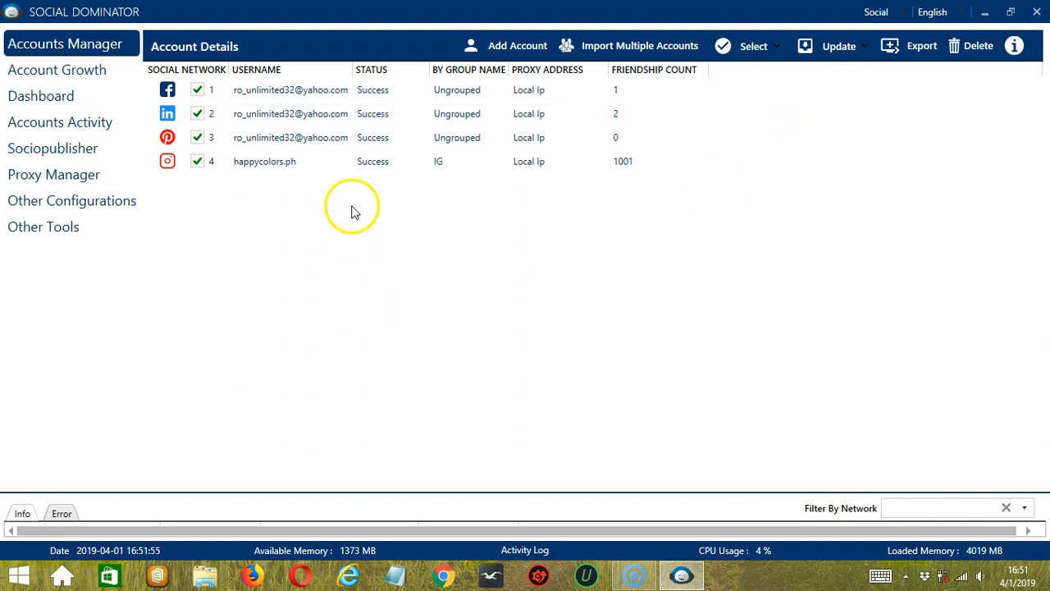
pyautogui.moveTo(614, 13)
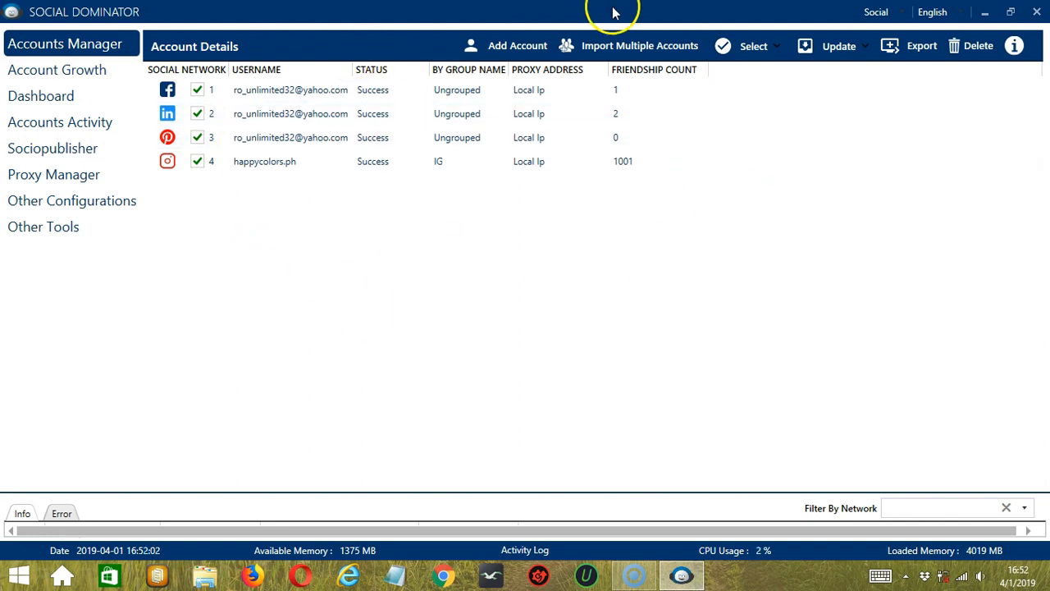
# - Review Update All Details, Check Account Status and Stop Process, then clear the ticks
pyautogui.click(838, 46)
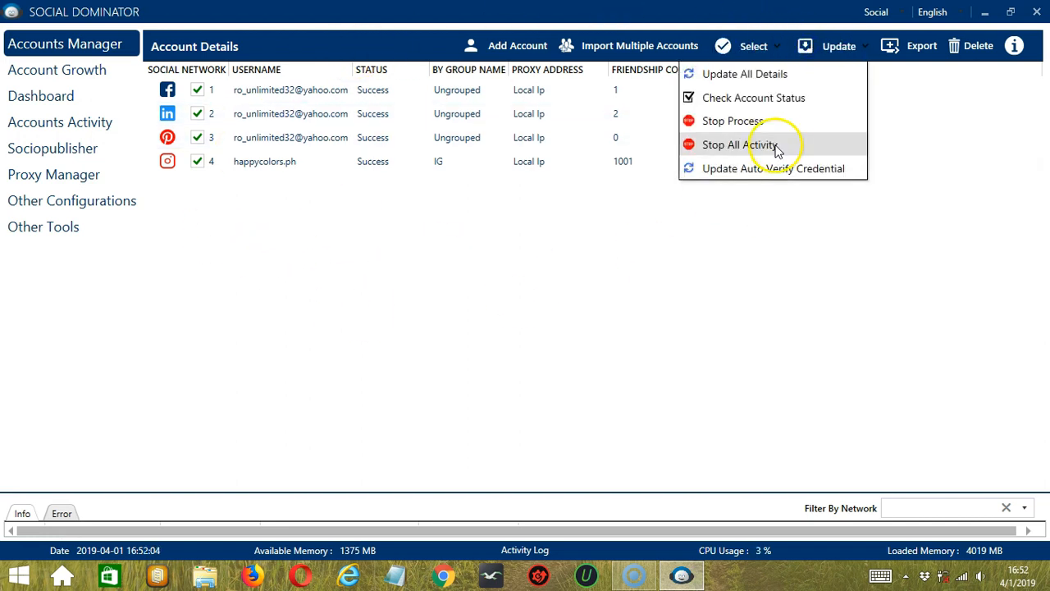
pyautogui.click(738, 145)
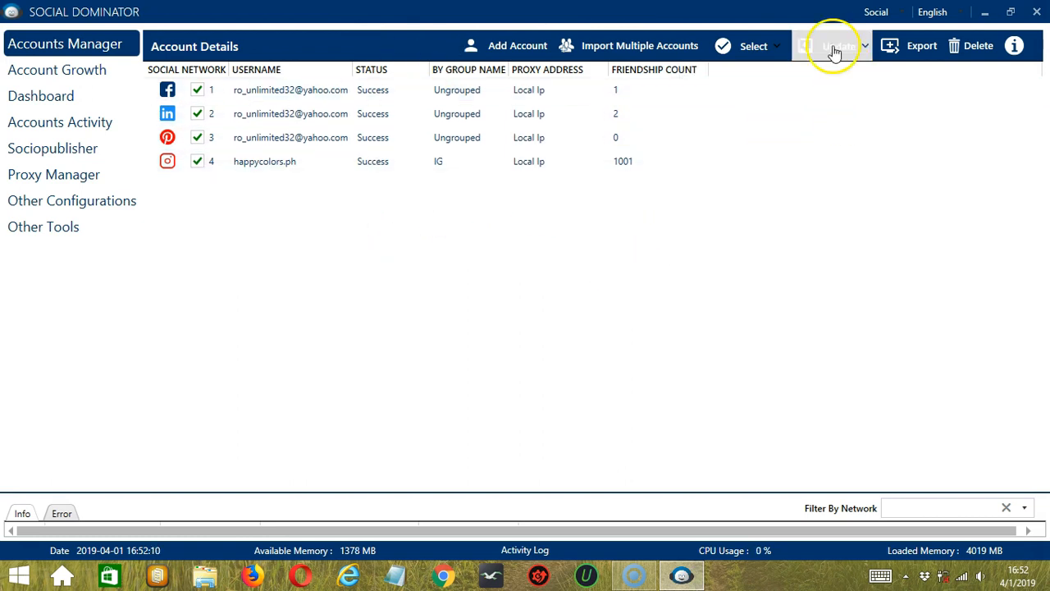
pyautogui.click(838, 46)
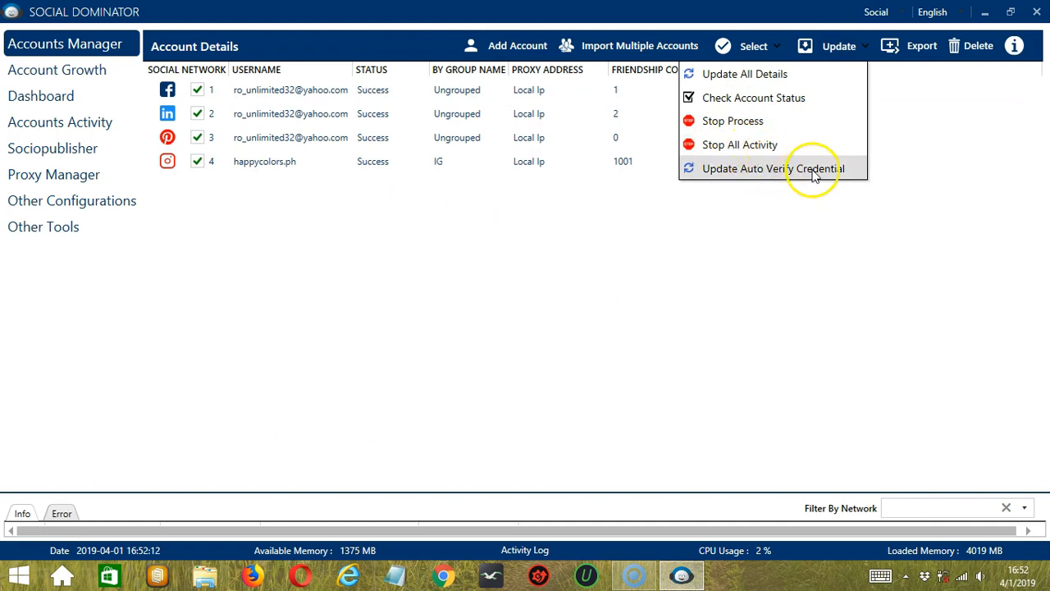
pyautogui.moveTo(812, 168)
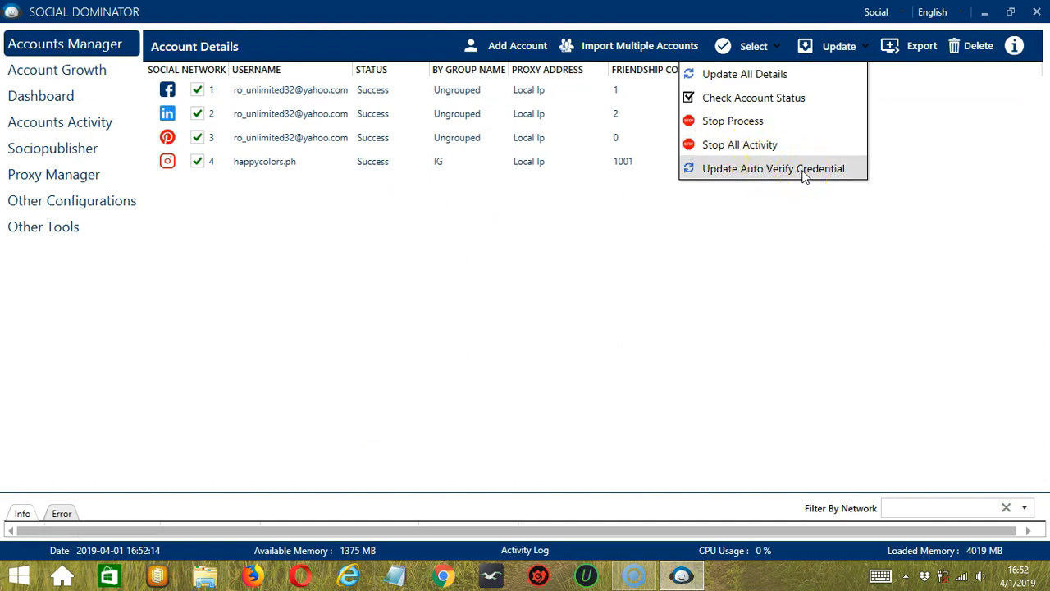
pyautogui.moveTo(768, 221)
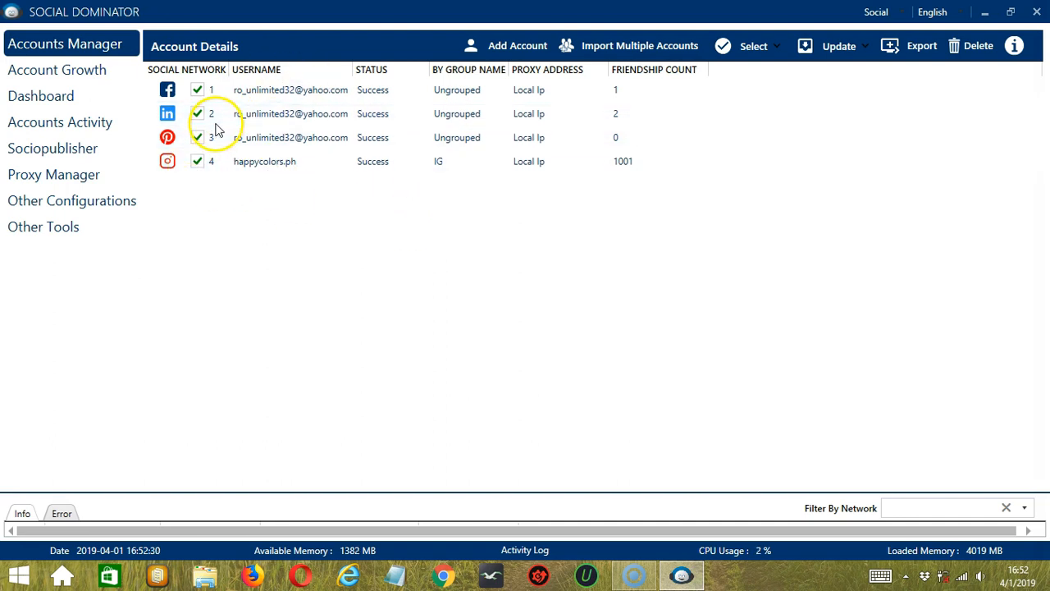
pyautogui.moveTo(220, 99)
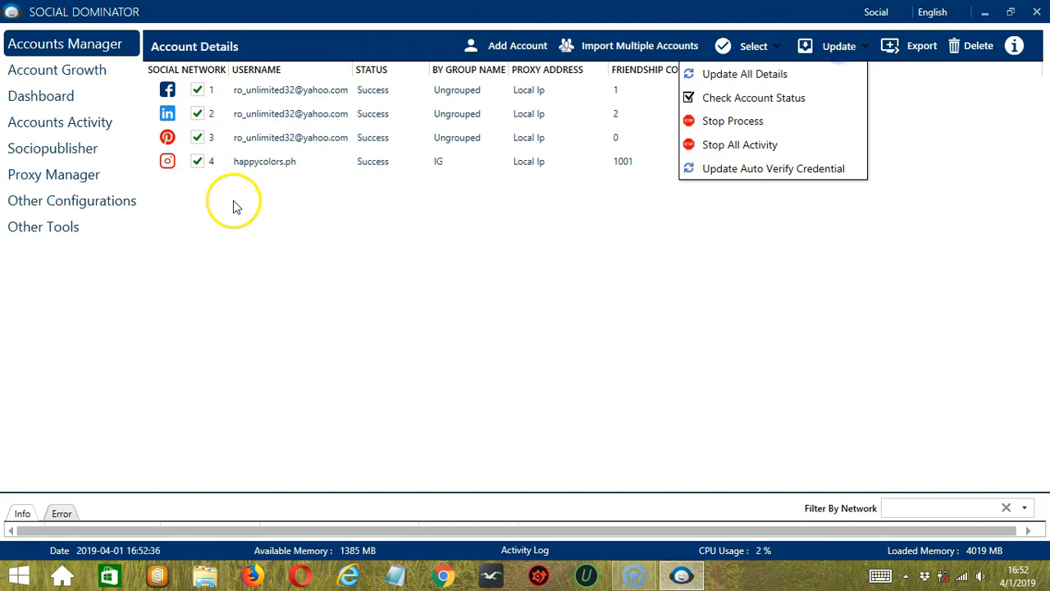
pyautogui.click(752, 46)
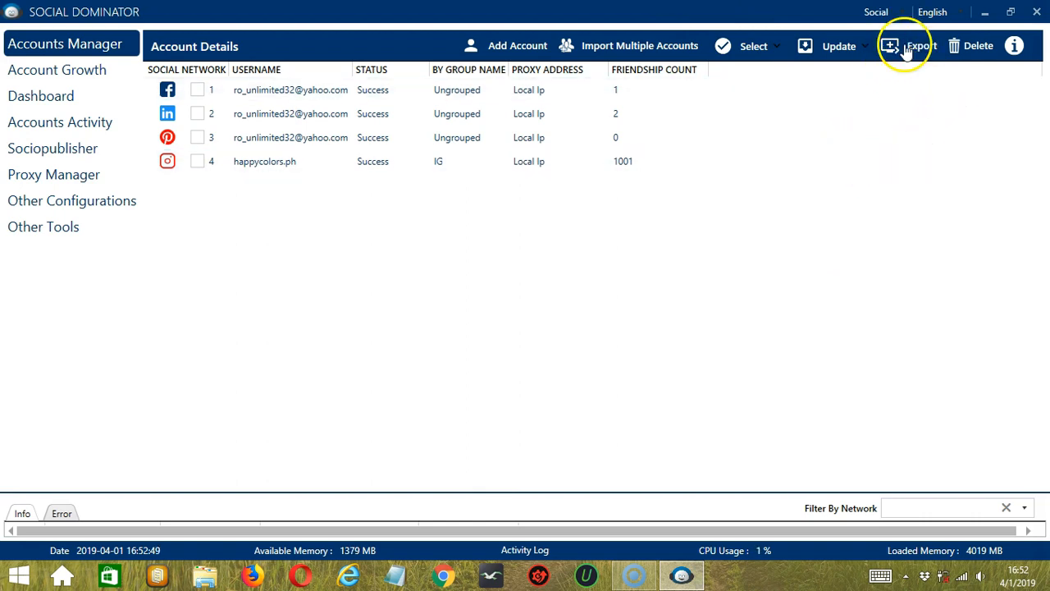
# - Dismiss the select-an-account alert and tick the Instagram account in row 4
pyautogui.click(920, 46)
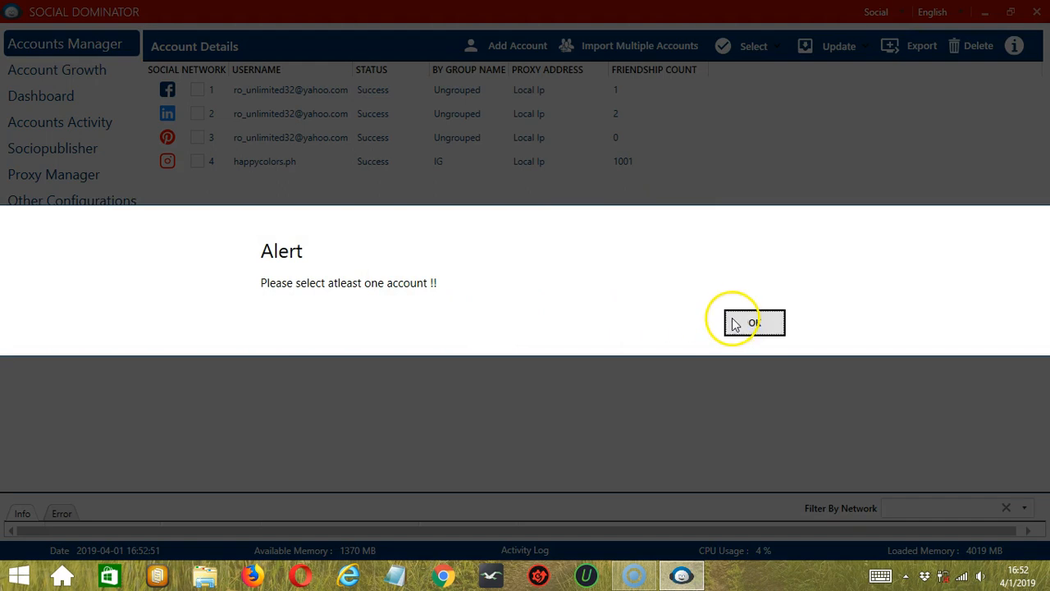
pyautogui.click(751, 322)
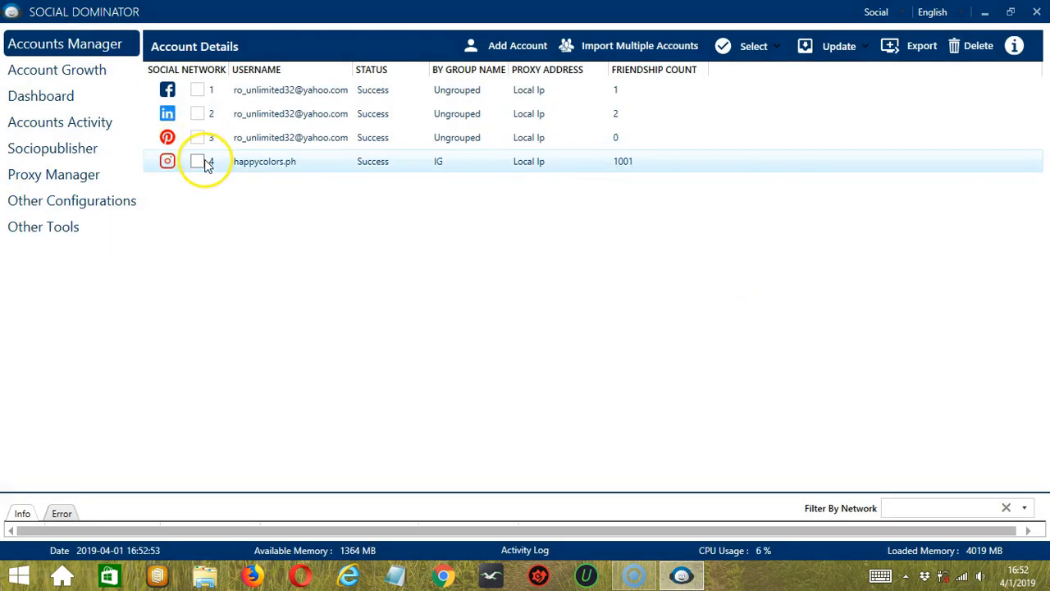
pyautogui.click(197, 161)
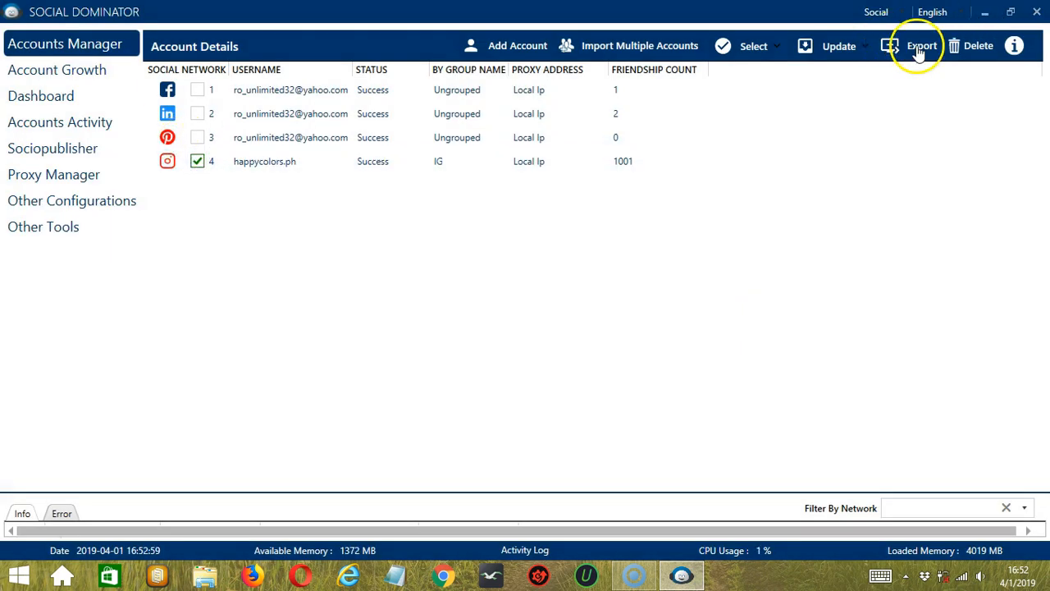
# - Export the selected Instagram account to a CSV file on the Desktop
pyautogui.click(922, 46)
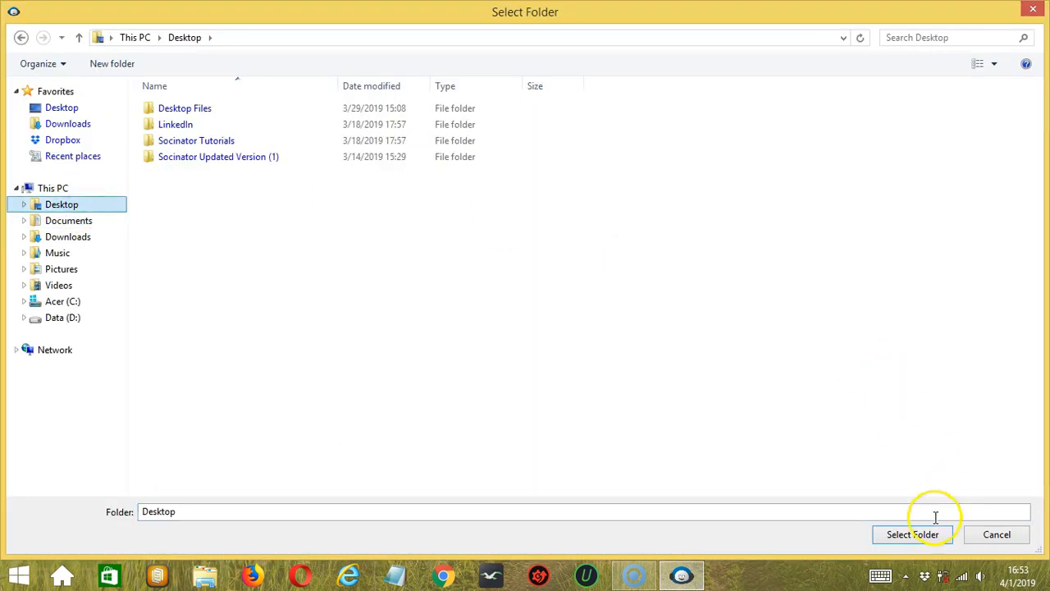
pyautogui.click(912, 535)
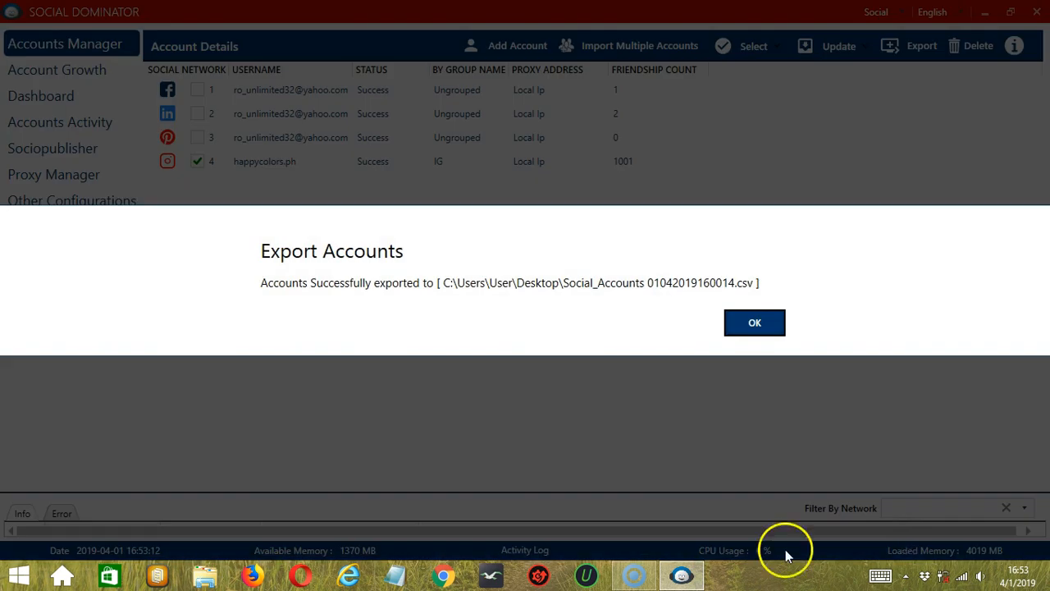
pyautogui.moveTo(716, 319)
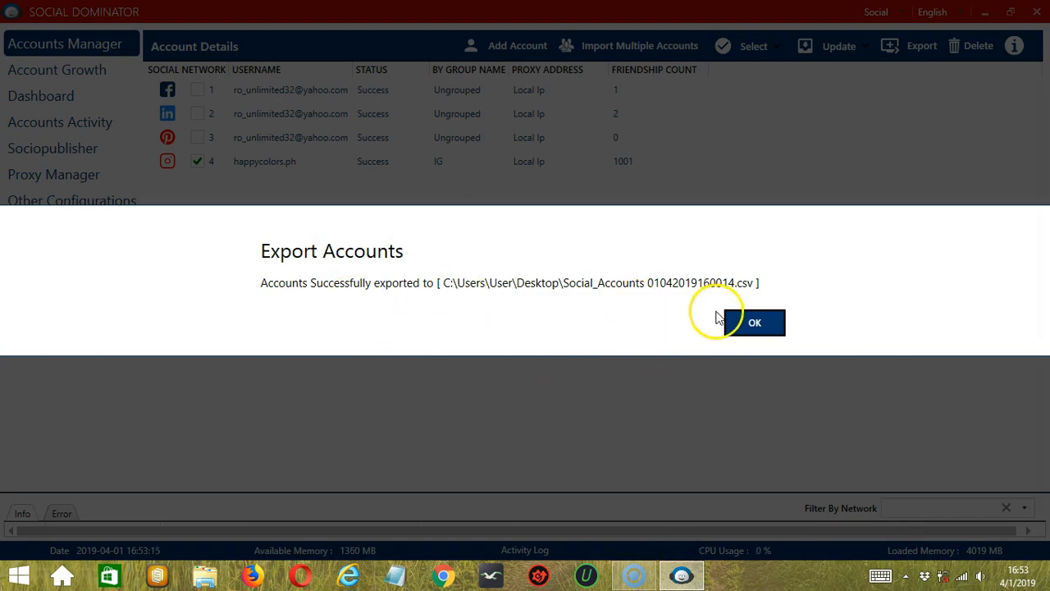
pyautogui.click(753, 321)
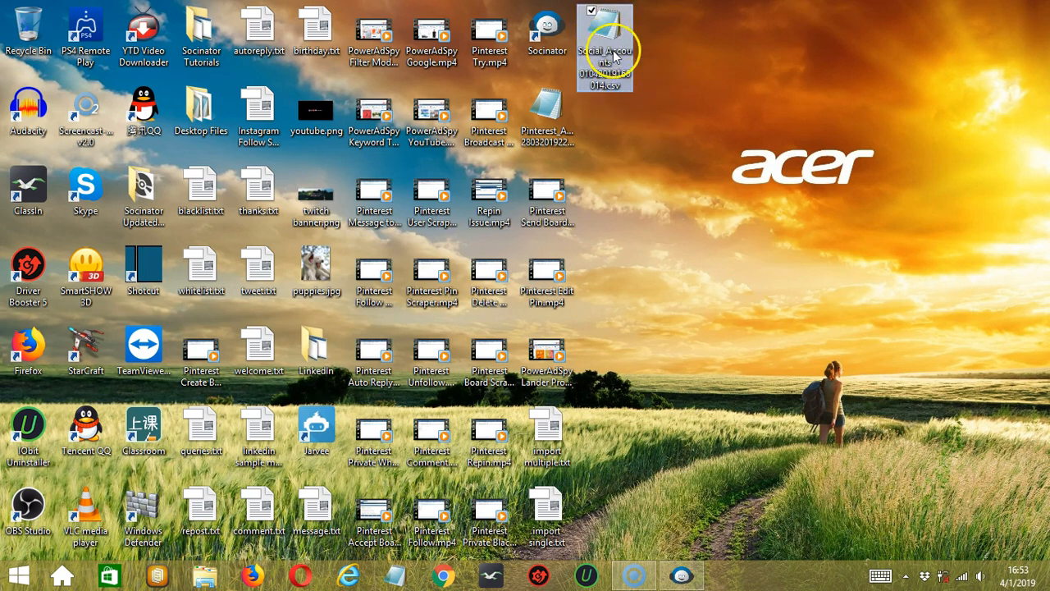
pyautogui.doubleClick(604, 46)
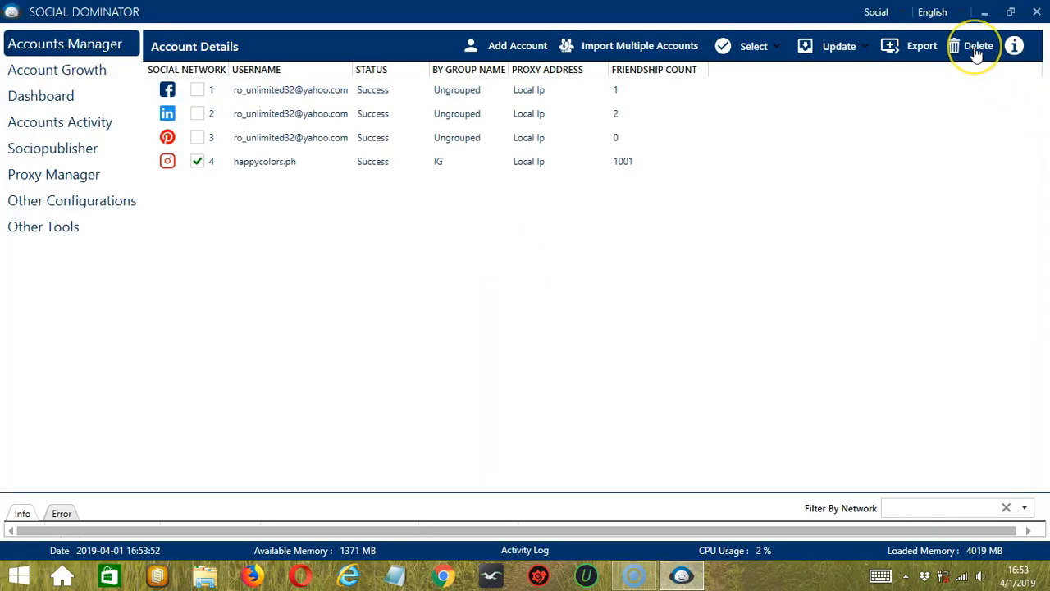
pyautogui.moveTo(965, 69)
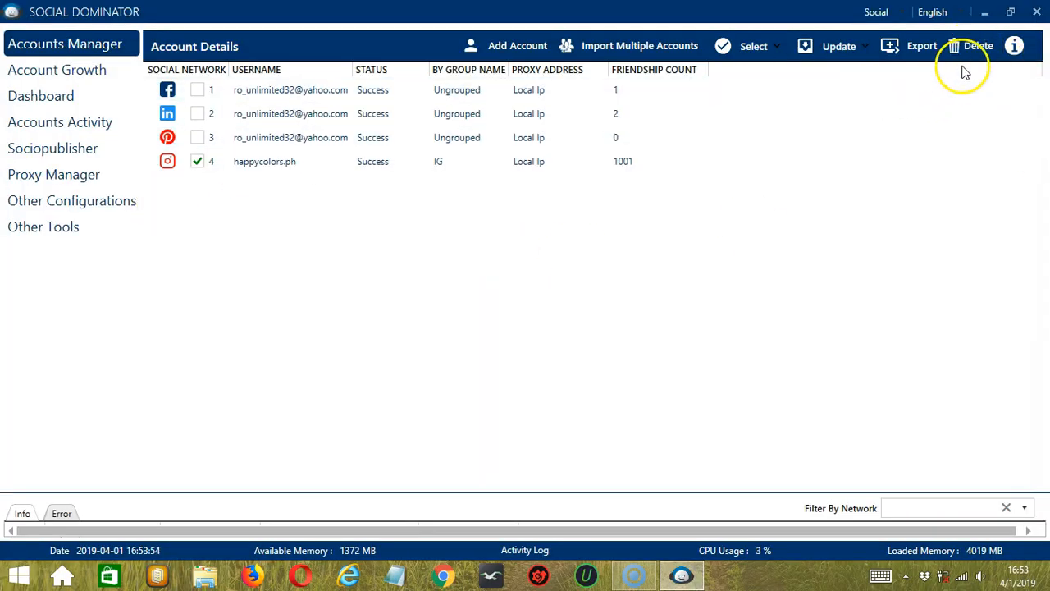
# - Delete the Instagram account with Delete Anyways, leaving three, and show the module description panel
pyautogui.click(978, 46)
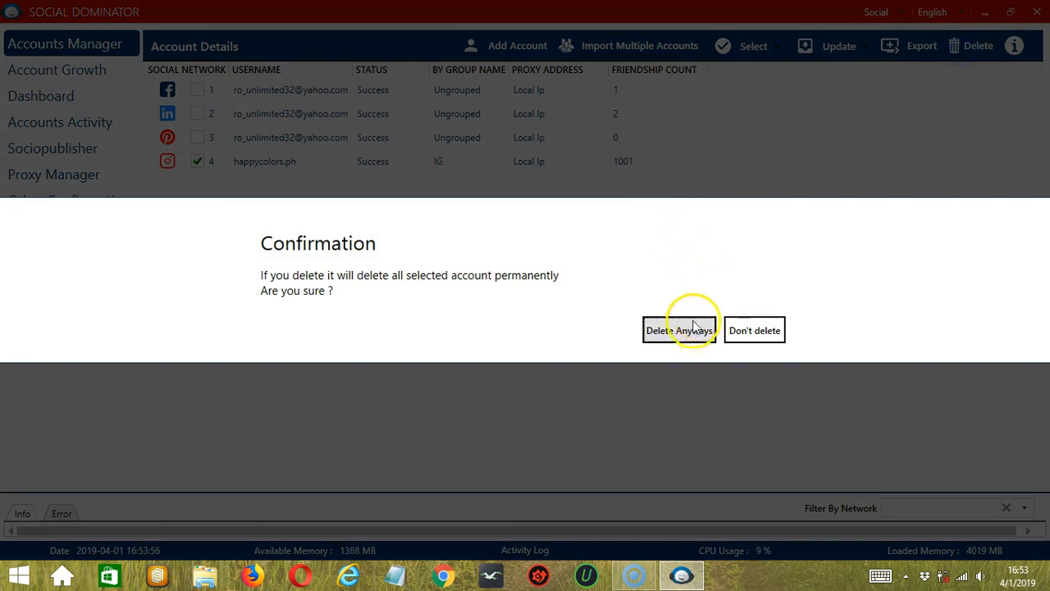
pyautogui.click(679, 330)
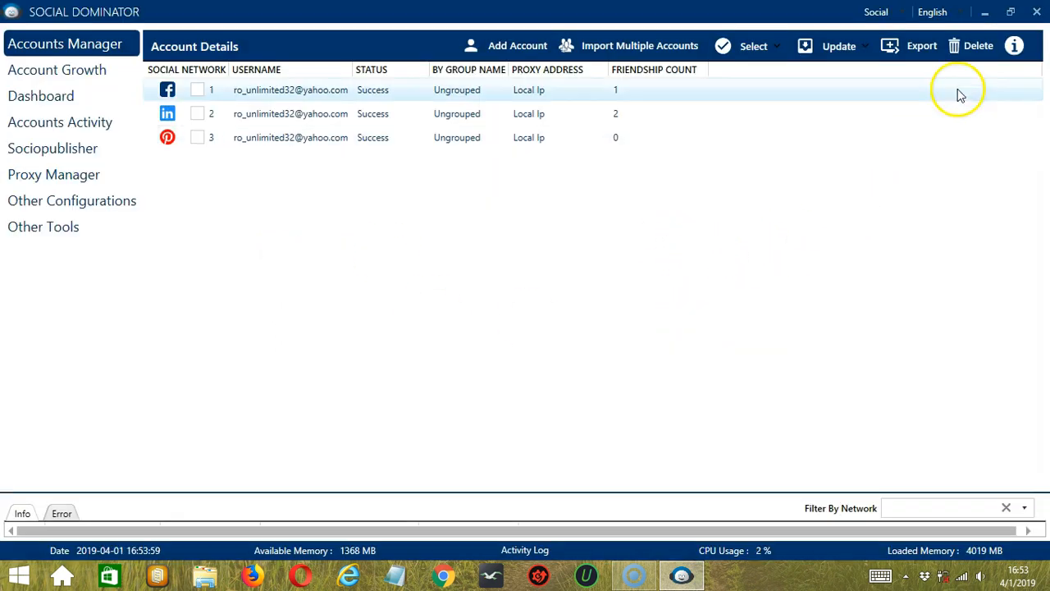
pyautogui.click(1014, 46)
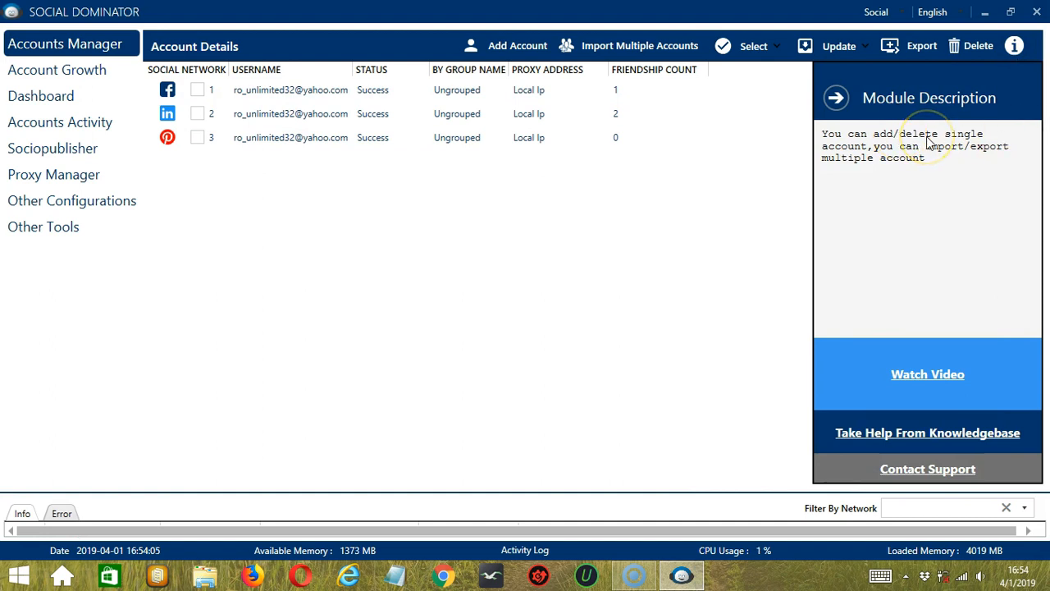
pyautogui.moveTo(356, 76)
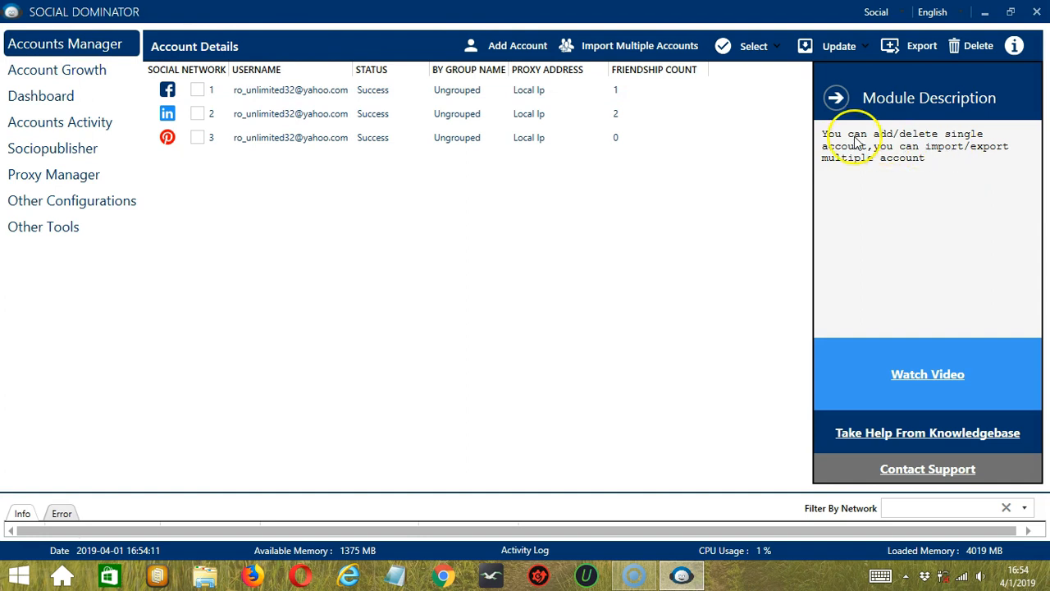
pyautogui.moveTo(791, 219)
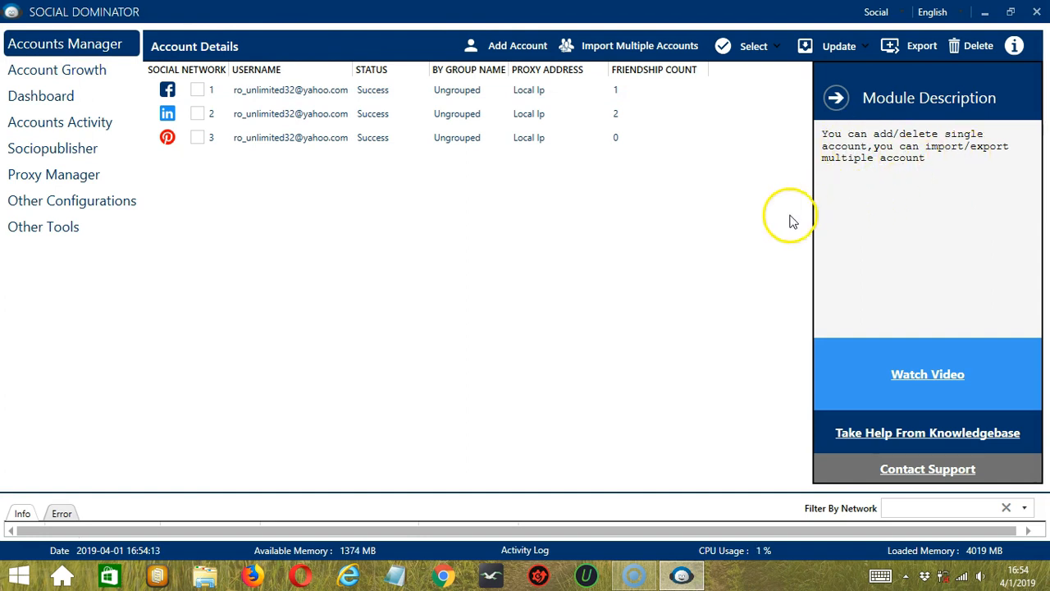
pyautogui.moveTo(919, 252)
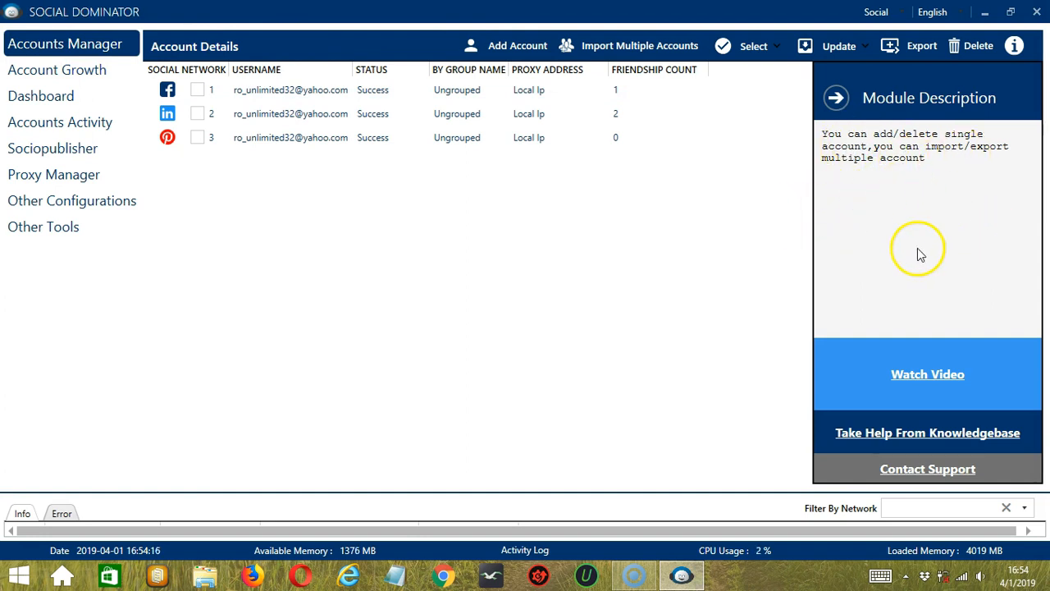
pyautogui.moveTo(846, 410)
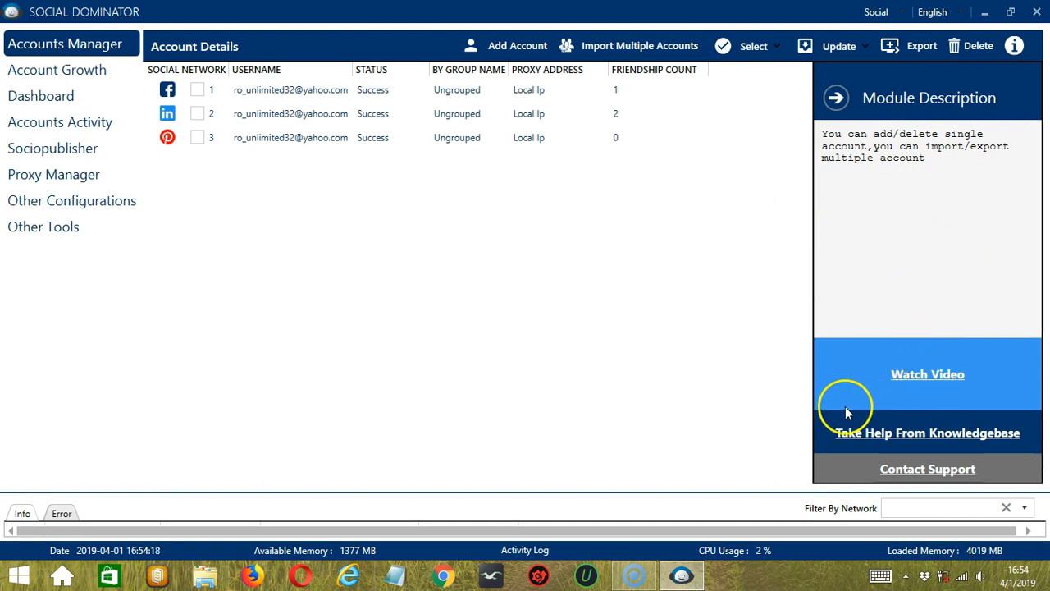
pyautogui.moveTo(873, 453)
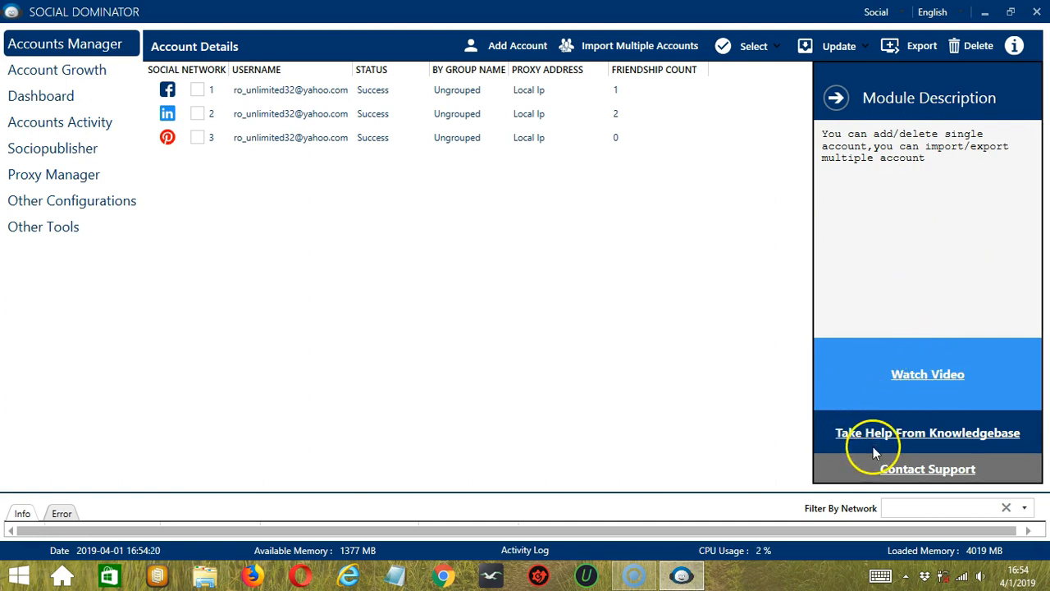
pyautogui.click(1014, 46)
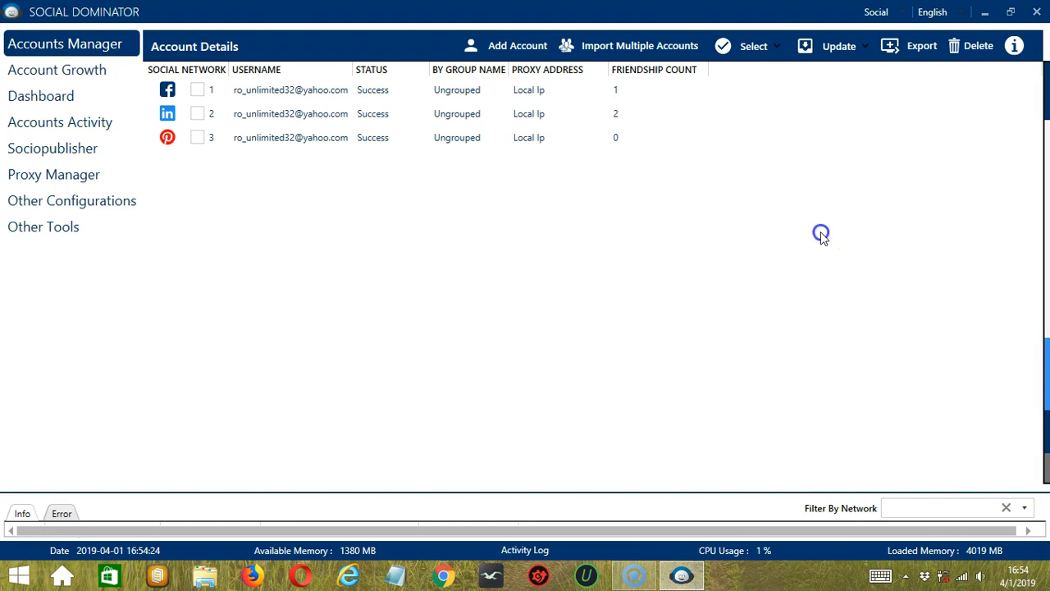